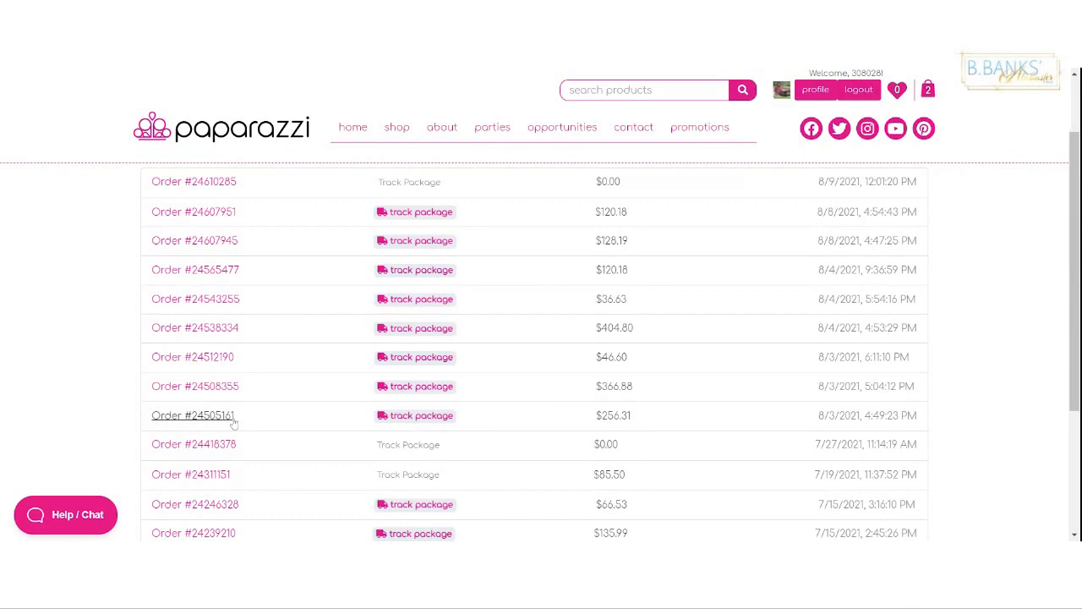
- Review order #24505161, then open order #24508355 from 8/3/2021 in Order History
click(193, 416)
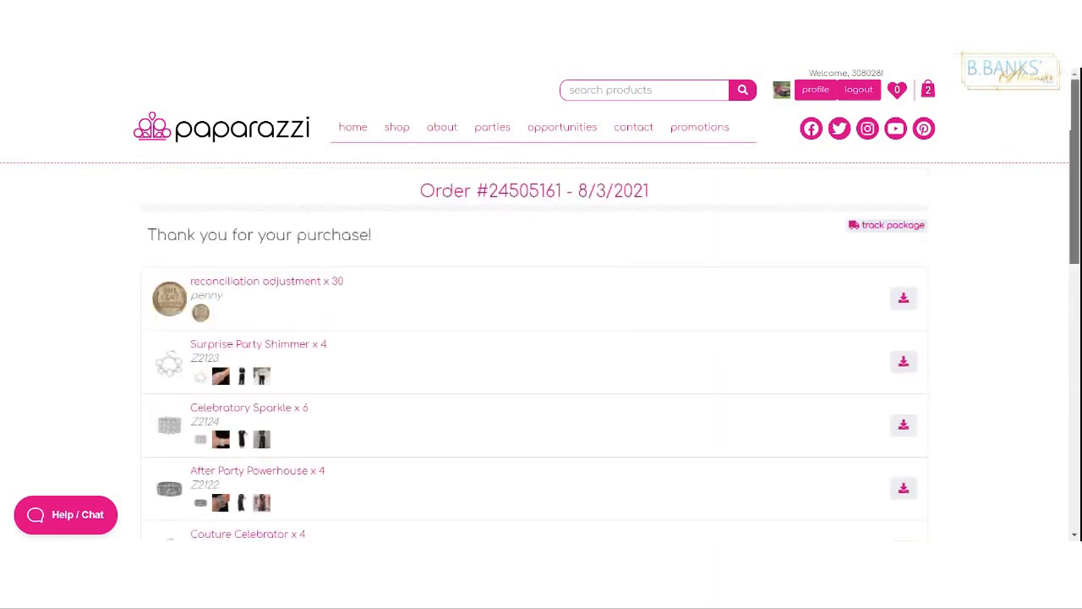
scroll(down, 3)
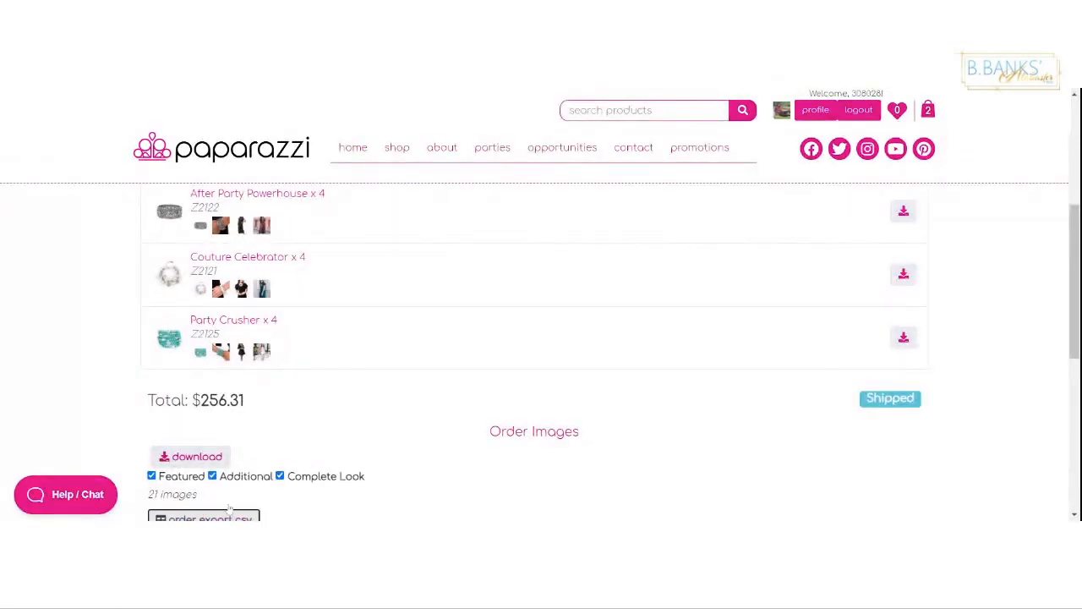
scroll(up, 3)
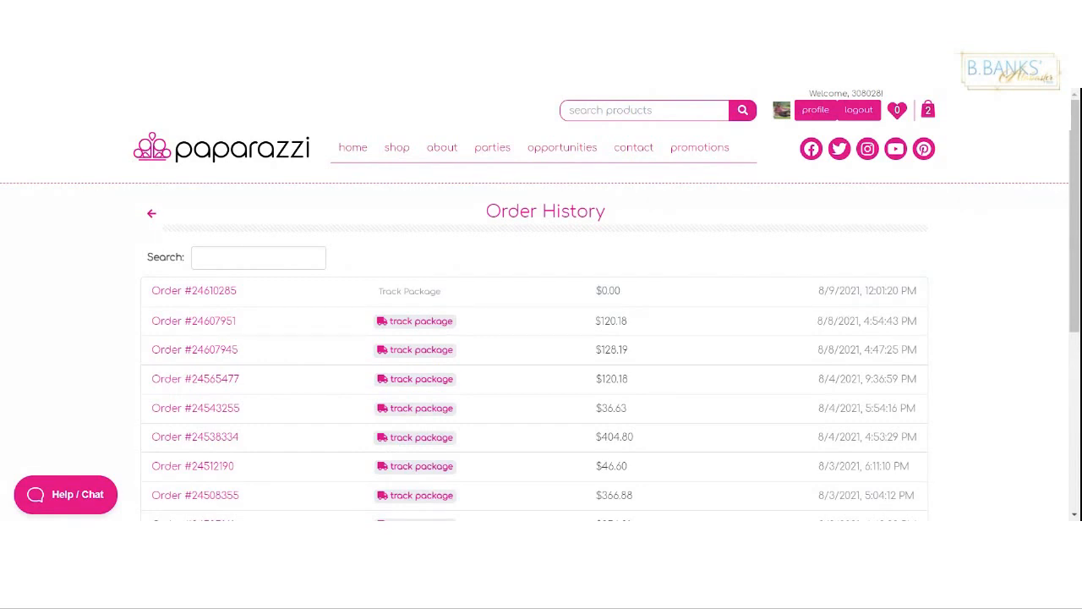
scroll(down, 3)
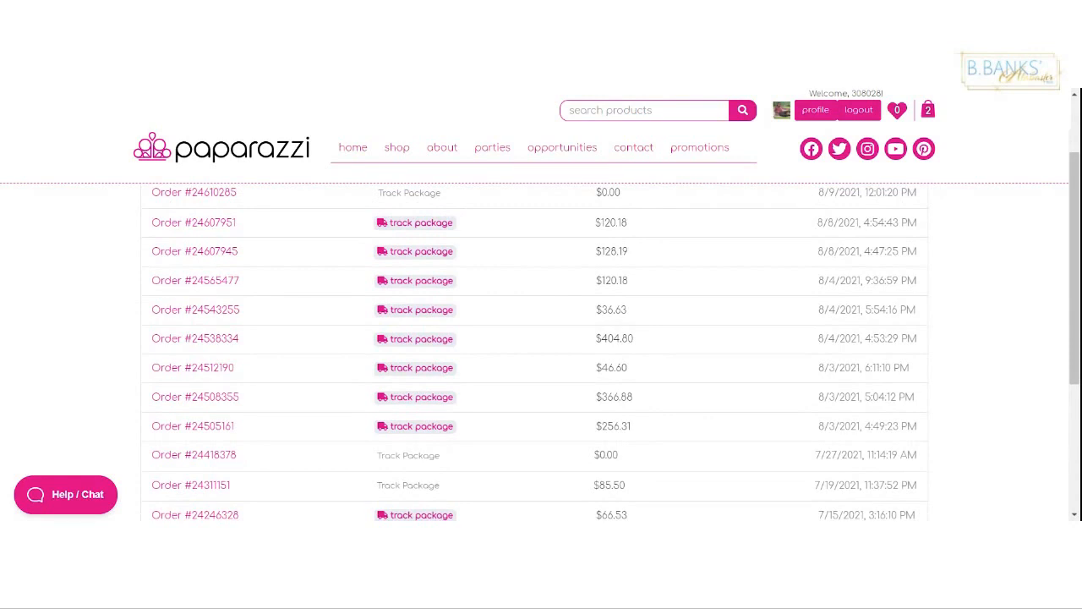
click(195, 396)
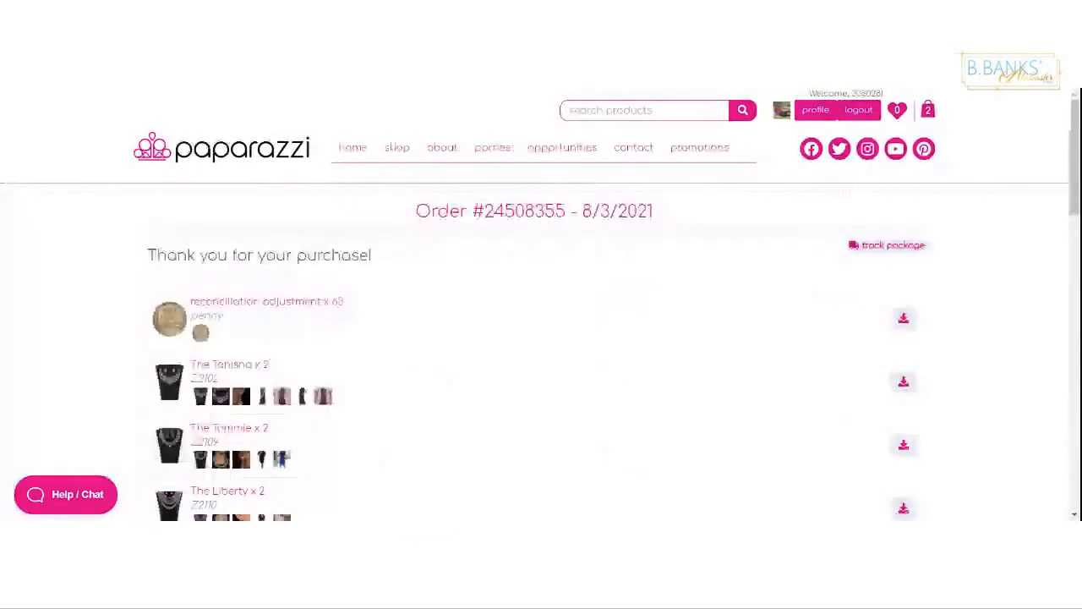
scroll(down, 3)
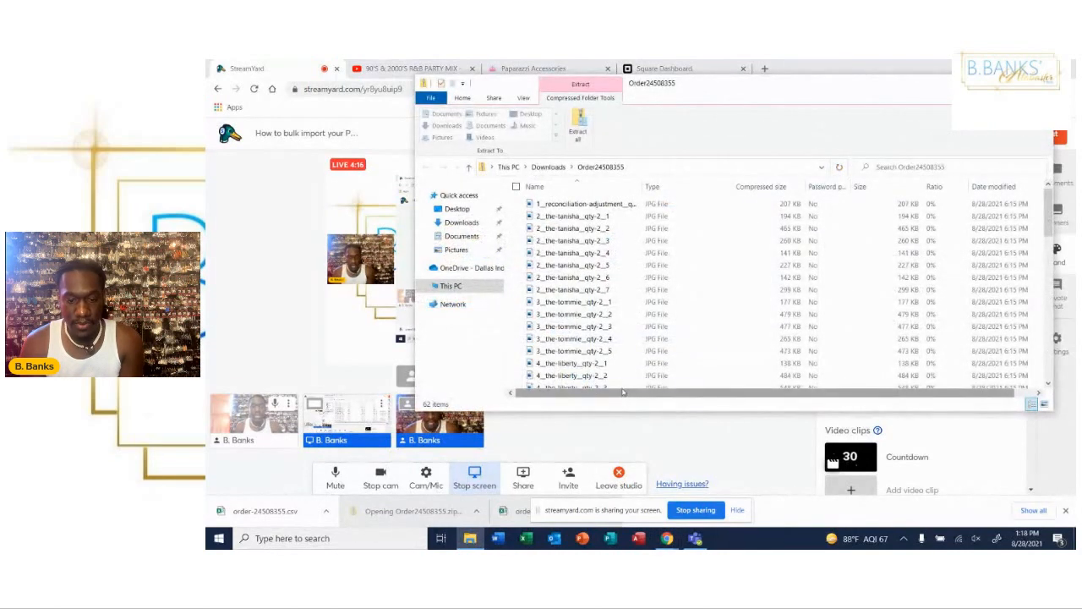
- View the Order24508355 images in File Explorer, then open the downloaded order spreadsheet
click(578, 127)
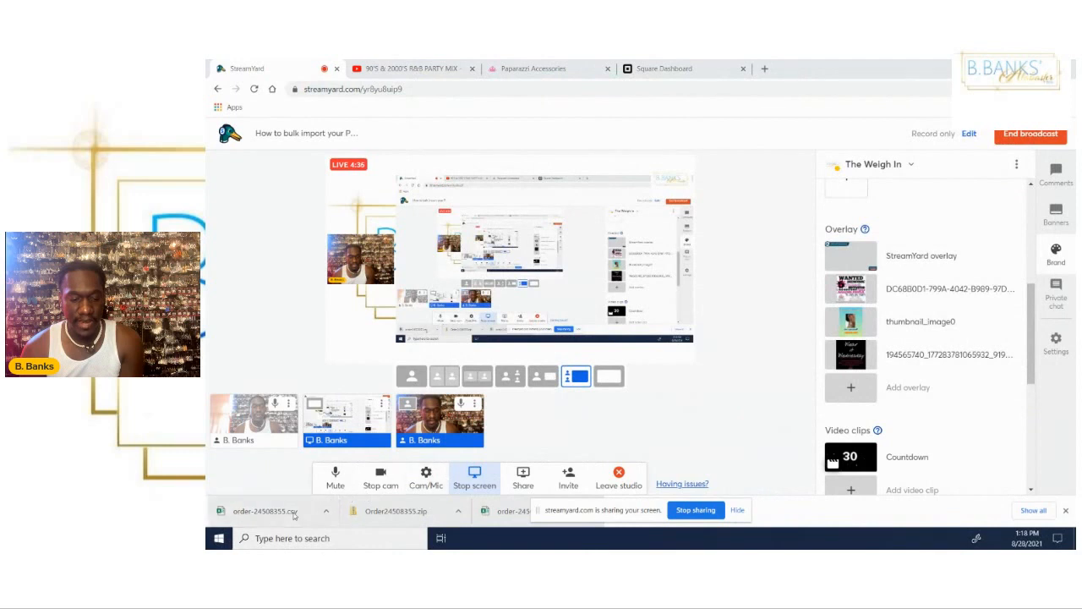
click(268, 511)
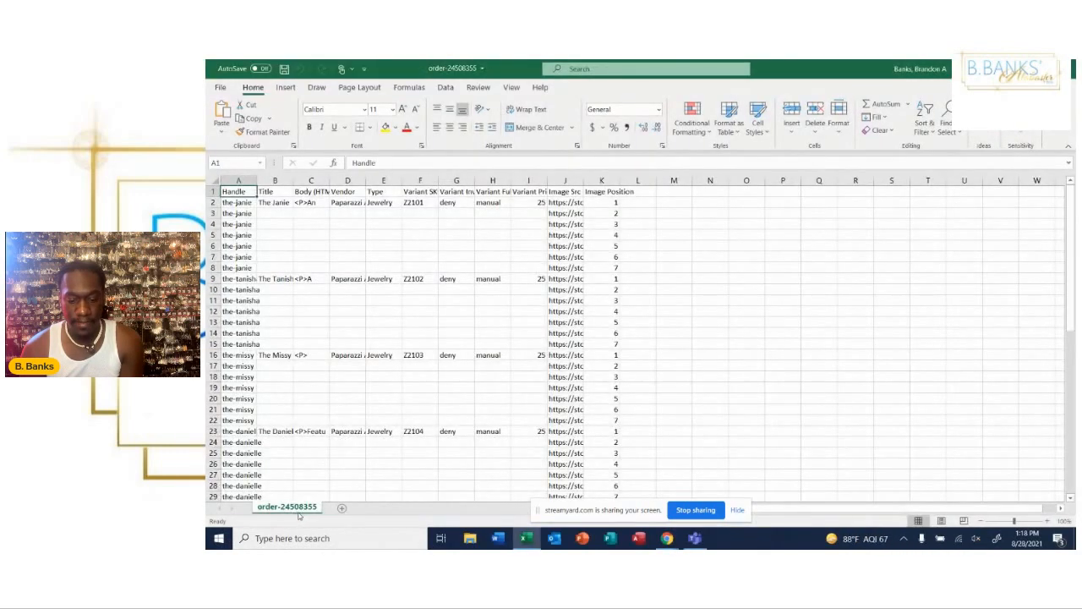
mouse_move(666, 538)
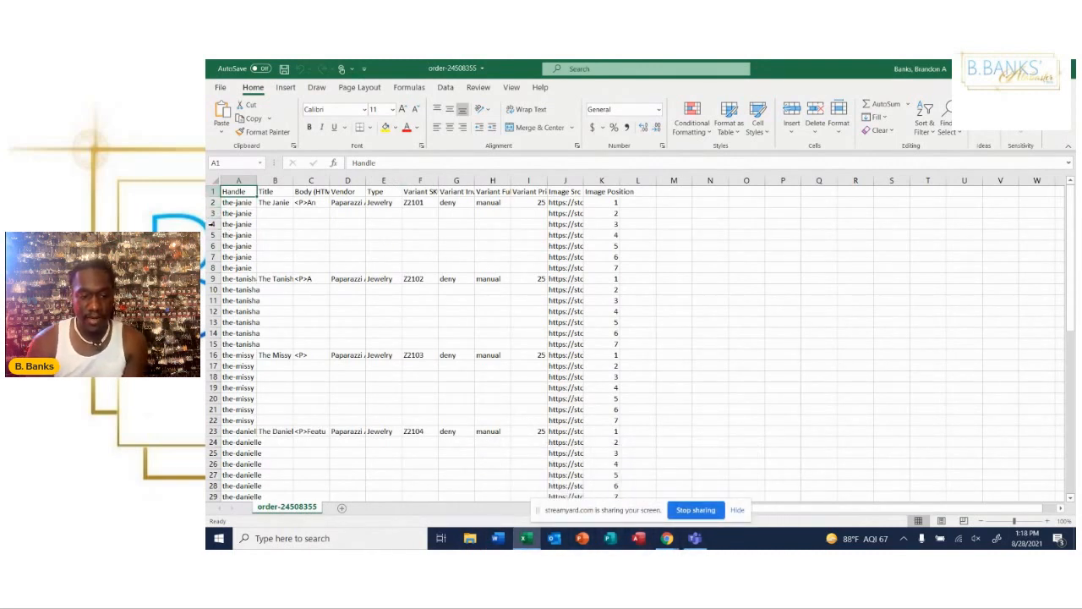
- Add a Quantity heading in cell L1 beside Image Position and check the janie's row
click(638, 191)
text(Quantity)
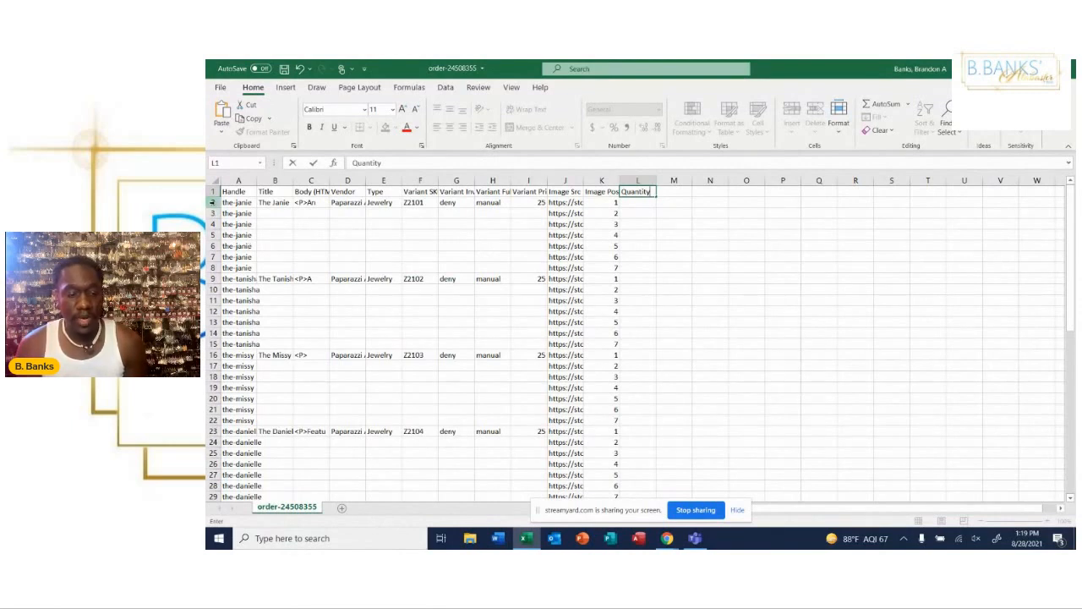
click(213, 203)
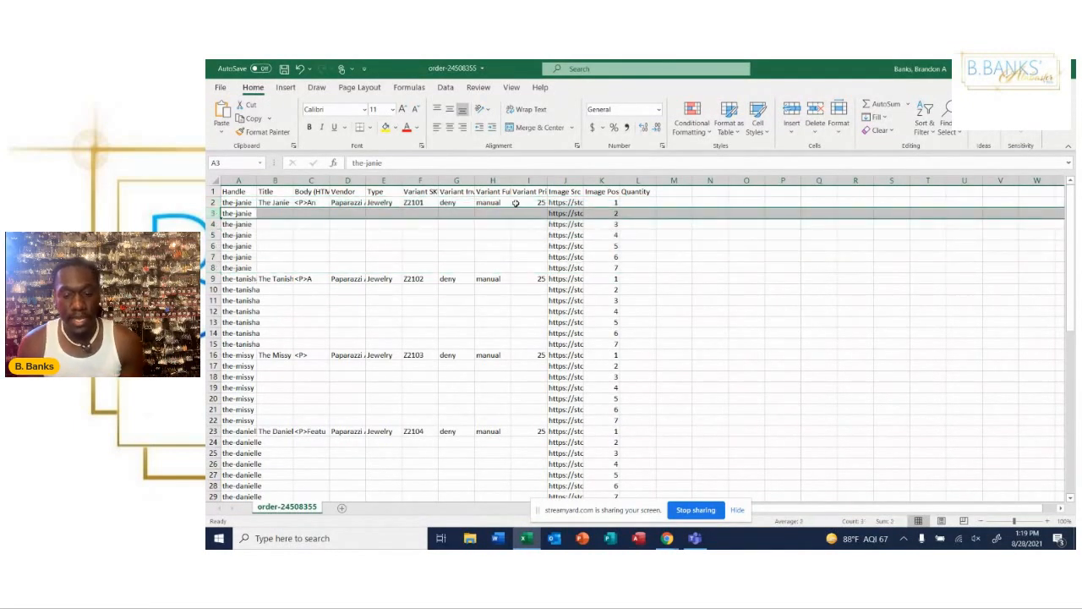
click(602, 203)
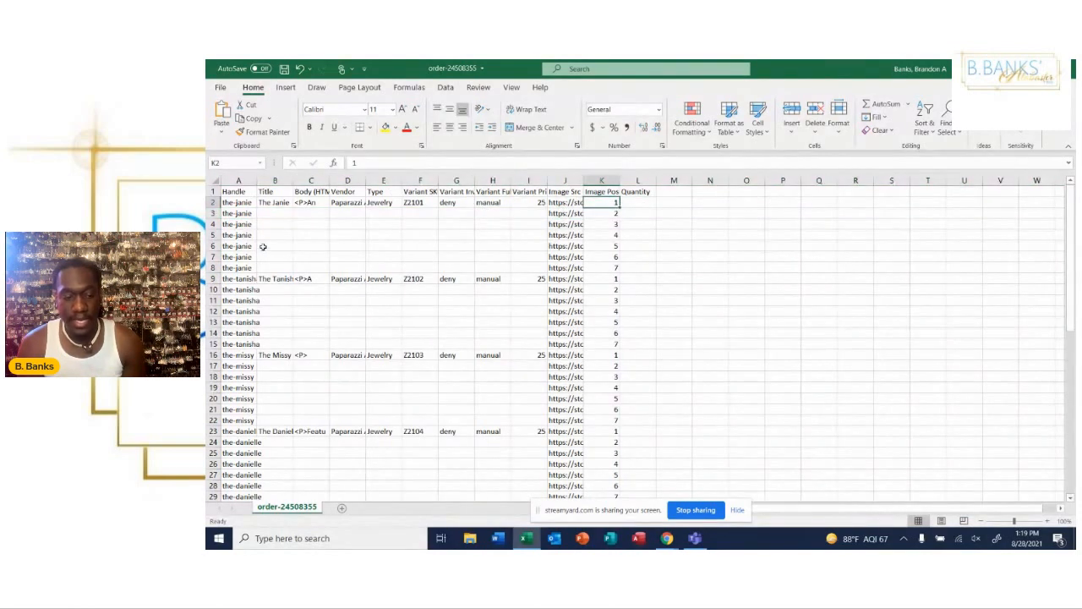
- Delete the extra image-only rows for the janie, the tankisha and the danielle
click(240, 213)
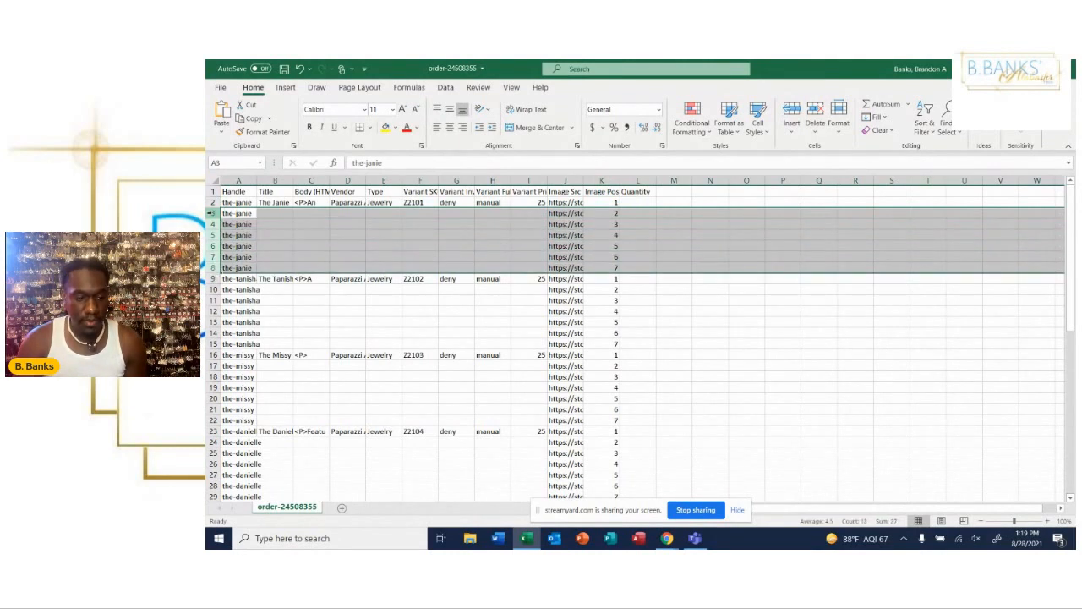
right_click(238, 213)
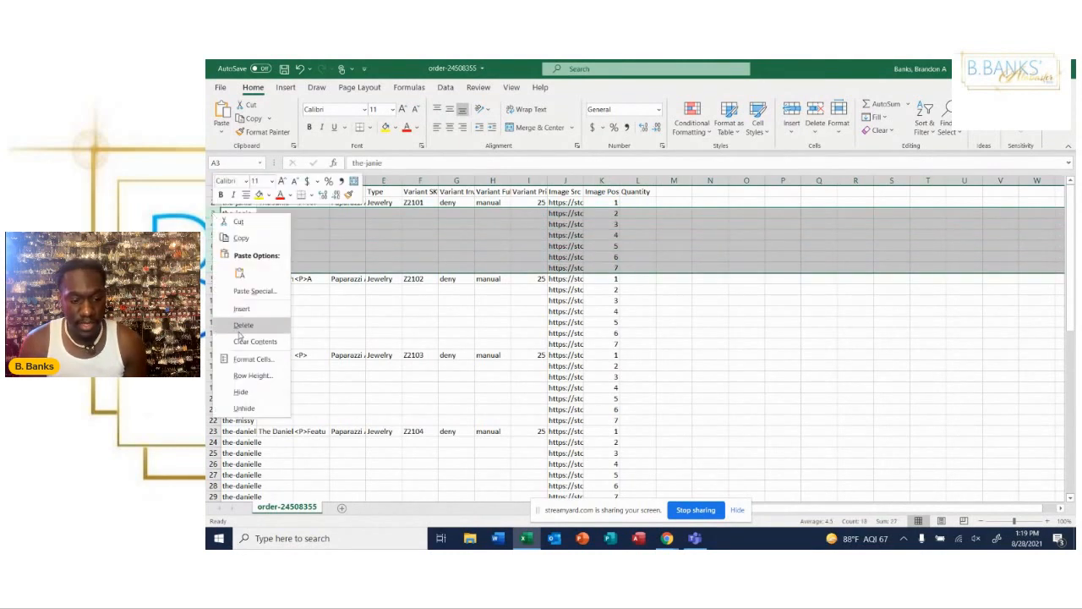
click(244, 325)
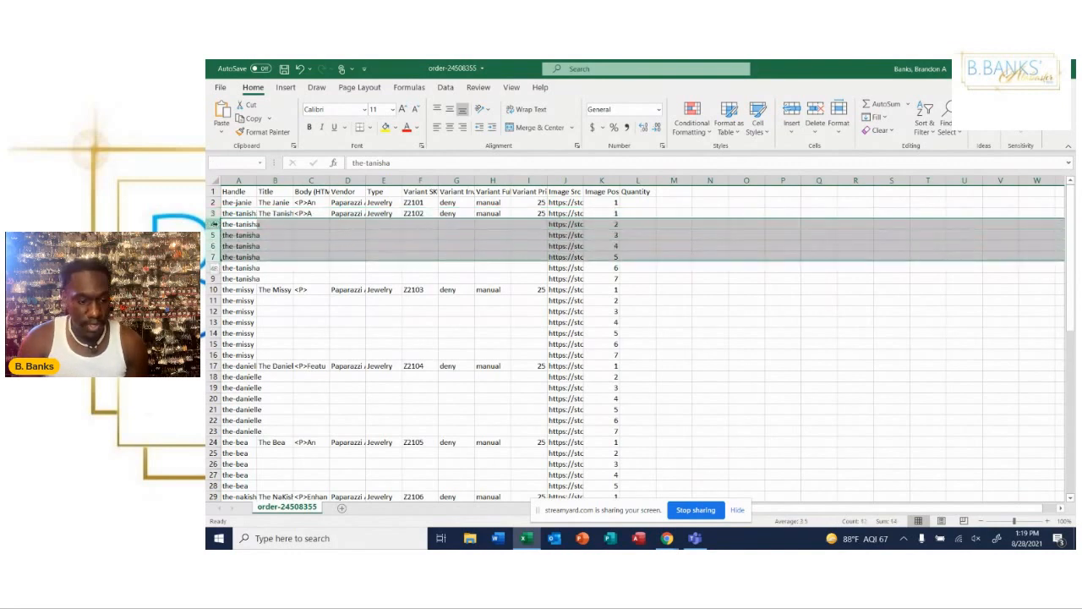
right_click(239, 224)
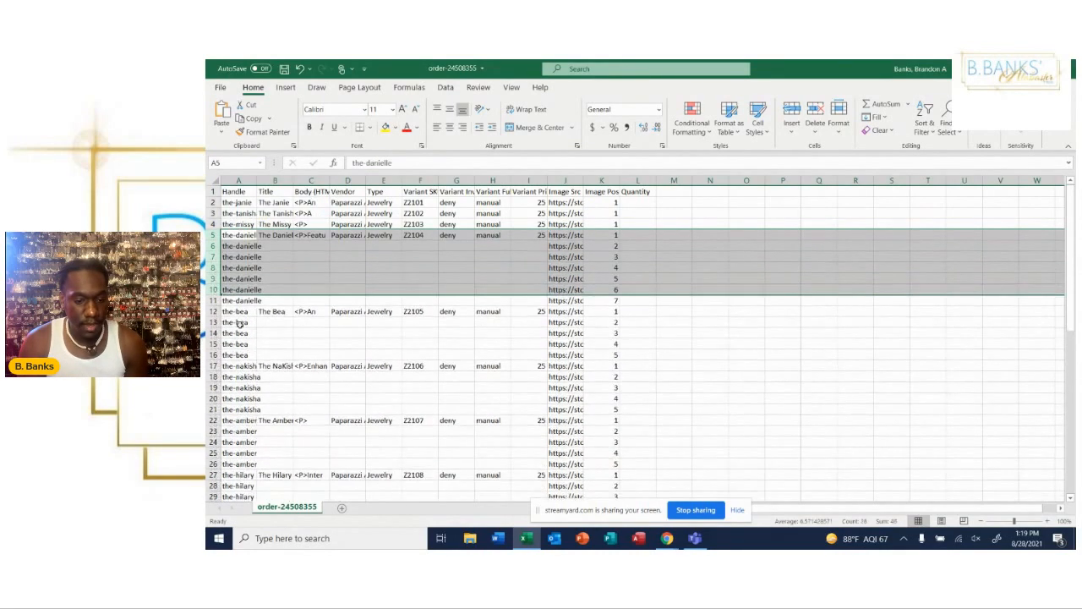
click(236, 245)
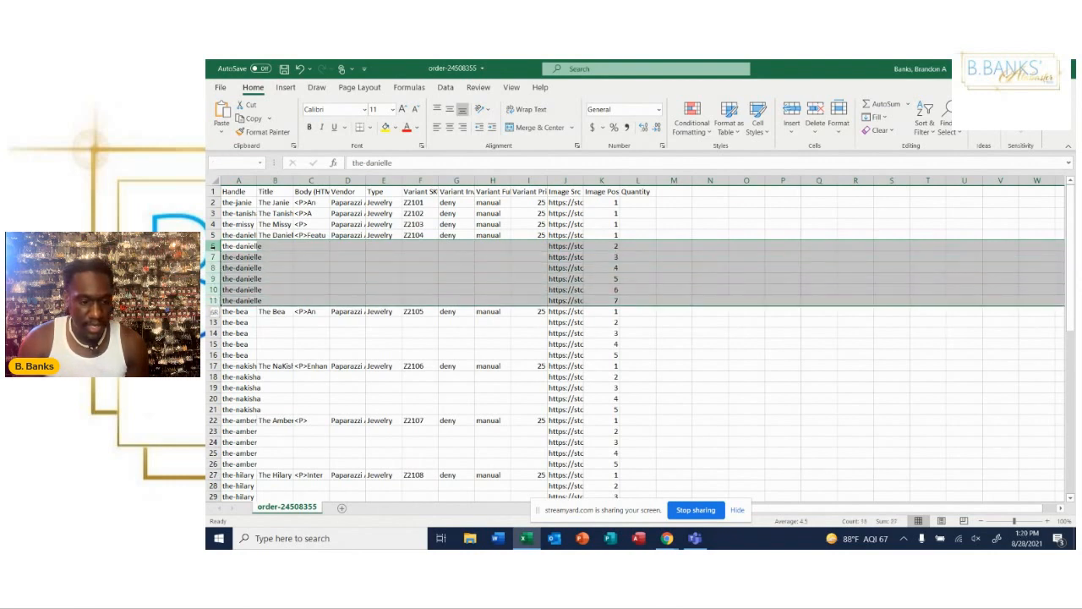
click(238, 245)
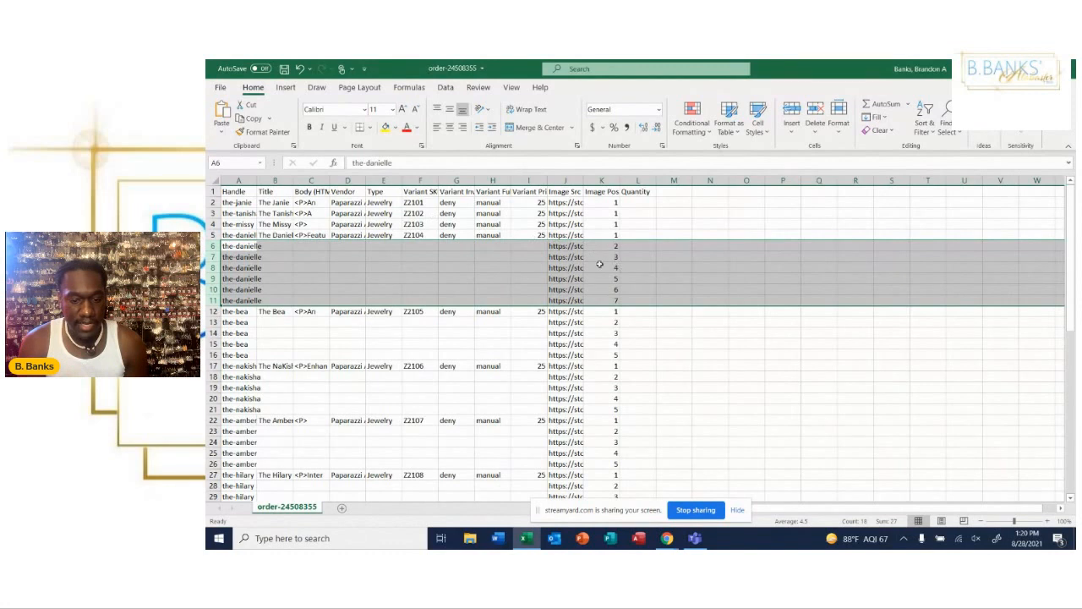
mouse_move(251, 260)
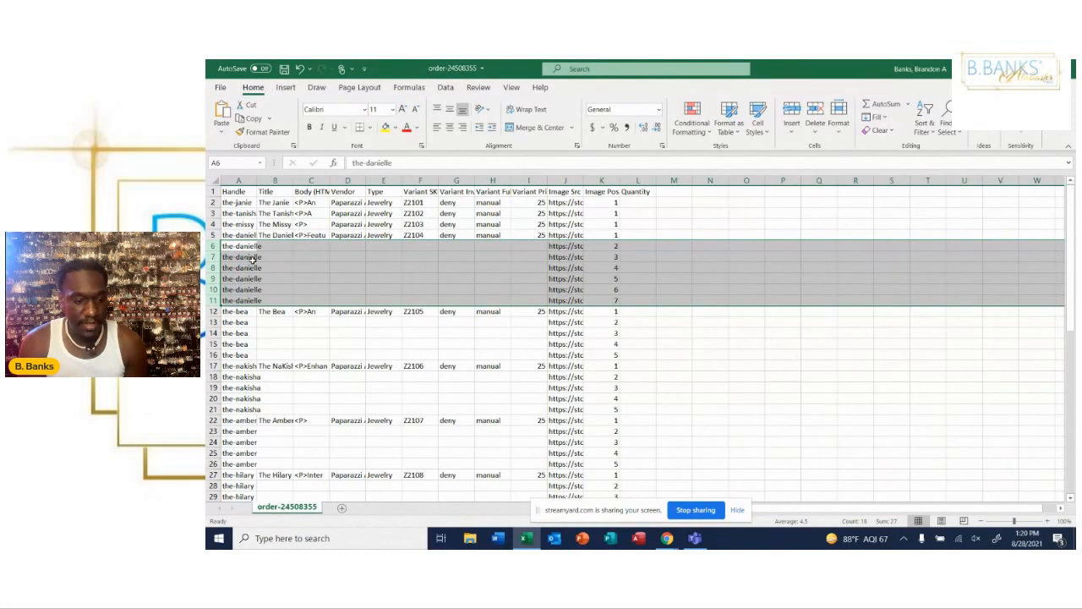
right_click(240, 257)
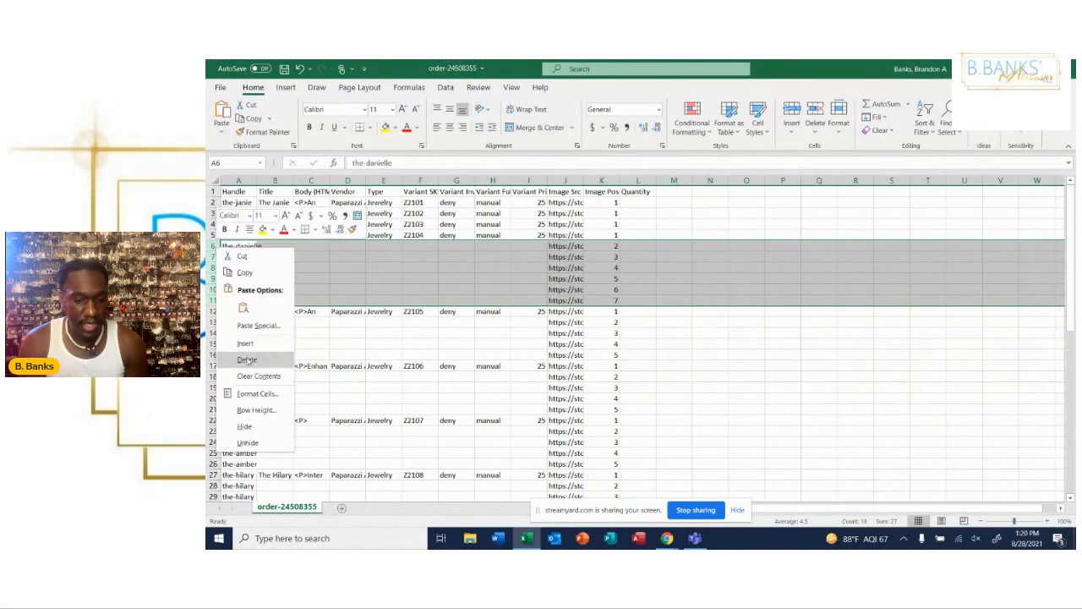
click(247, 358)
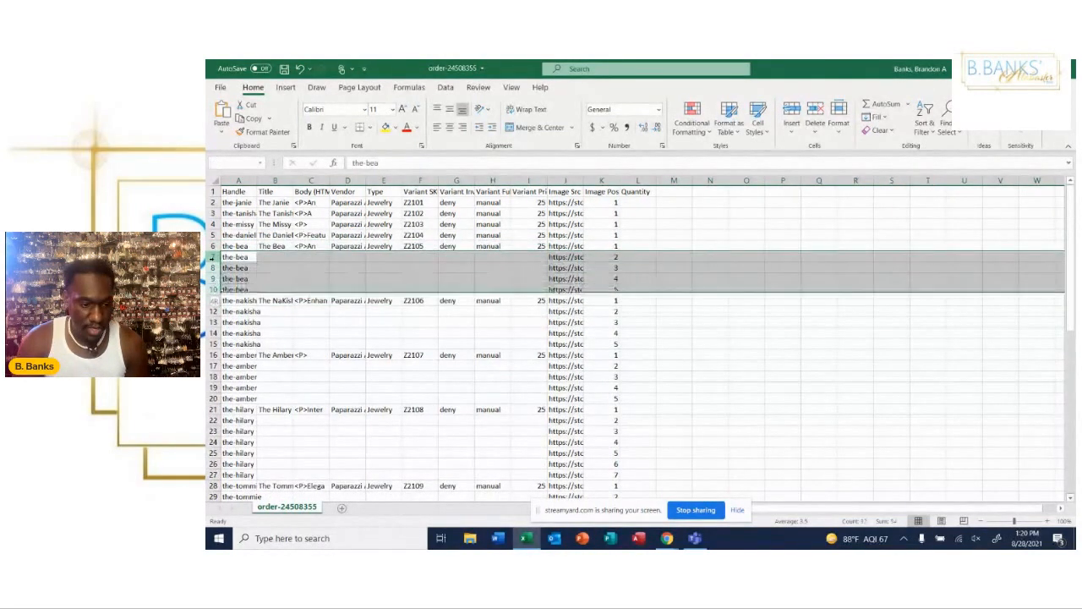
- Delete the extra image-only rows for the bea, the nakisha and the amber
right_click(235, 257)
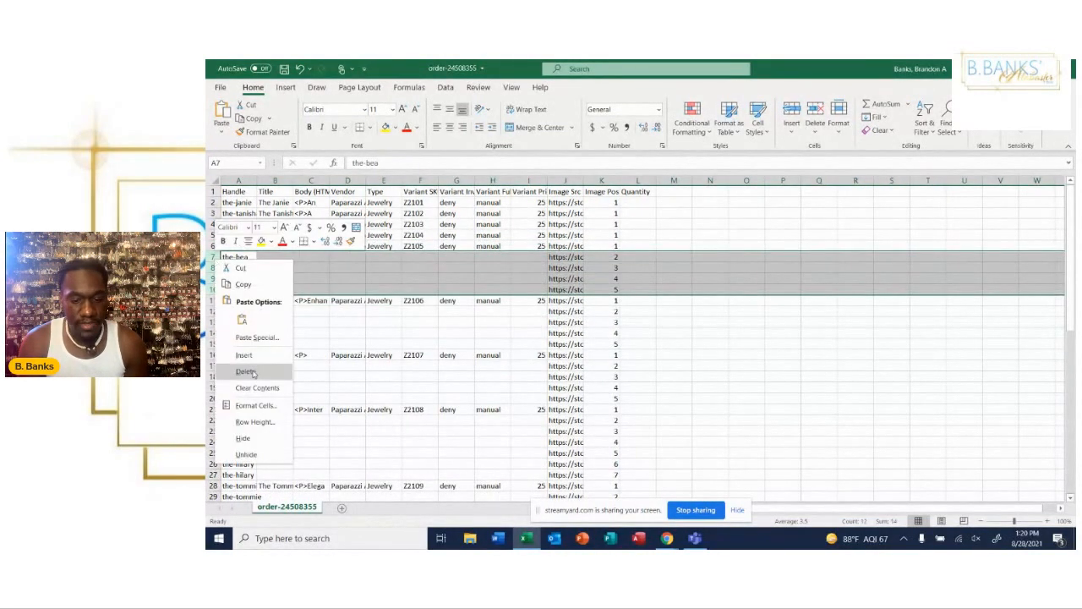
click(246, 372)
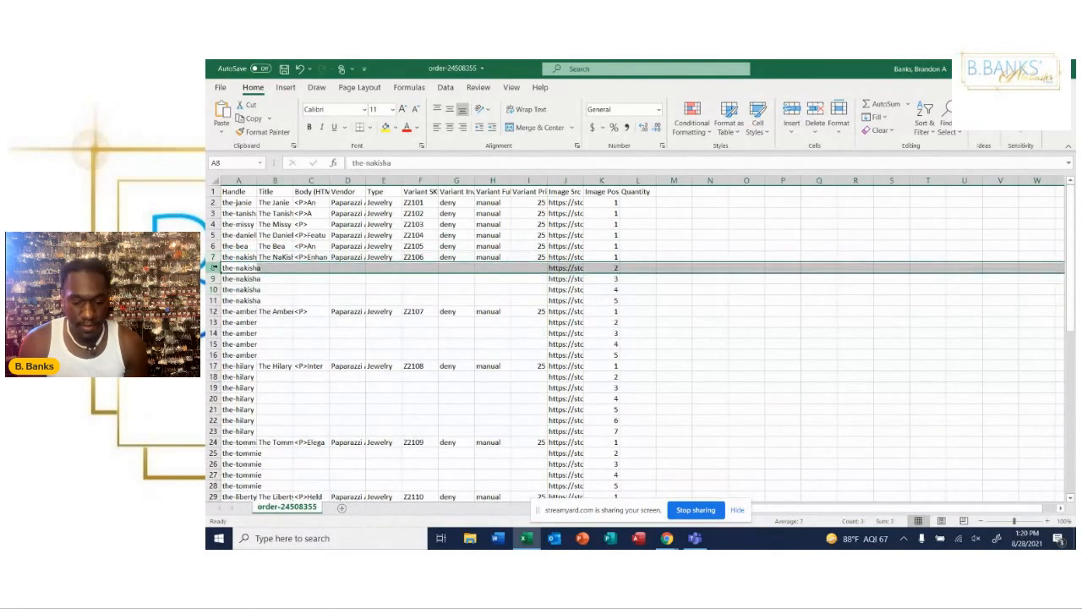
right_click(240, 279)
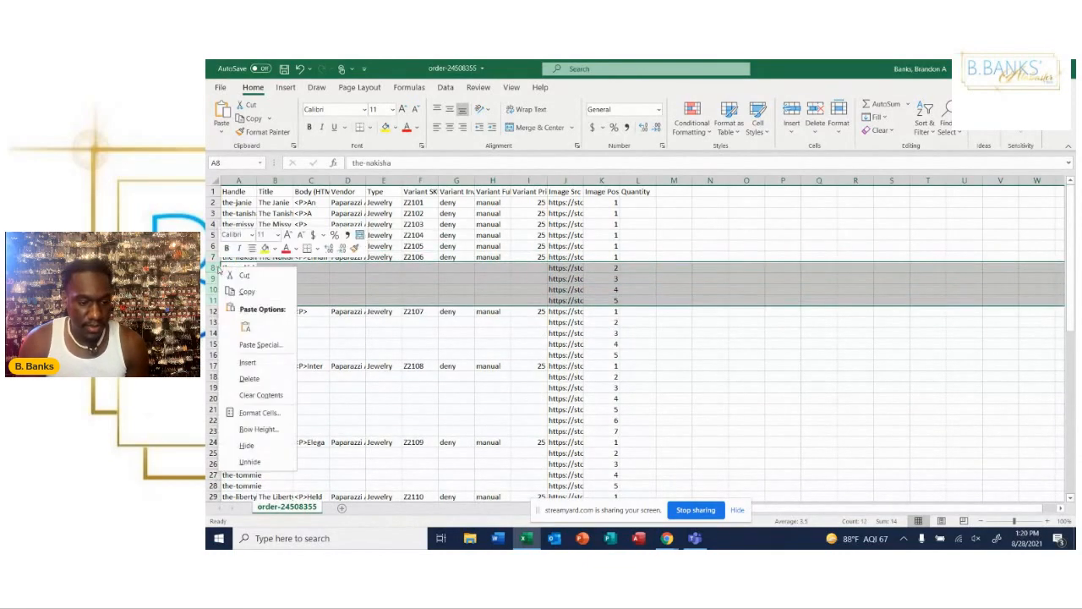
click(247, 362)
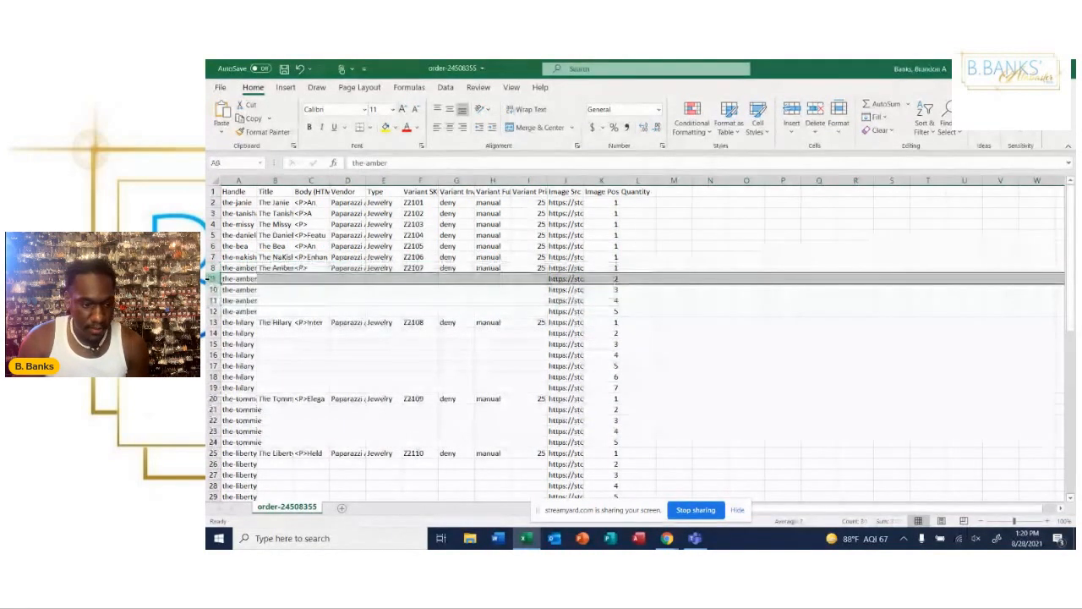
right_click(241, 289)
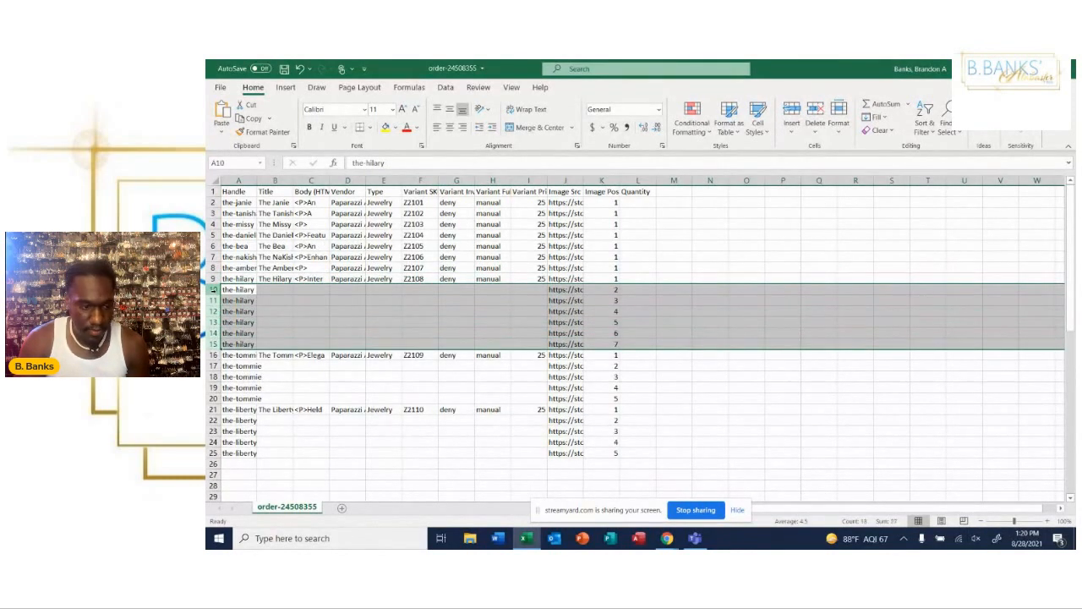
- Delete the extra image-only rows for the hilary, the tomme and the liberty
right_click(239, 289)
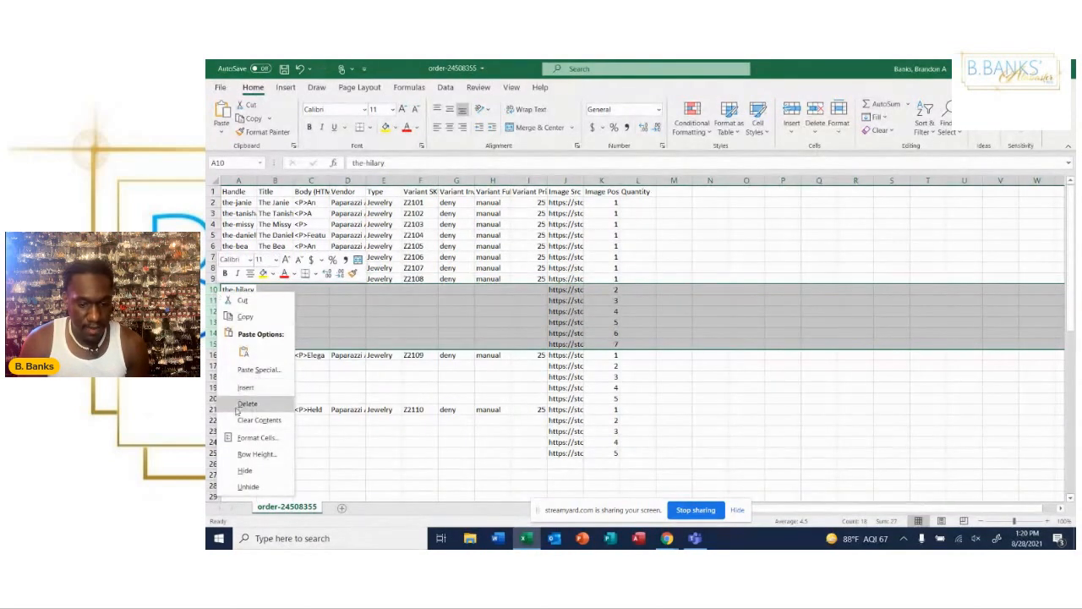
click(247, 403)
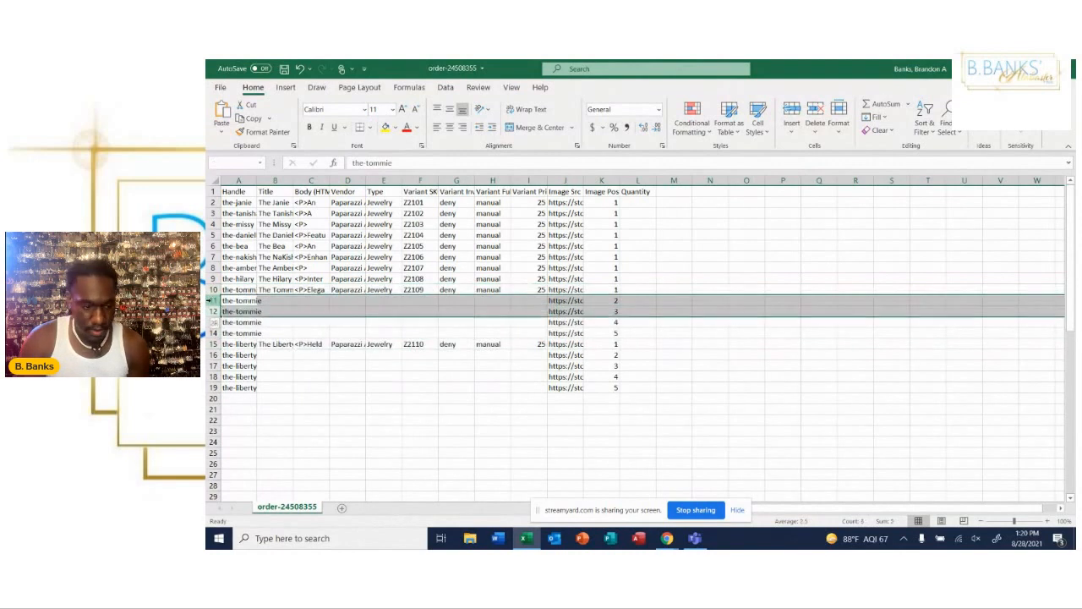
right_click(240, 301)
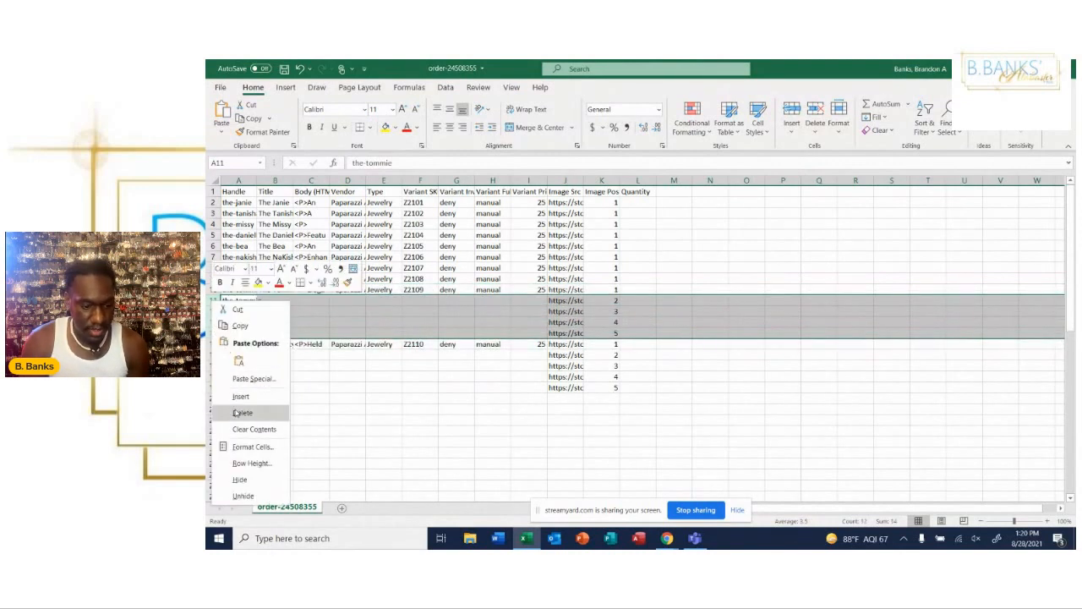
click(243, 413)
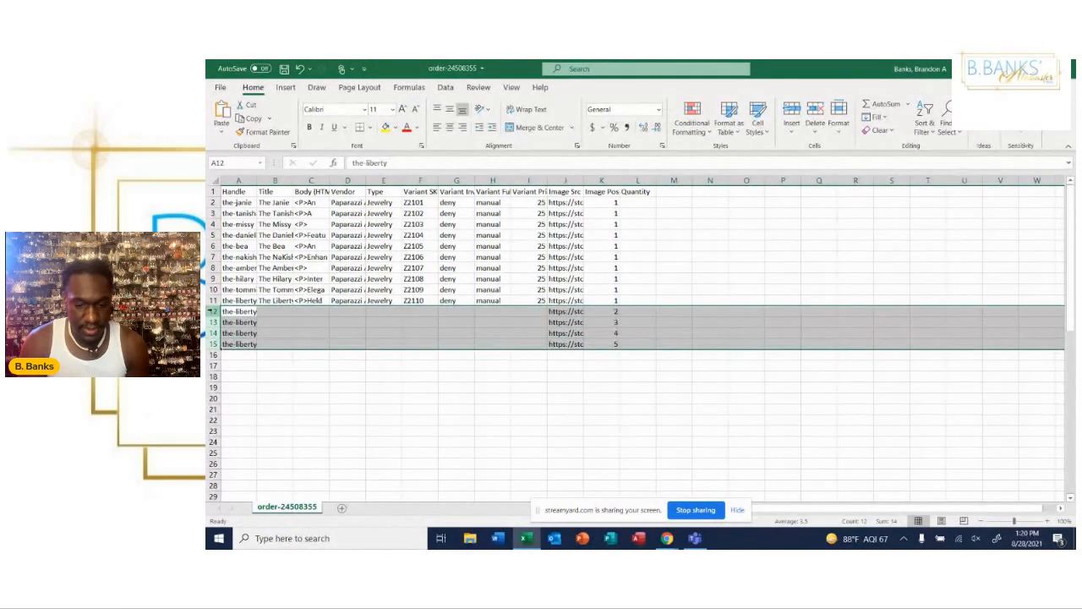
right_click(238, 311)
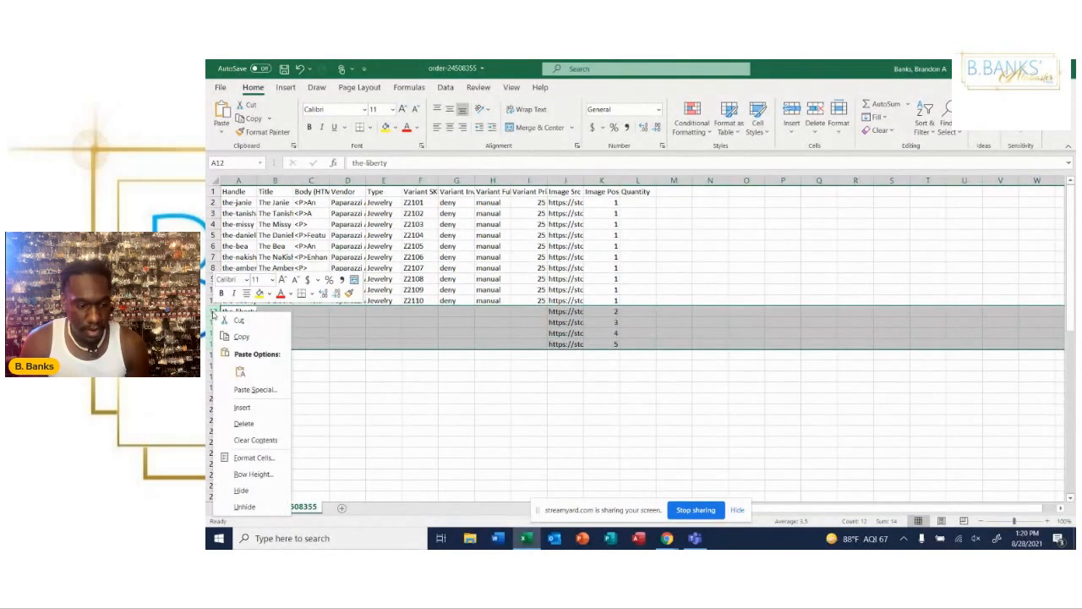
click(242, 406)
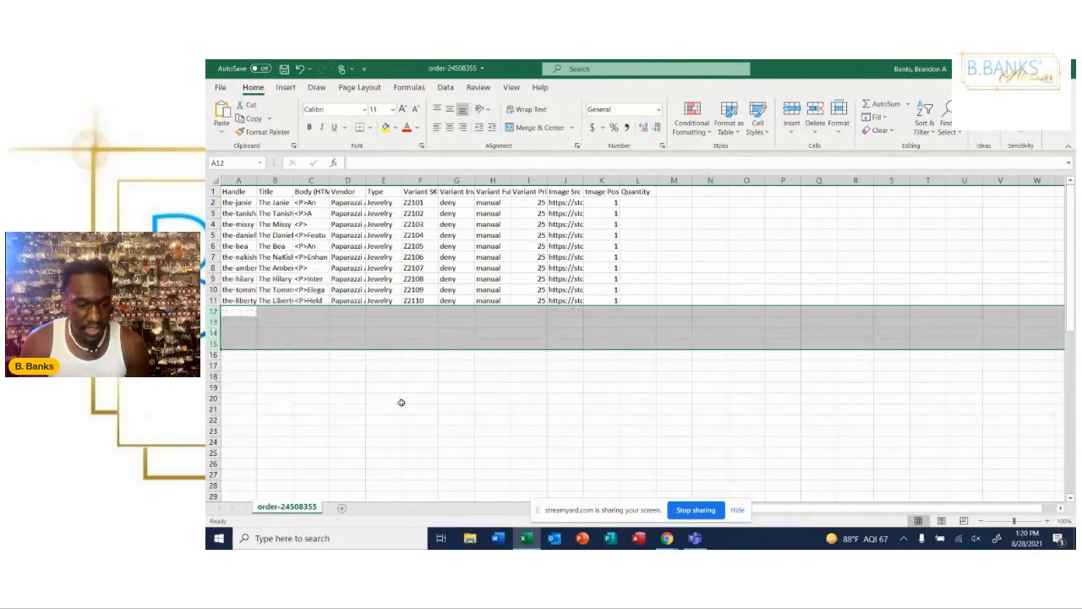
- Check the item handles in column A and set the first item's Quantity to 2
click(419, 408)
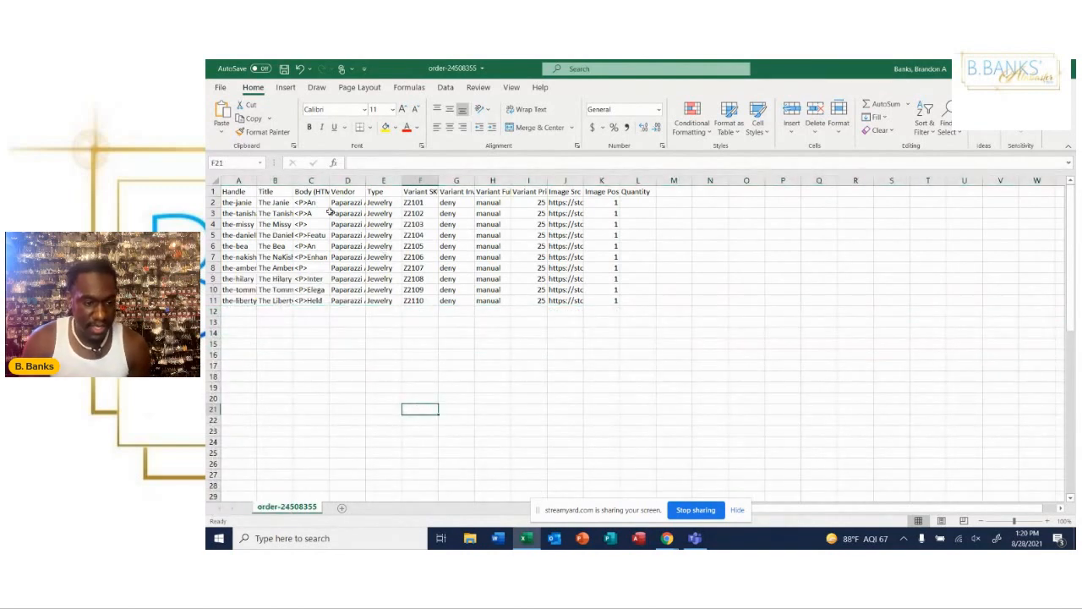
click(213, 203)
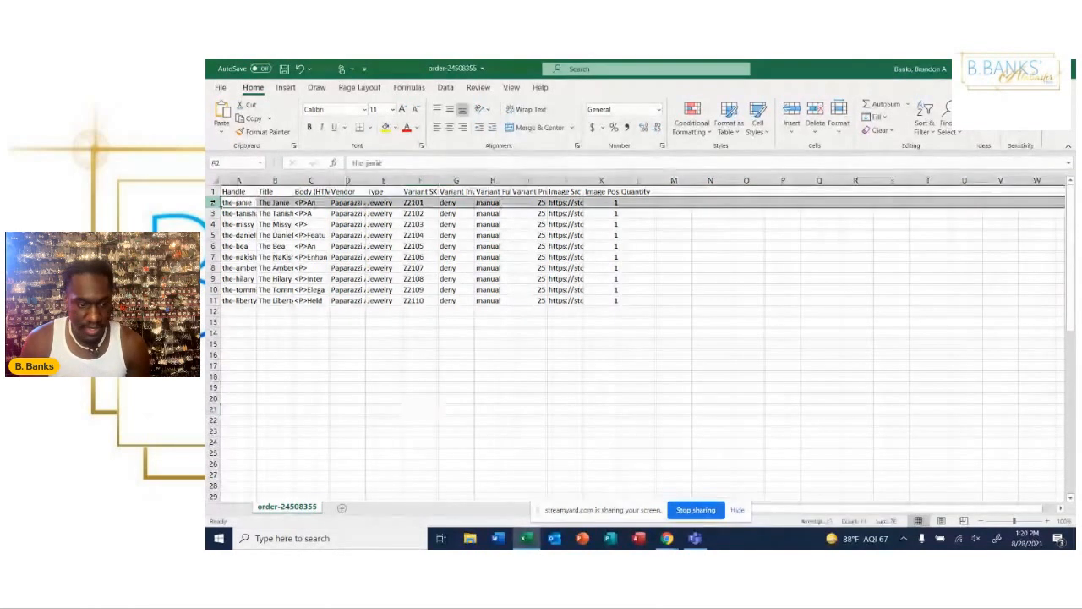
click(238, 267)
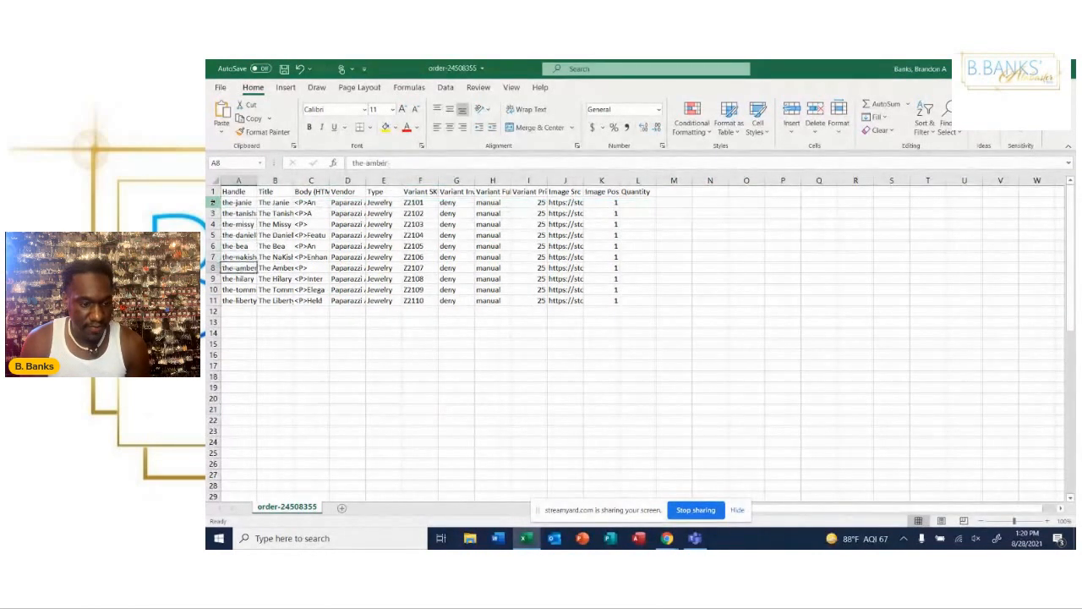
click(241, 302)
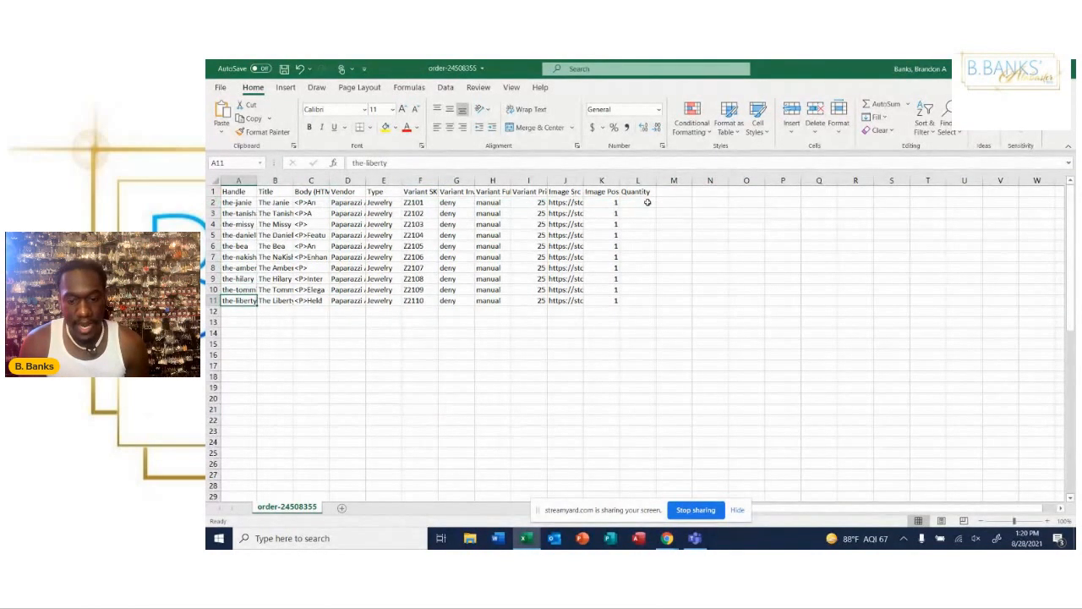
click(638, 203)
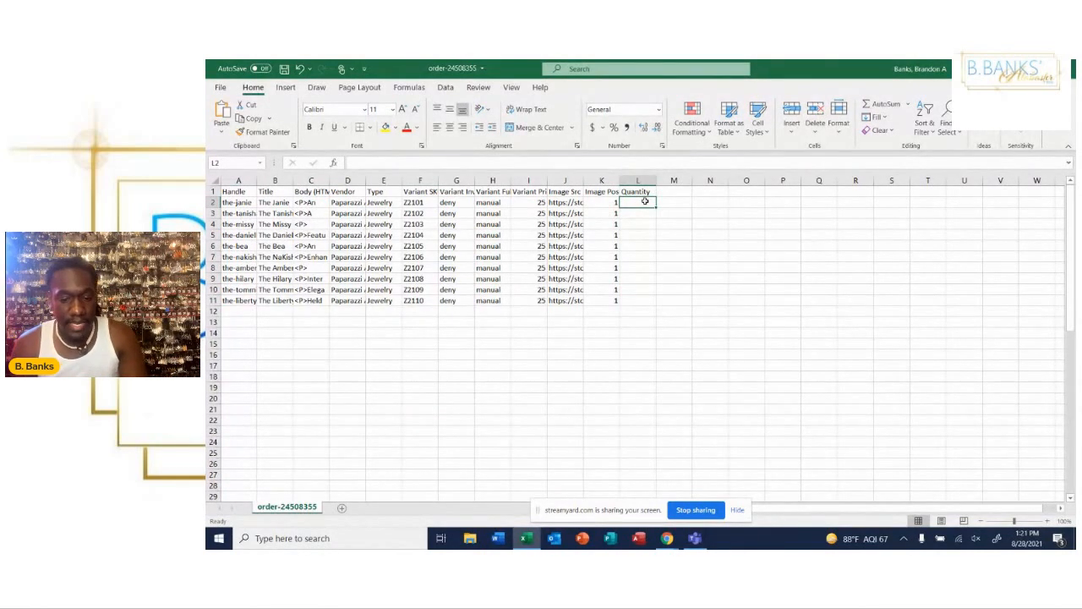
text(2)
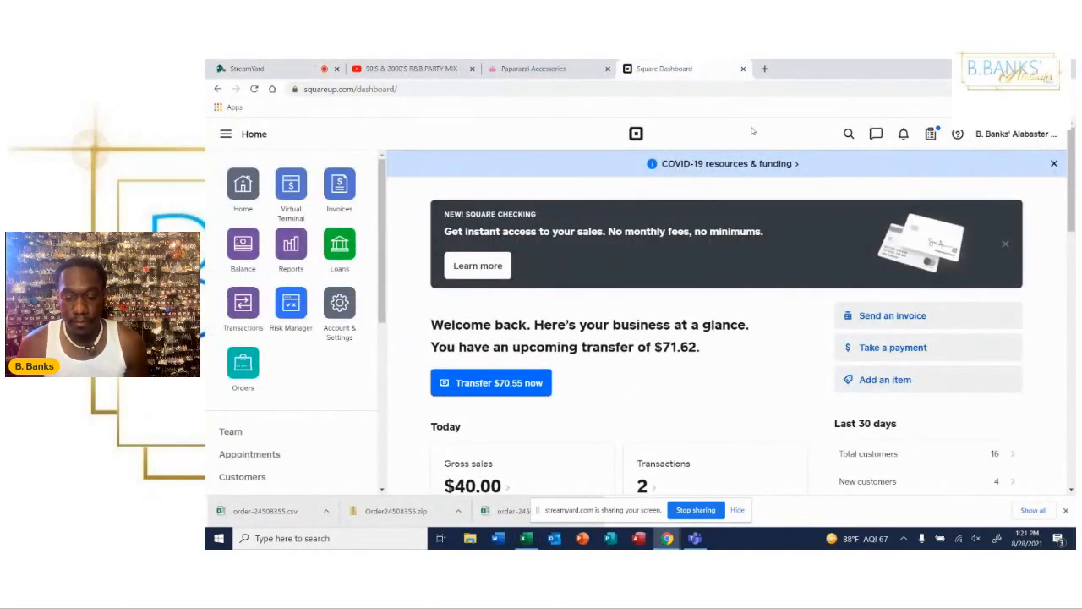
mouse_move(766, 411)
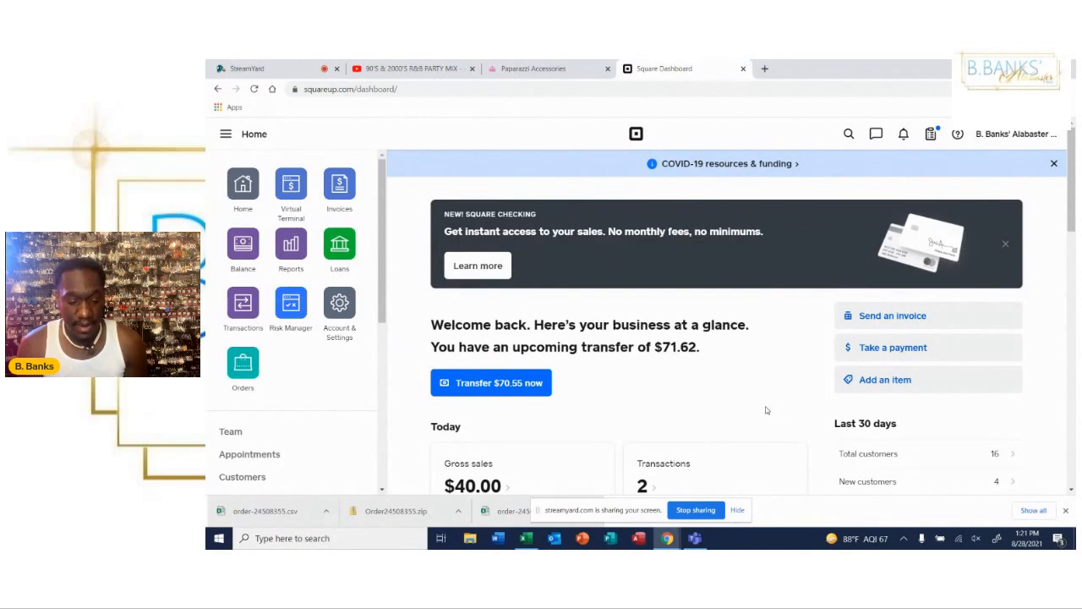
mouse_move(717, 415)
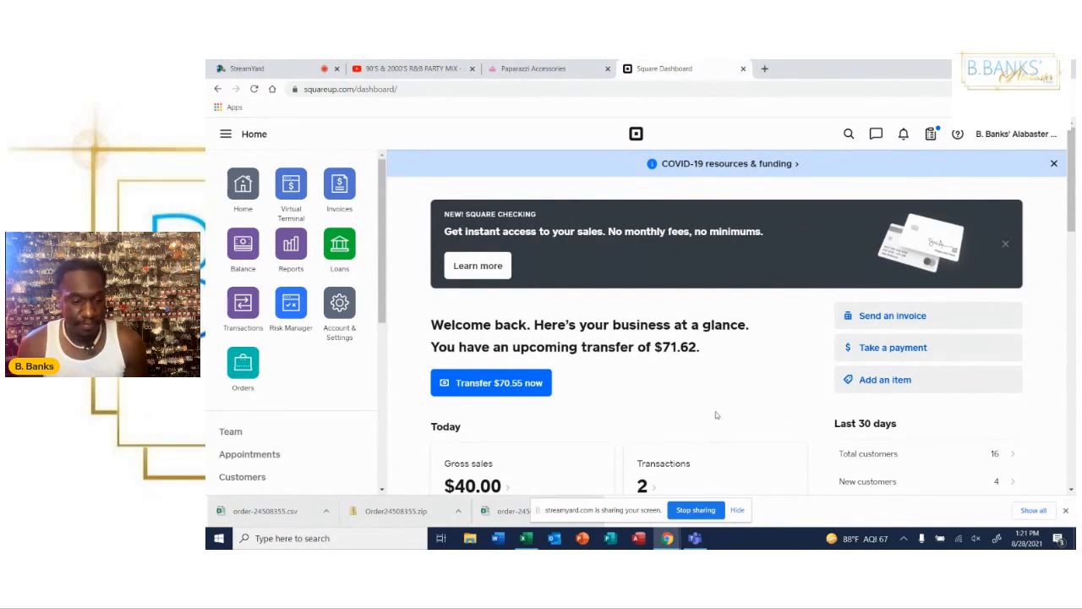
mouse_move(687, 412)
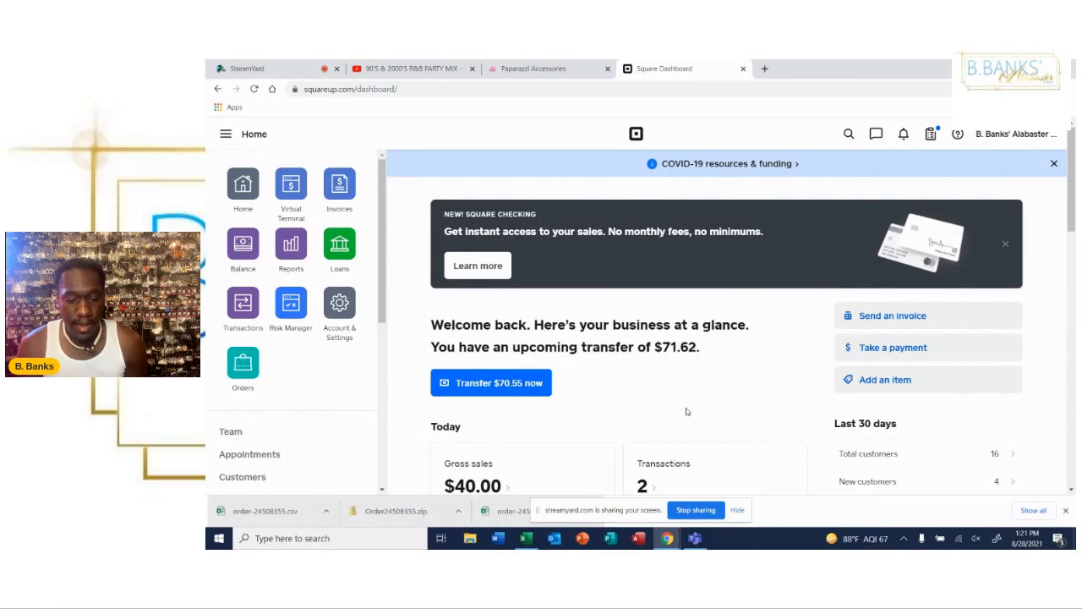
mouse_move(394, 263)
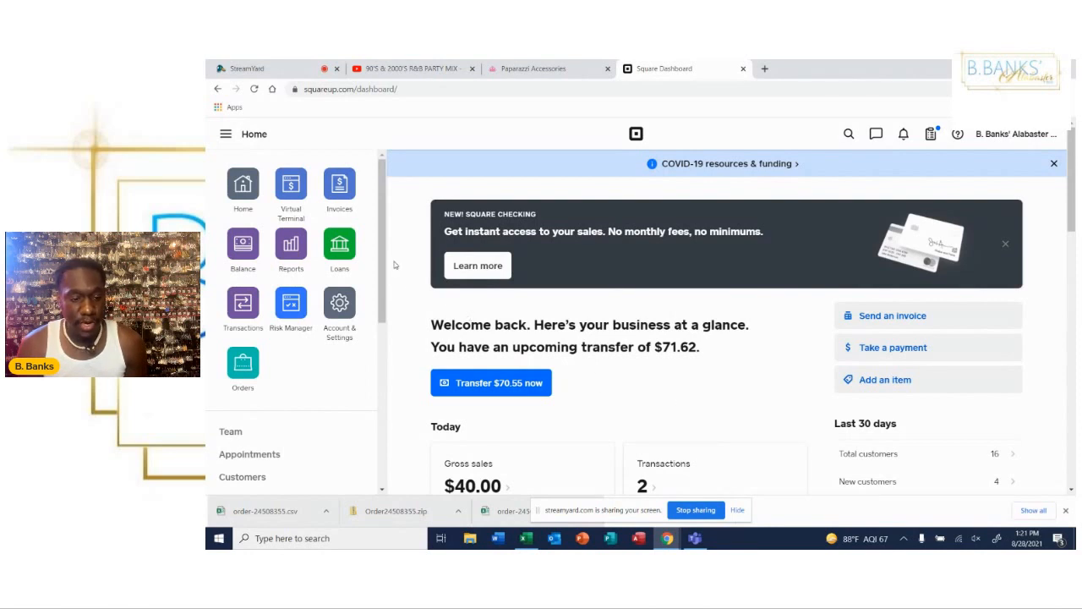
- Go to Items > Item Library and show the Actions menu with import and export options
scroll(down, 3)
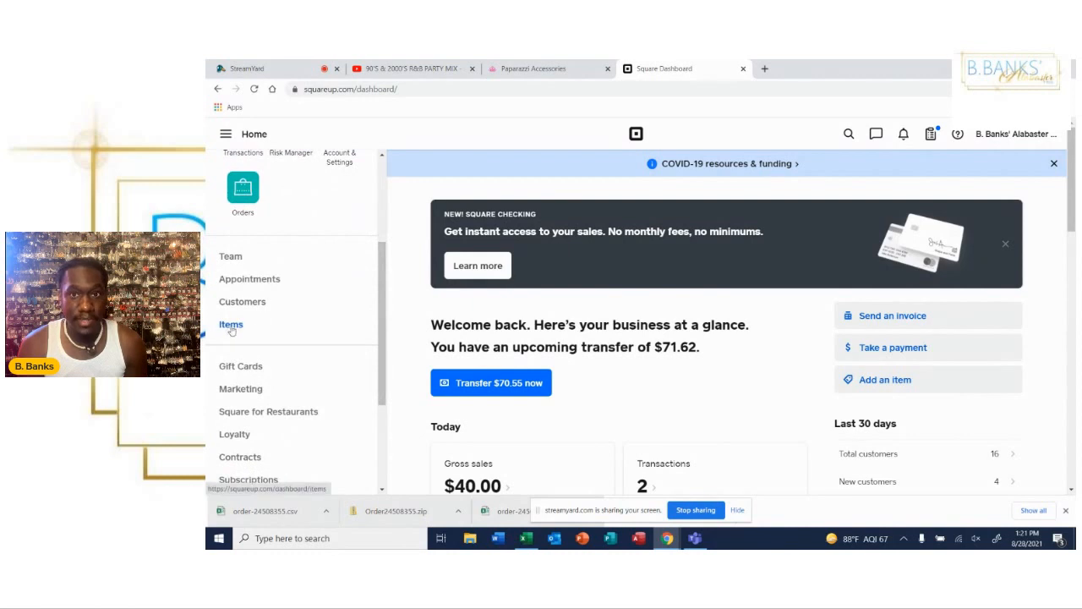
click(230, 324)
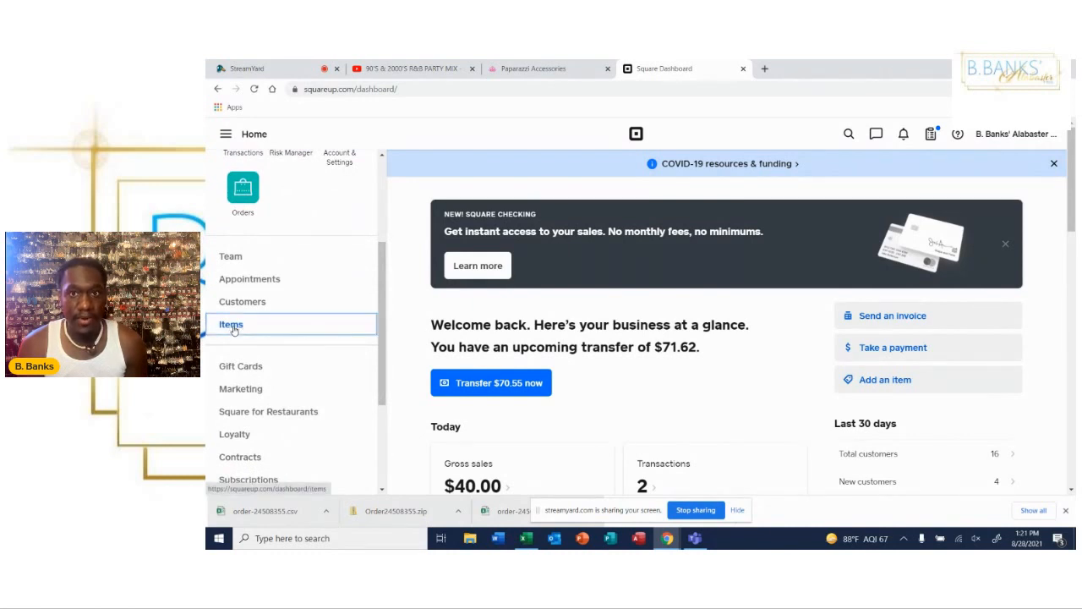
click(230, 325)
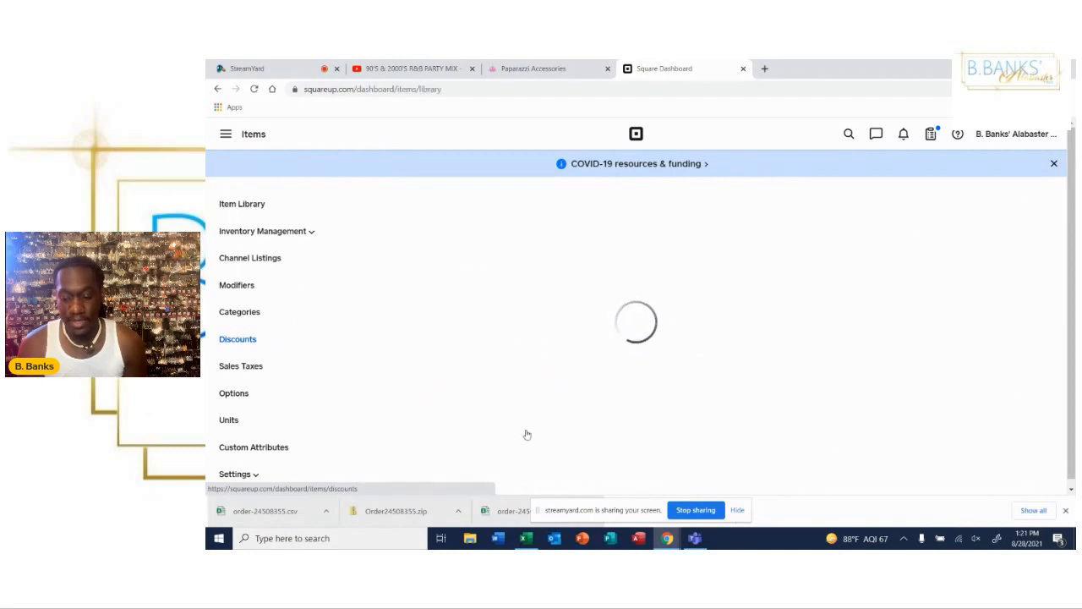
click(241, 203)
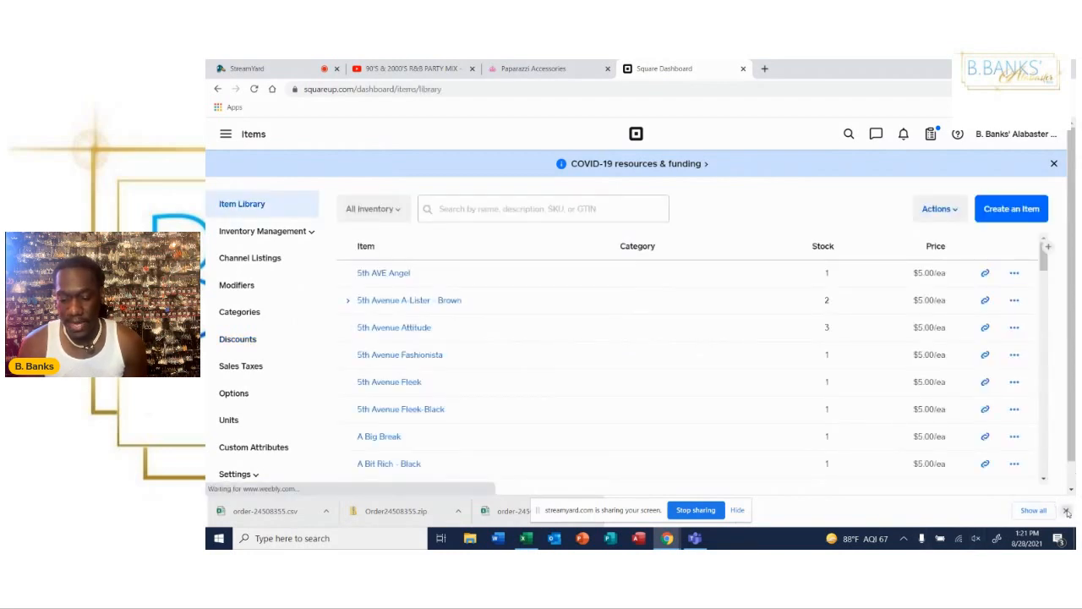
click(1069, 511)
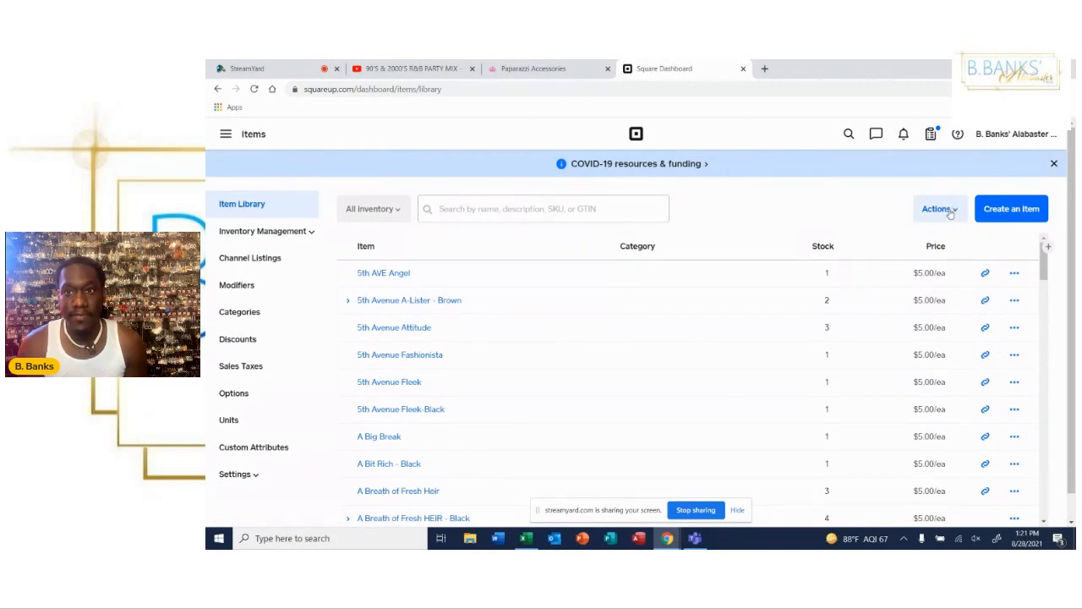
click(937, 210)
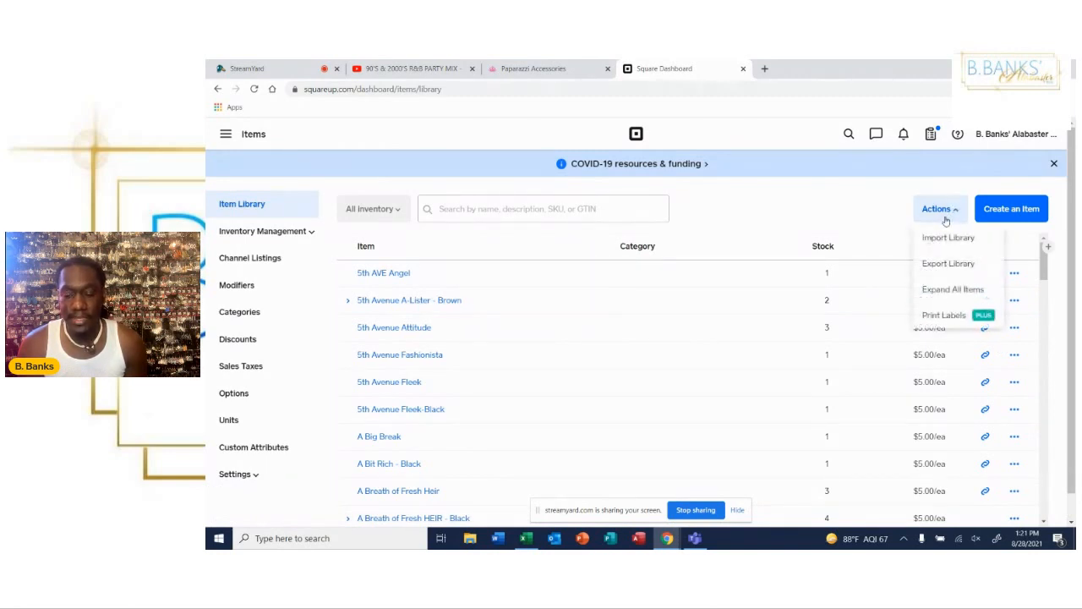
mouse_move(949, 237)
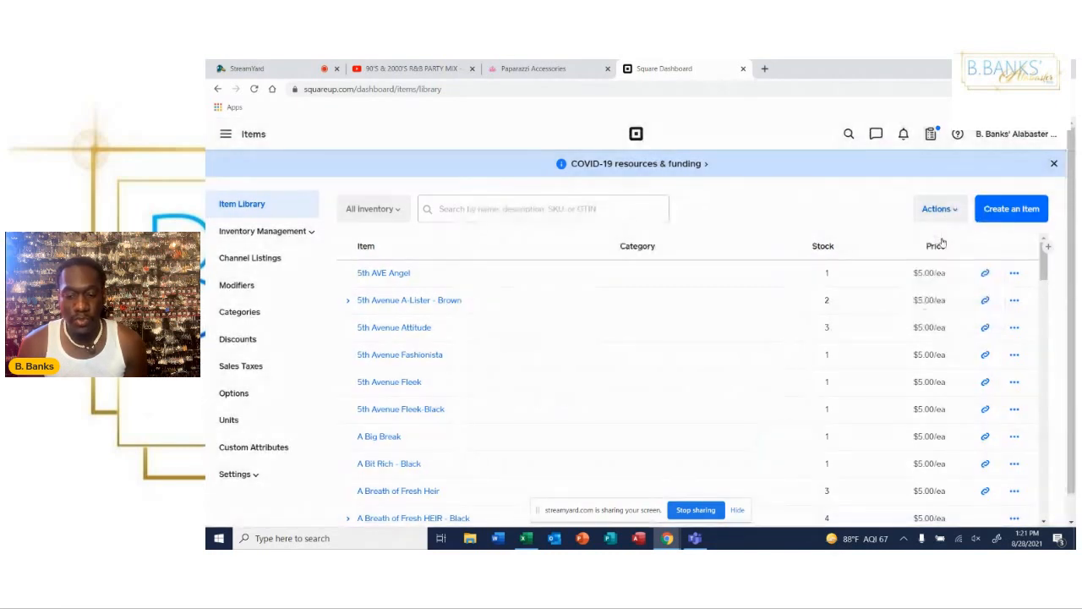
click(937, 210)
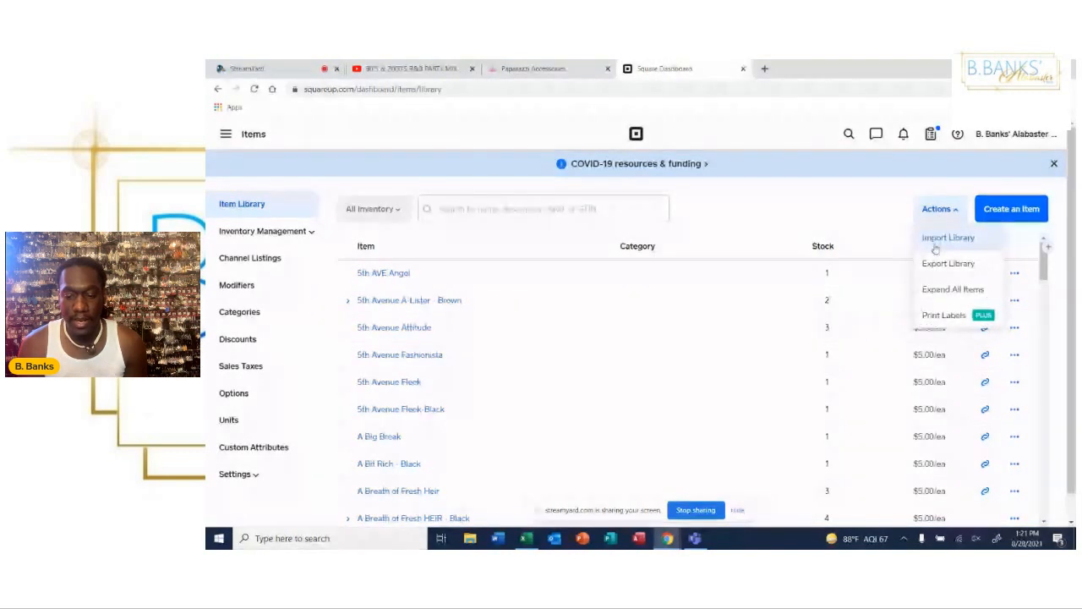
- Import to modify the item library, uploading order-24508355.csv from Downloads with All Files shown
click(947, 237)
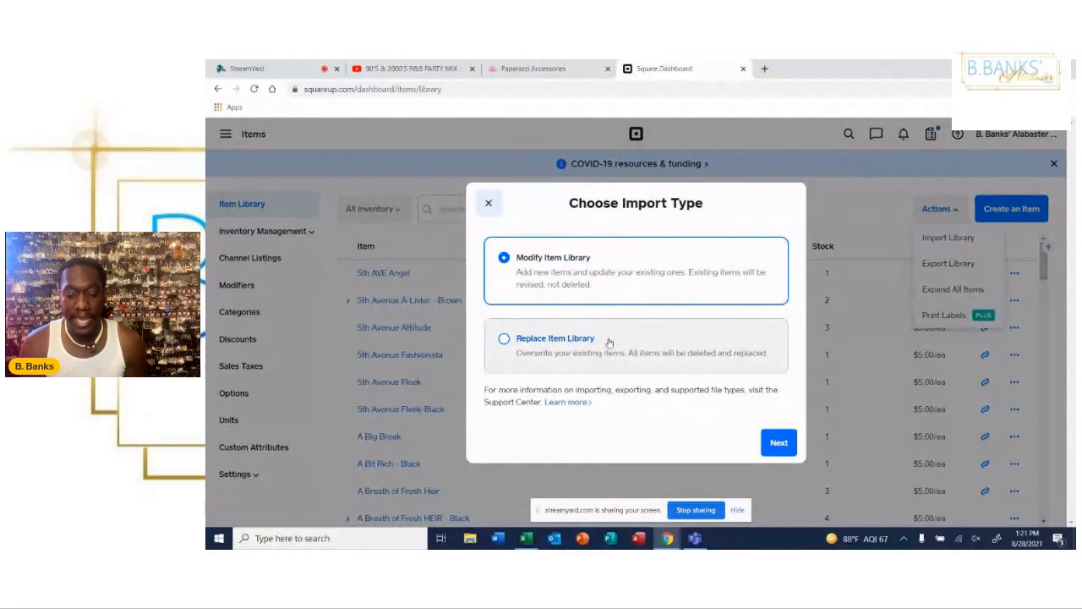
mouse_move(614, 342)
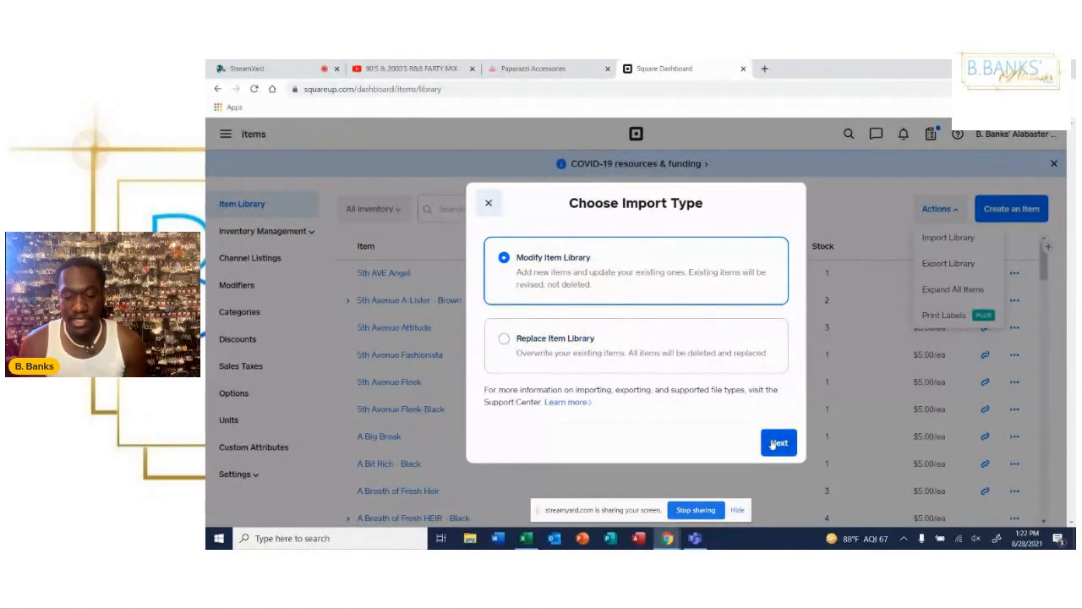
click(778, 444)
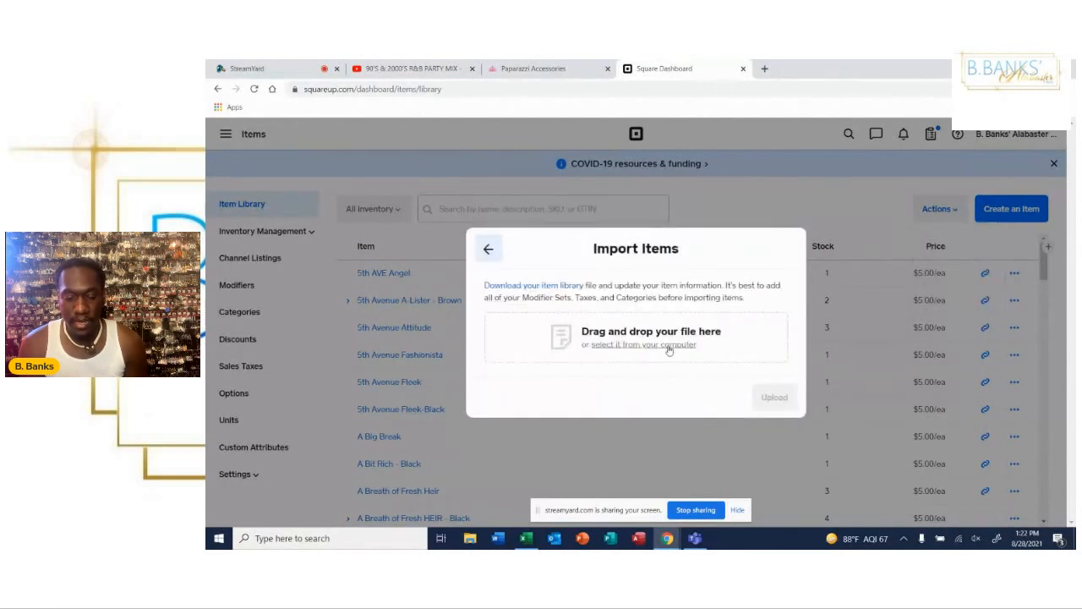
click(643, 345)
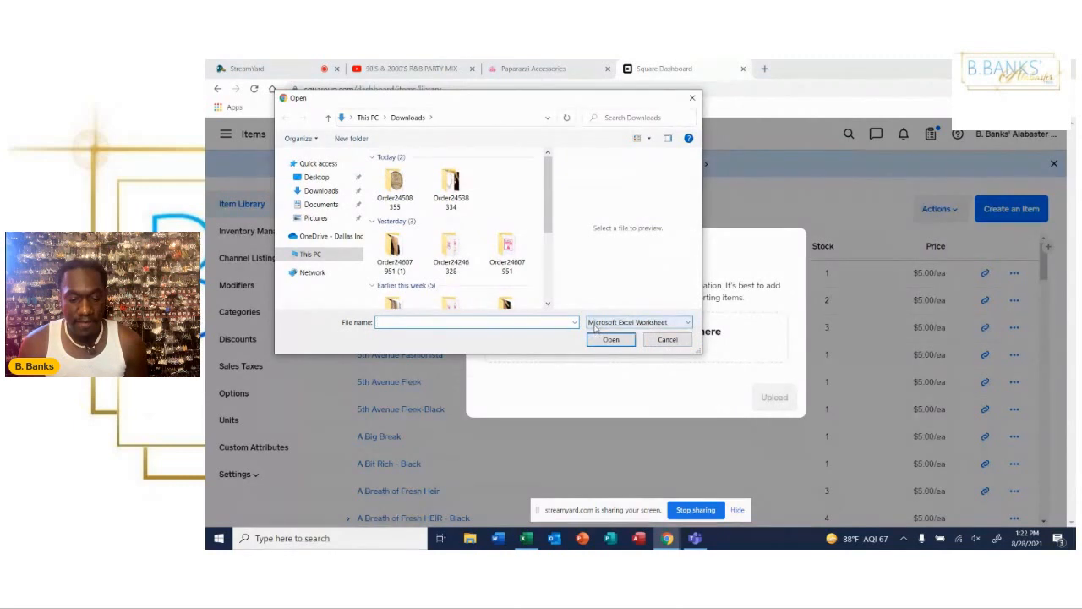
click(639, 321)
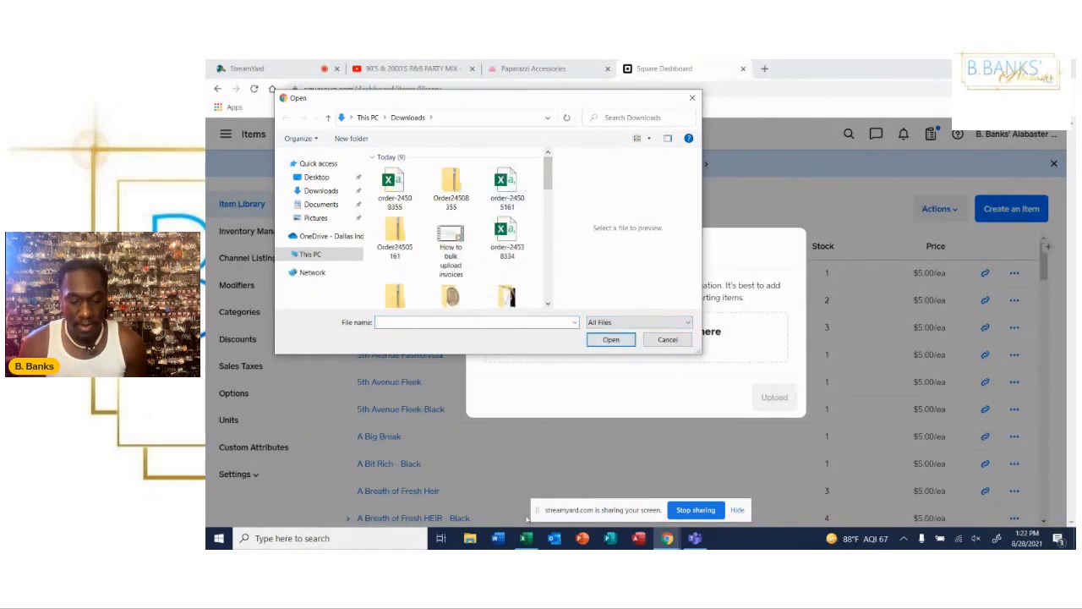
mouse_move(524, 538)
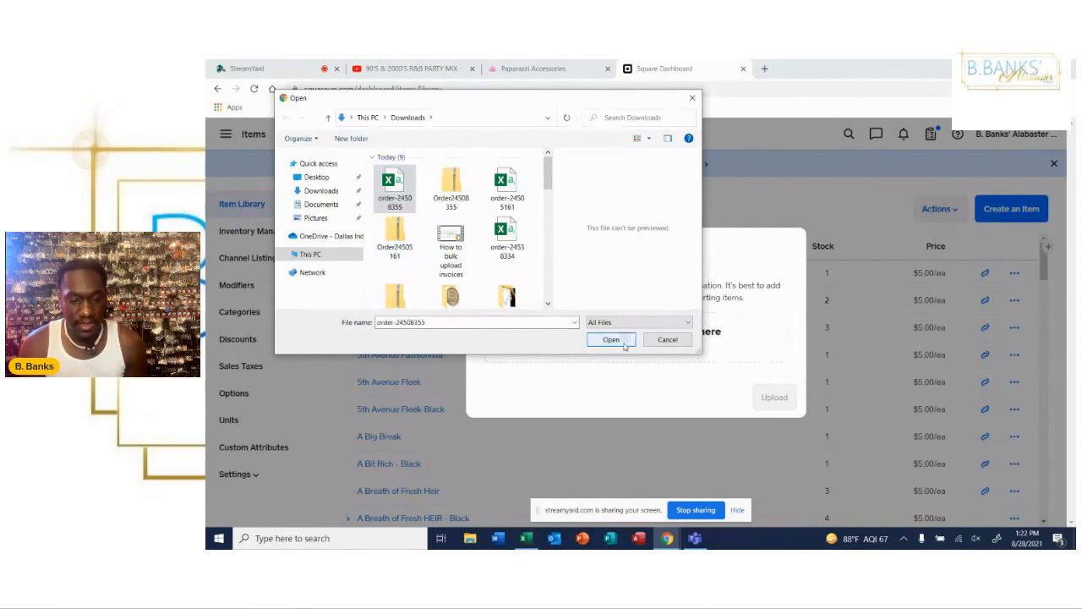
click(611, 338)
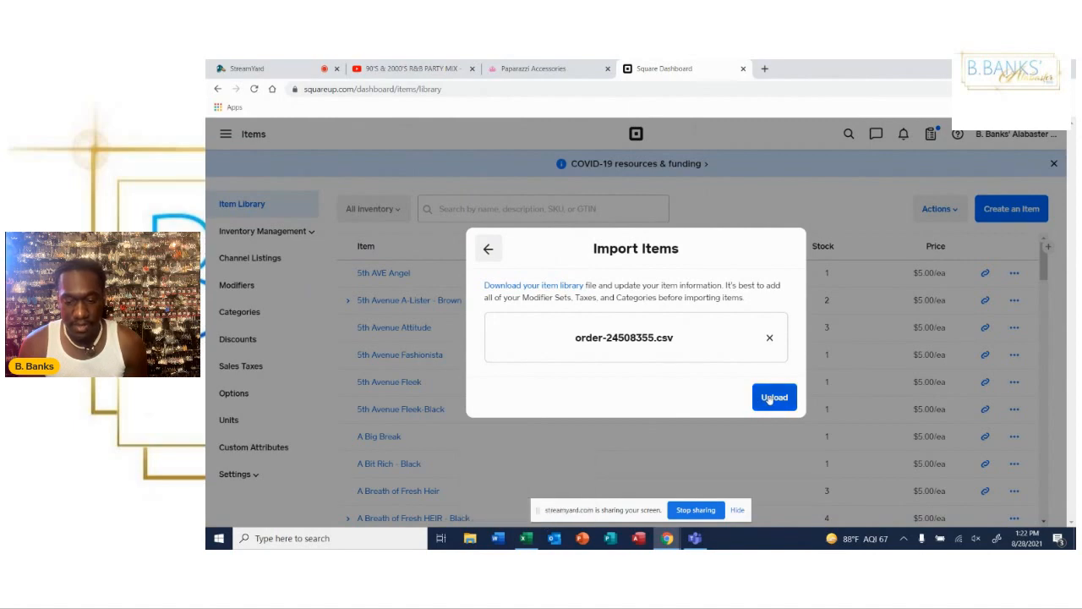
click(773, 396)
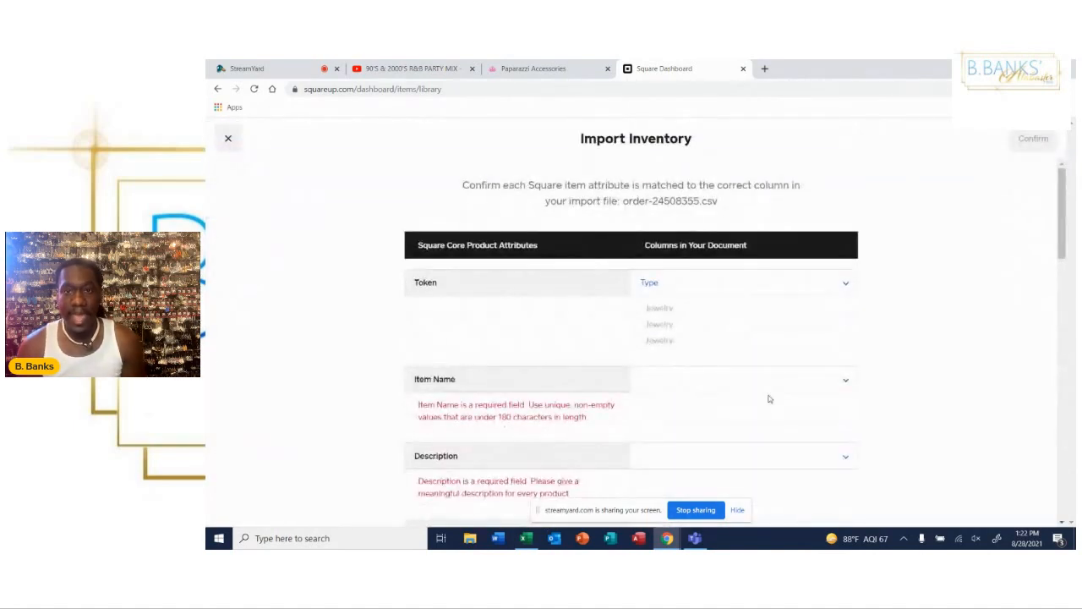
- Match Description to Body (HTML), SKU to Variant SKU and Variation Name to Variant Inventory Policy
click(742, 282)
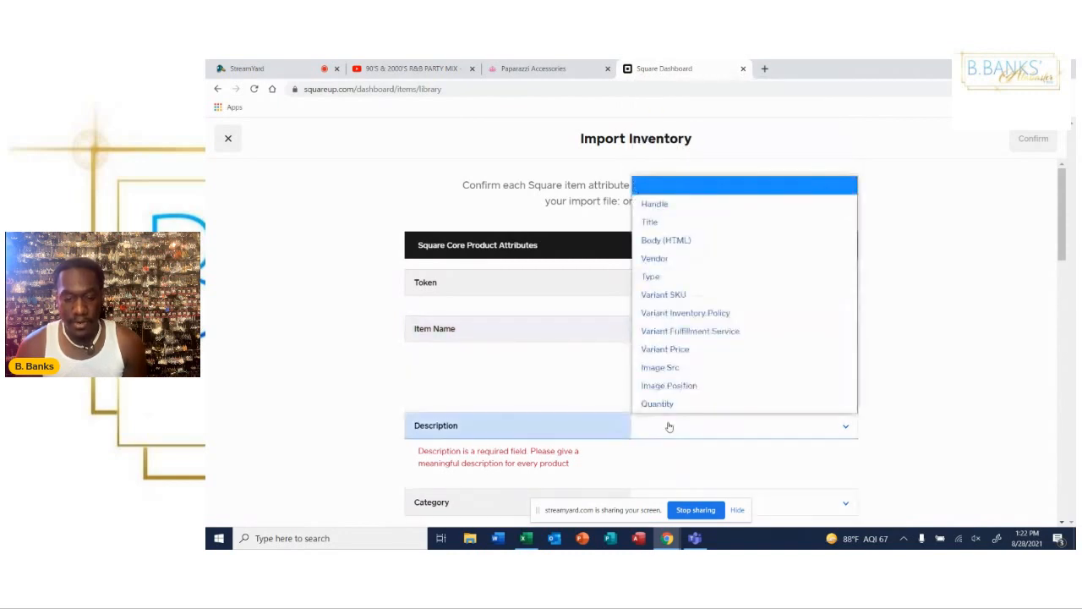
mouse_move(667, 240)
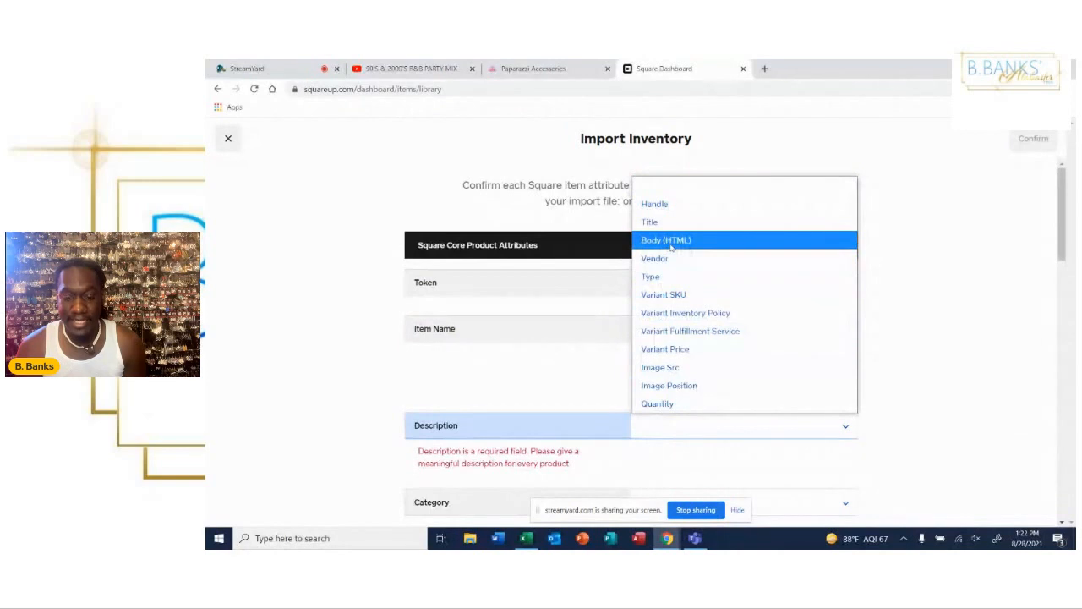
click(666, 240)
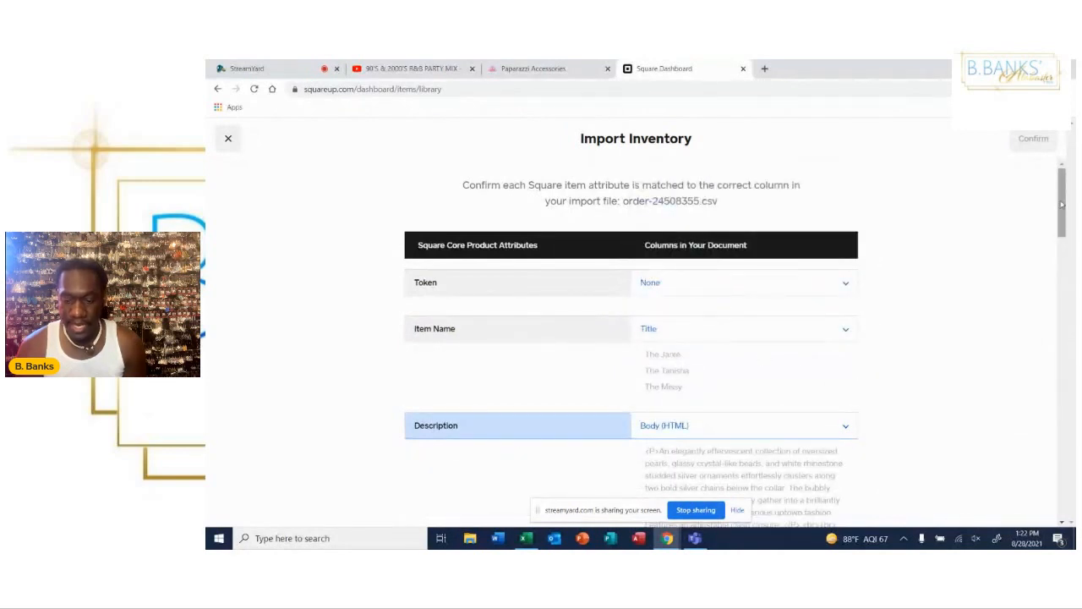
scroll(down, 3)
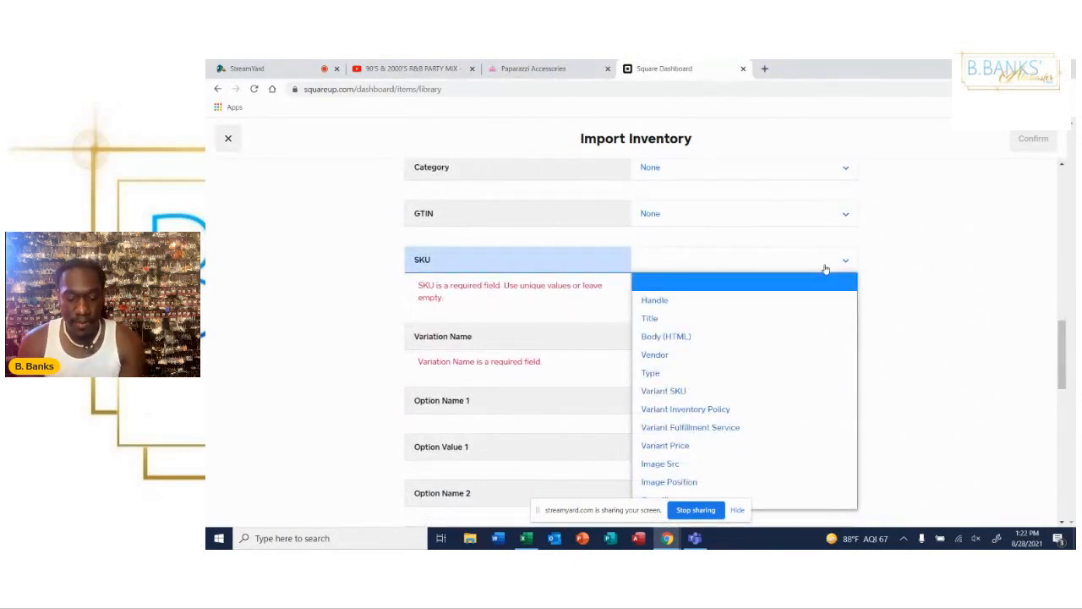
click(663, 391)
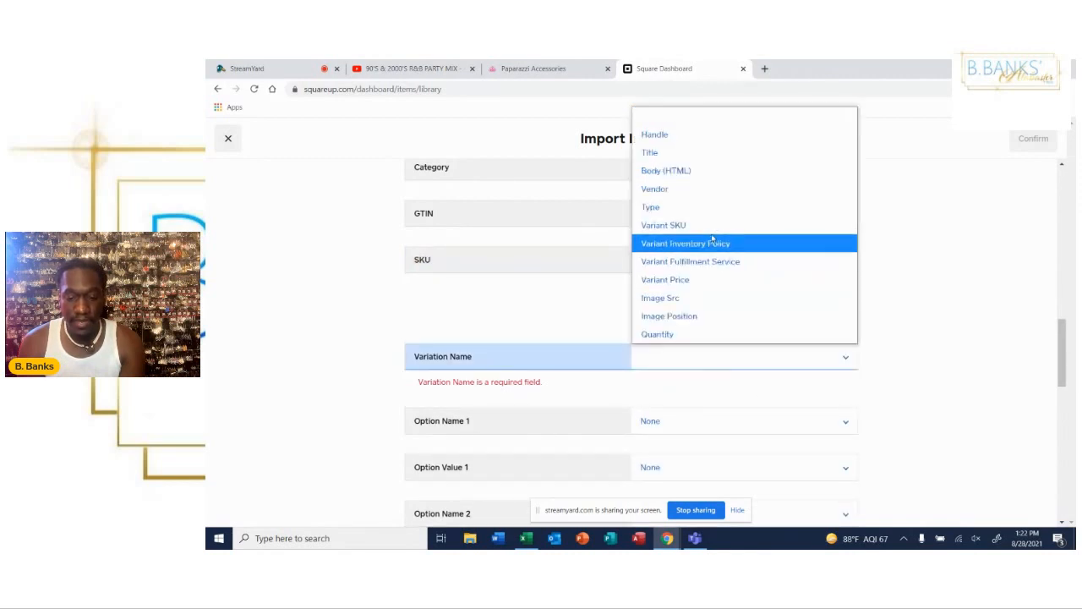
click(685, 244)
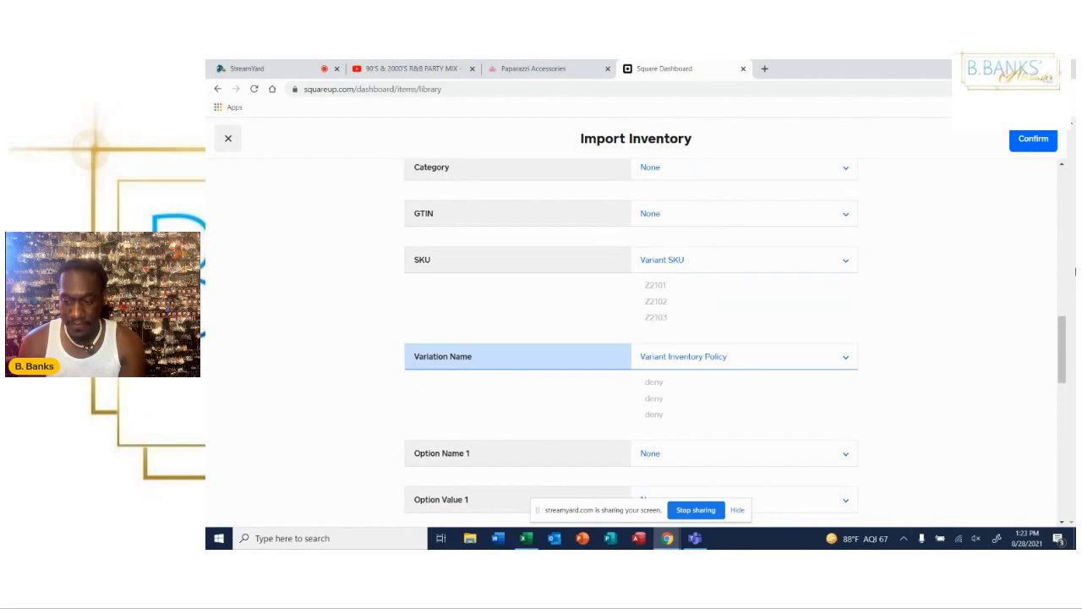
- Match New Quantity to the Quantity column and review the full mapping list
scroll(down, 3)
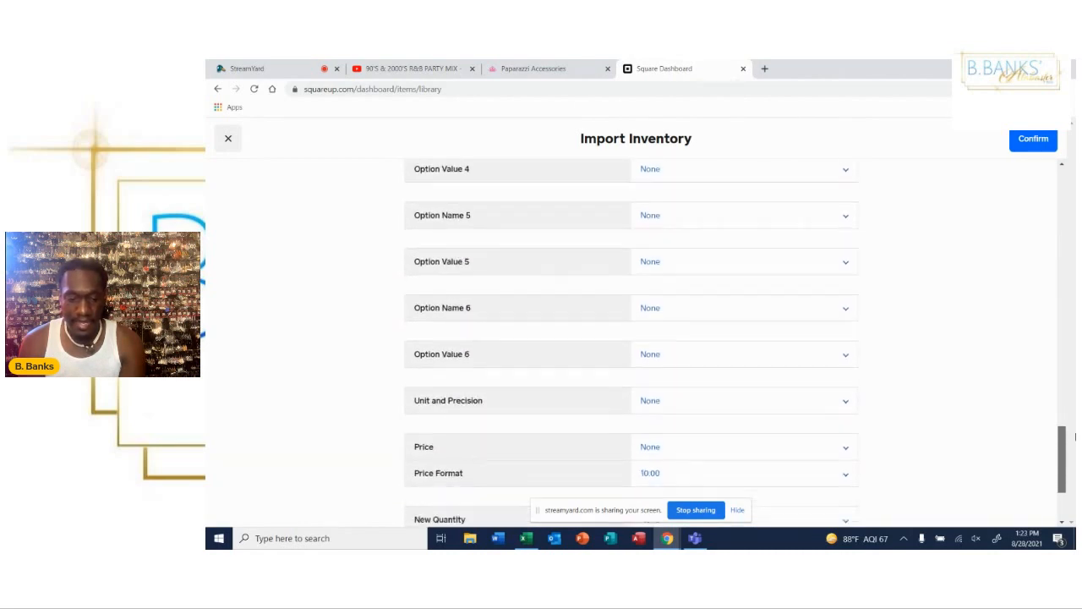
scroll(down, 3)
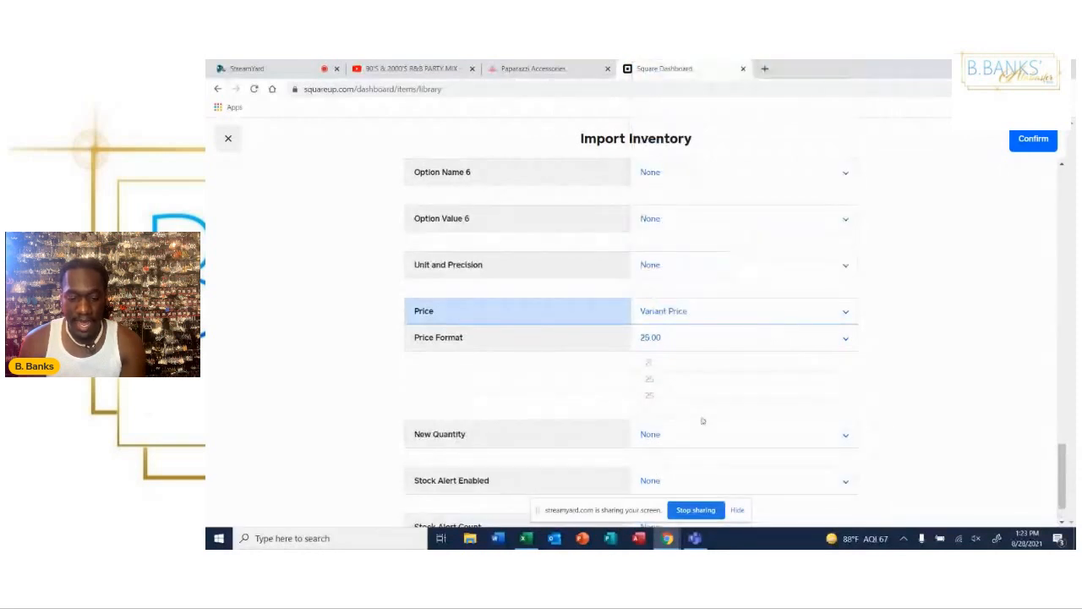
click(745, 172)
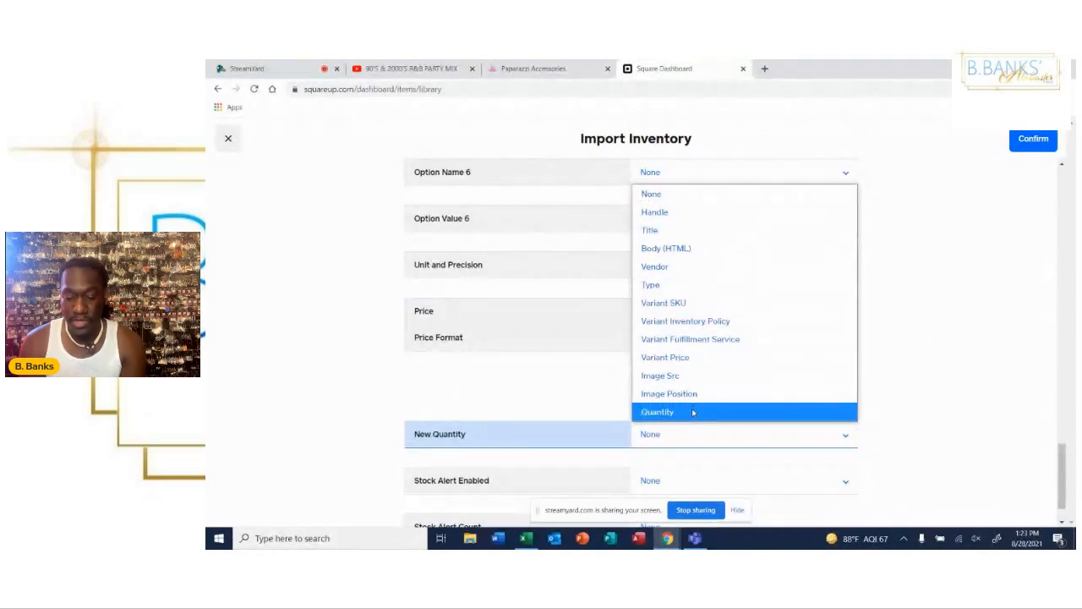
click(657, 413)
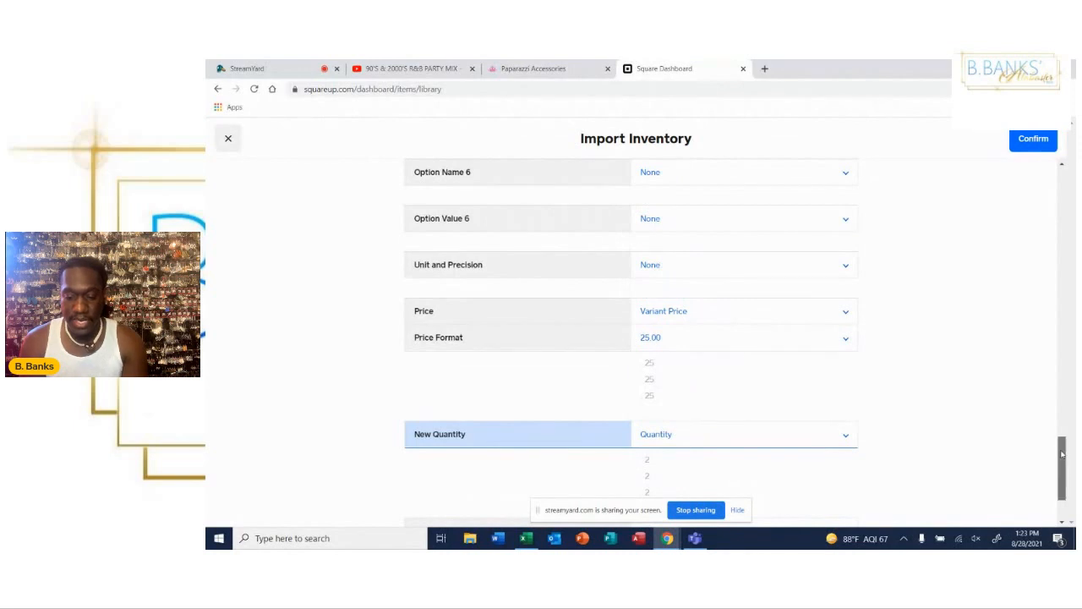
scroll(down, 3)
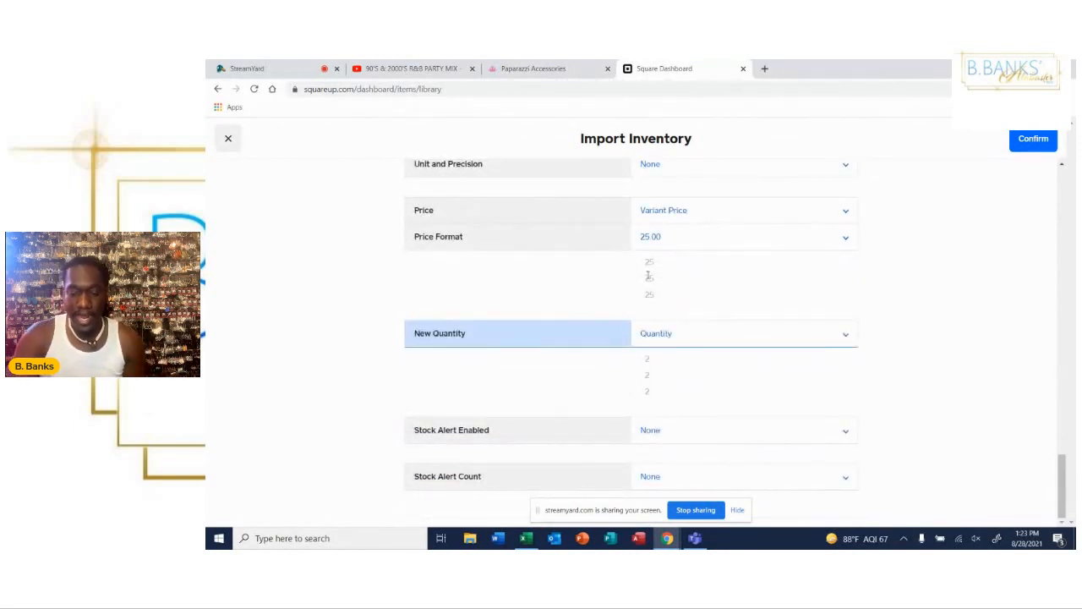
scroll(up, 3)
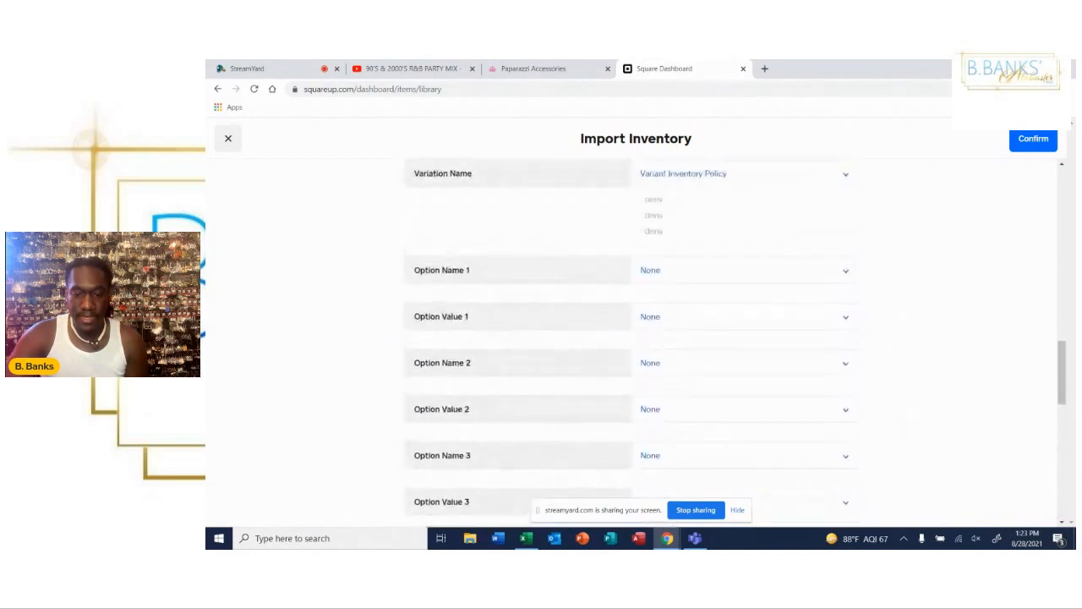
scroll(up, 3)
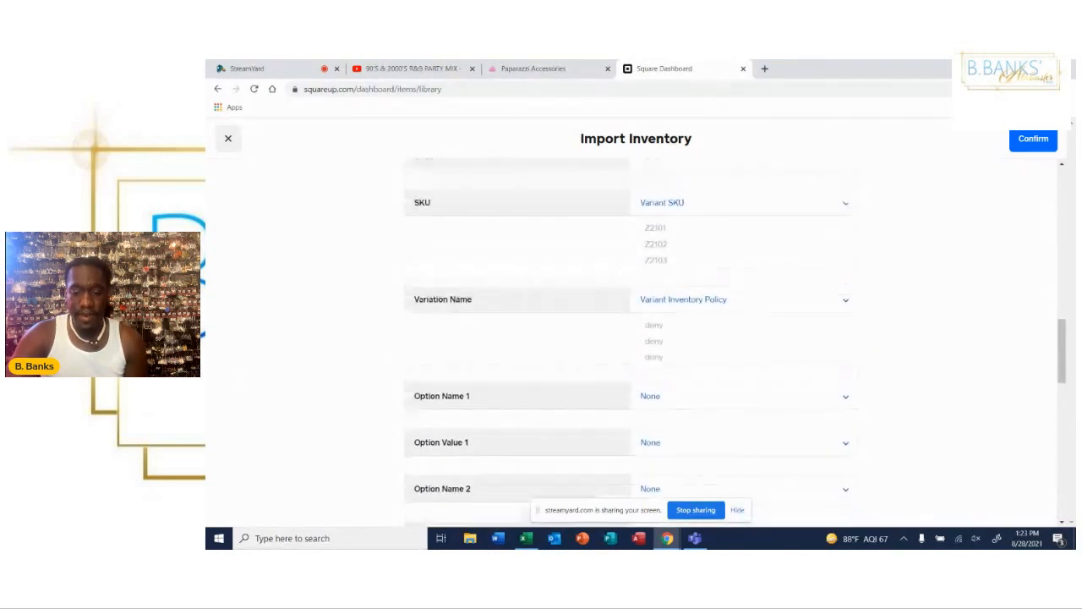
scroll(up, 3)
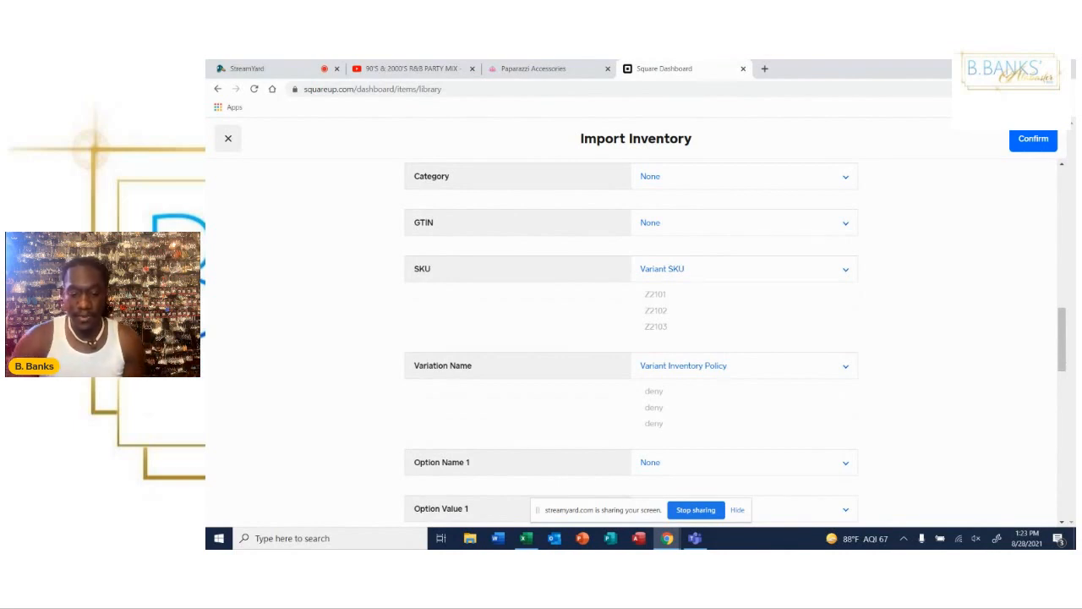
scroll(up, 3)
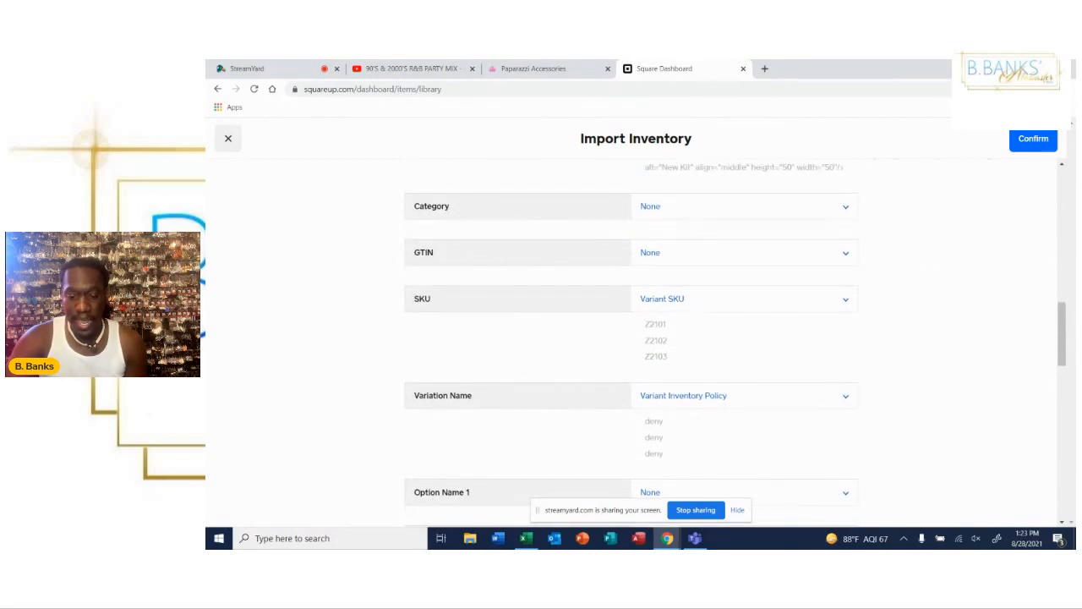
scroll(up, 3)
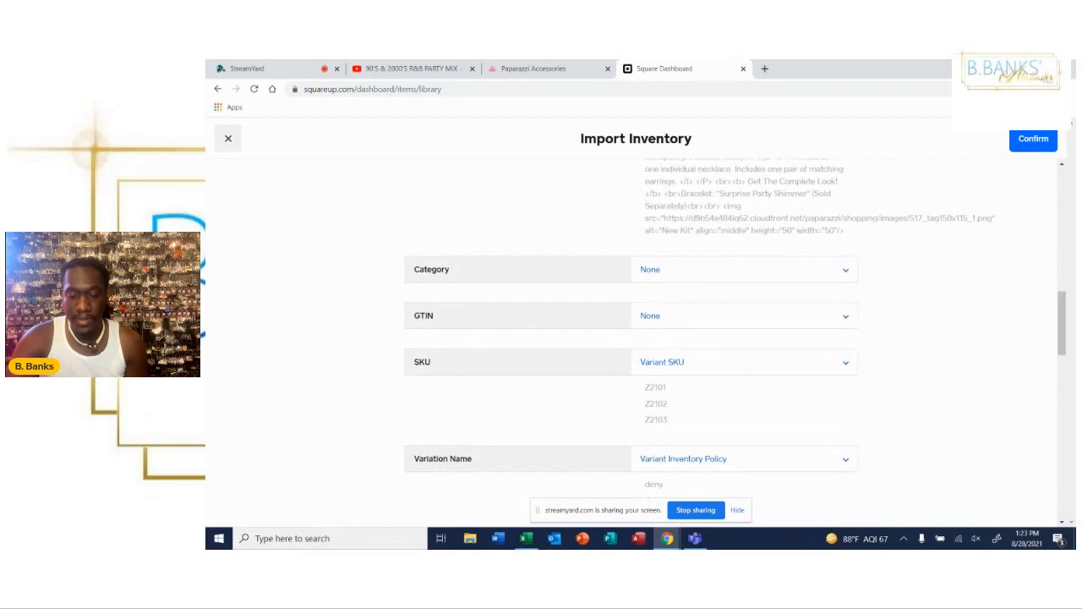
scroll(up, 3)
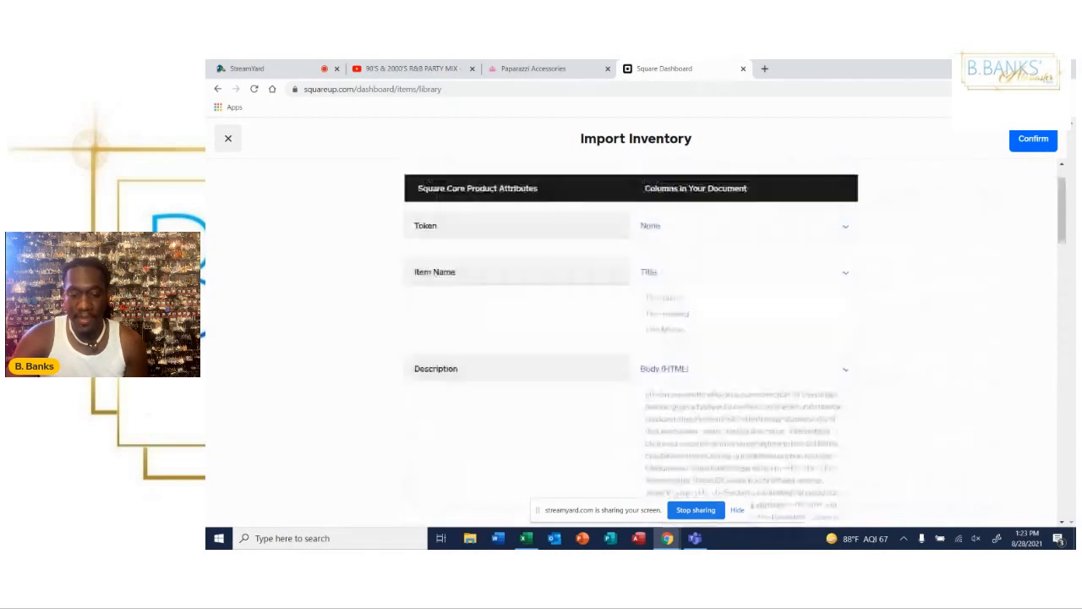
scroll(up, 3)
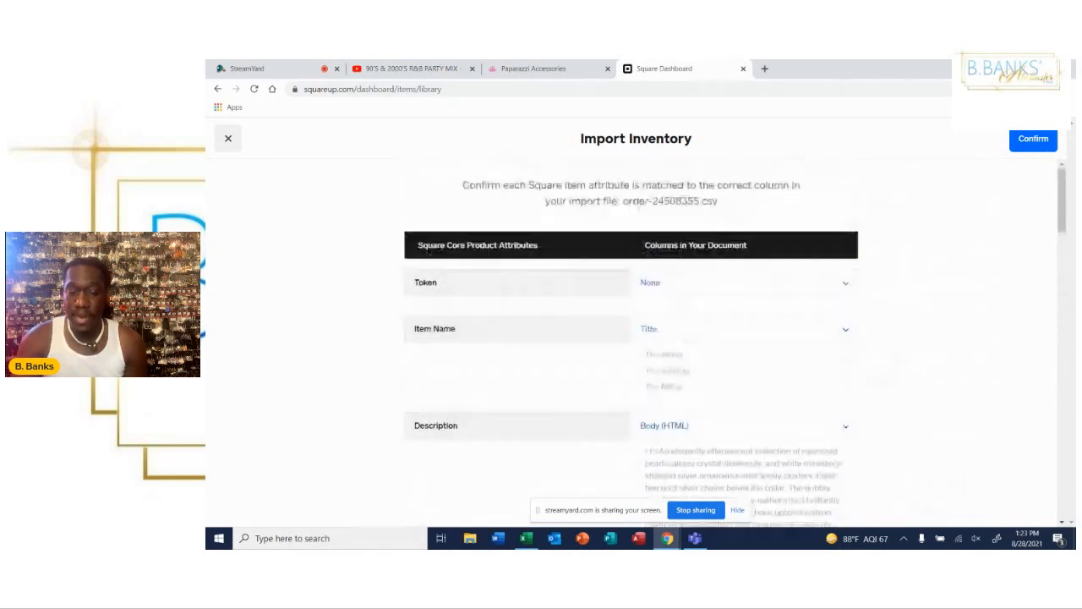
mouse_move(903, 244)
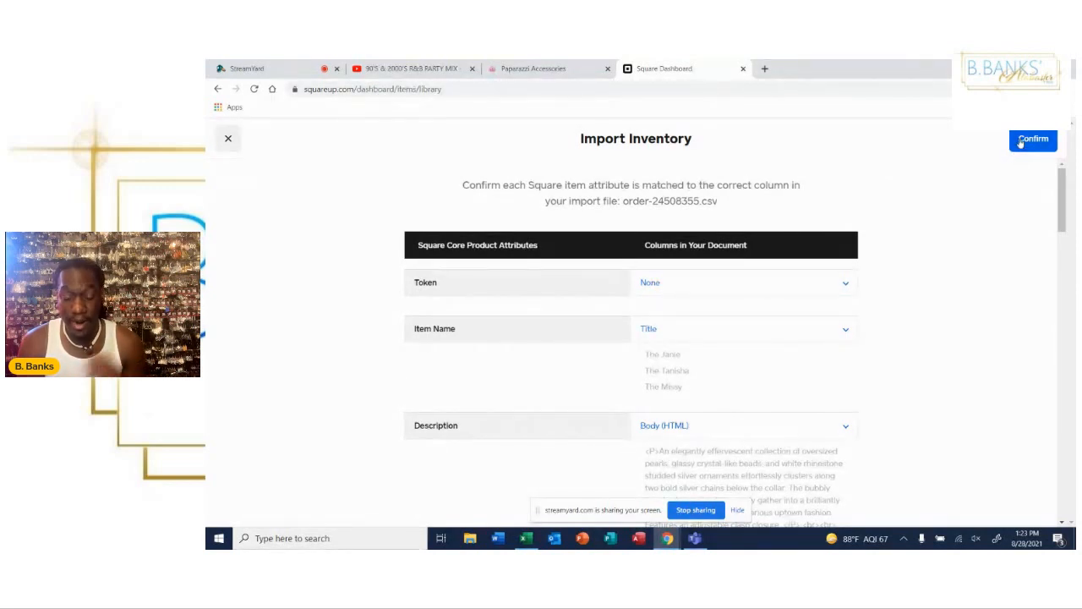
- Confirm the column matching and overwrite existing inventory to finish the import
click(1032, 139)
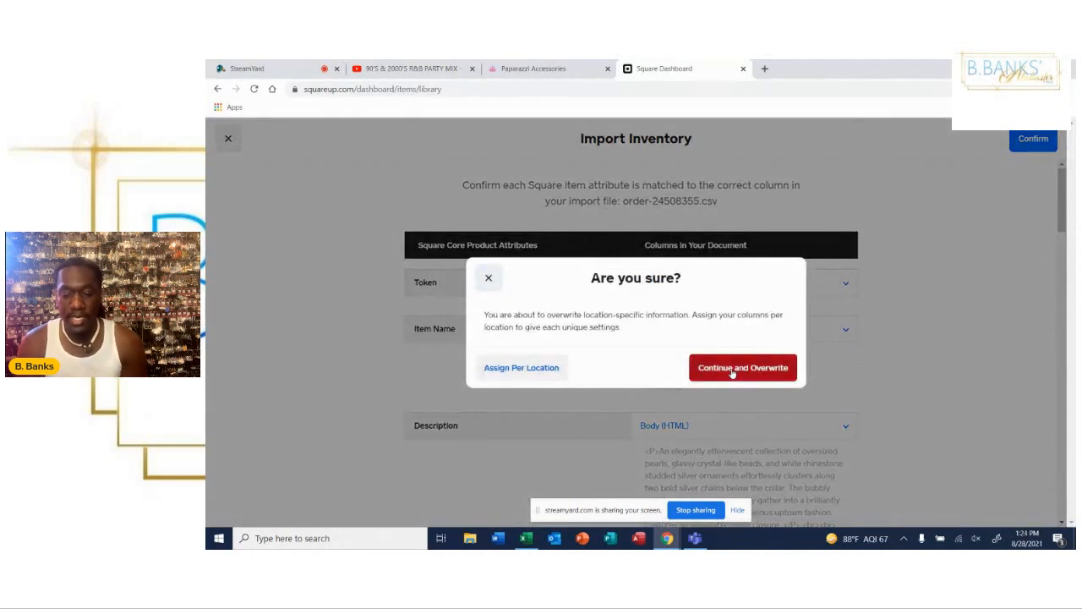
click(743, 367)
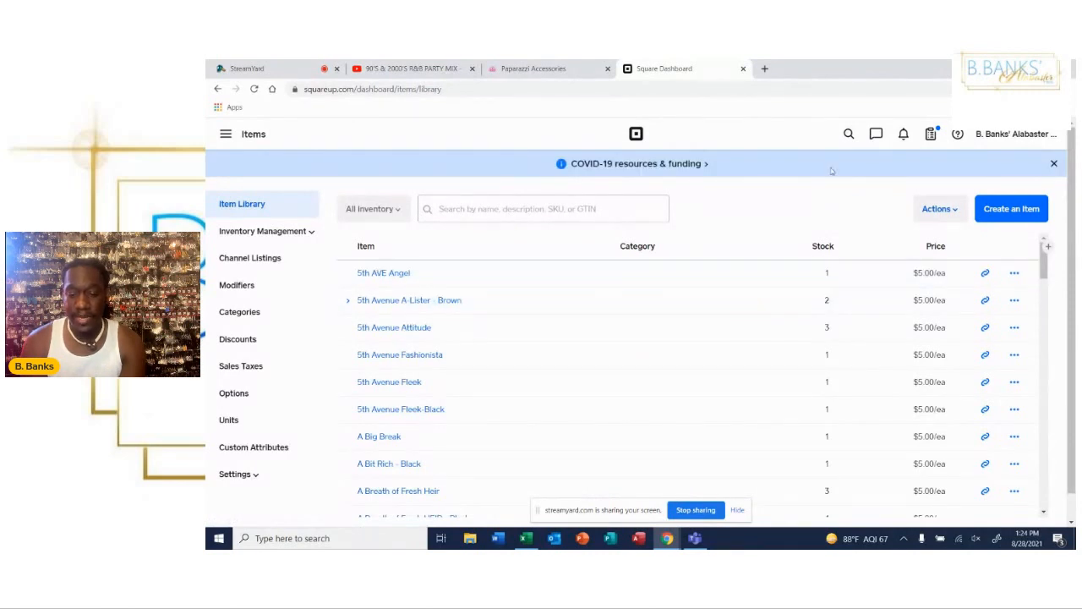
mouse_move(251, 120)
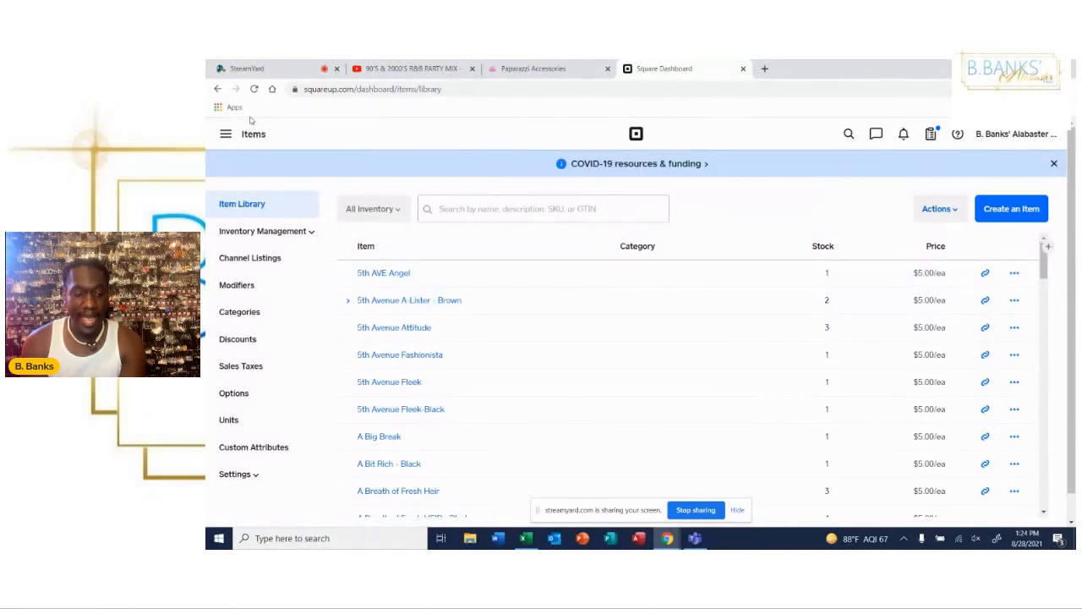
- Return to the dashboard Home and open the Online store section
click(227, 133)
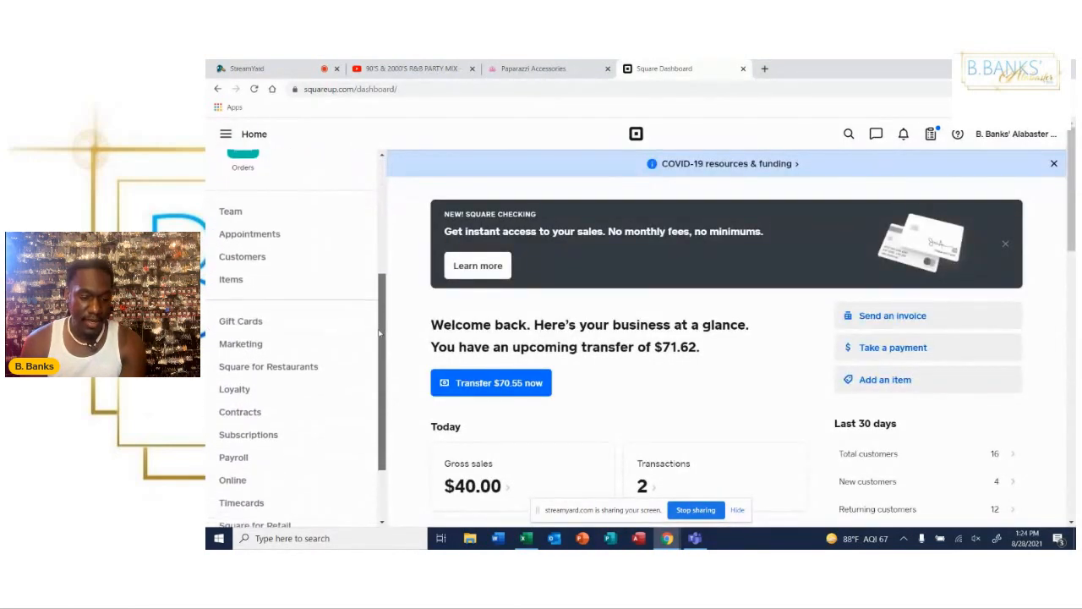
scroll(down, 3)
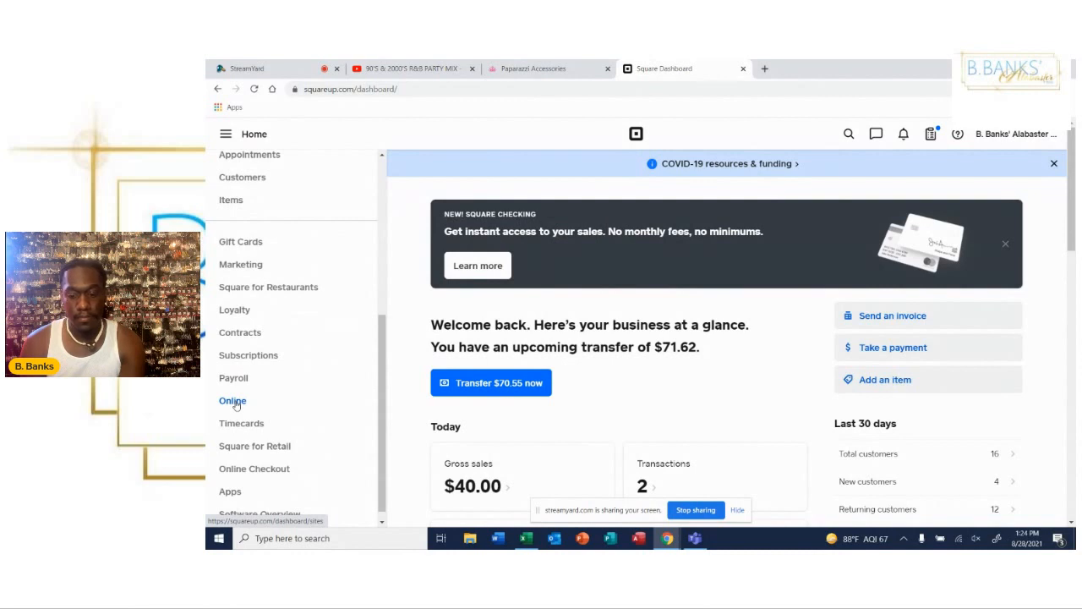
click(234, 399)
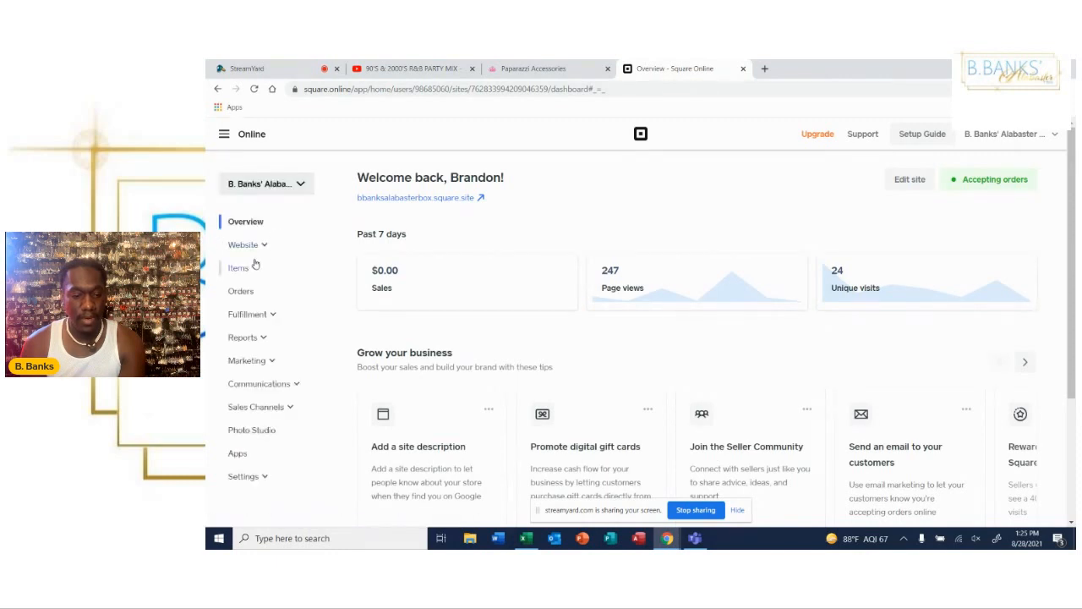
- Show the Site items list under Items, listing all 2,958 store items with type, price and stock
click(240, 268)
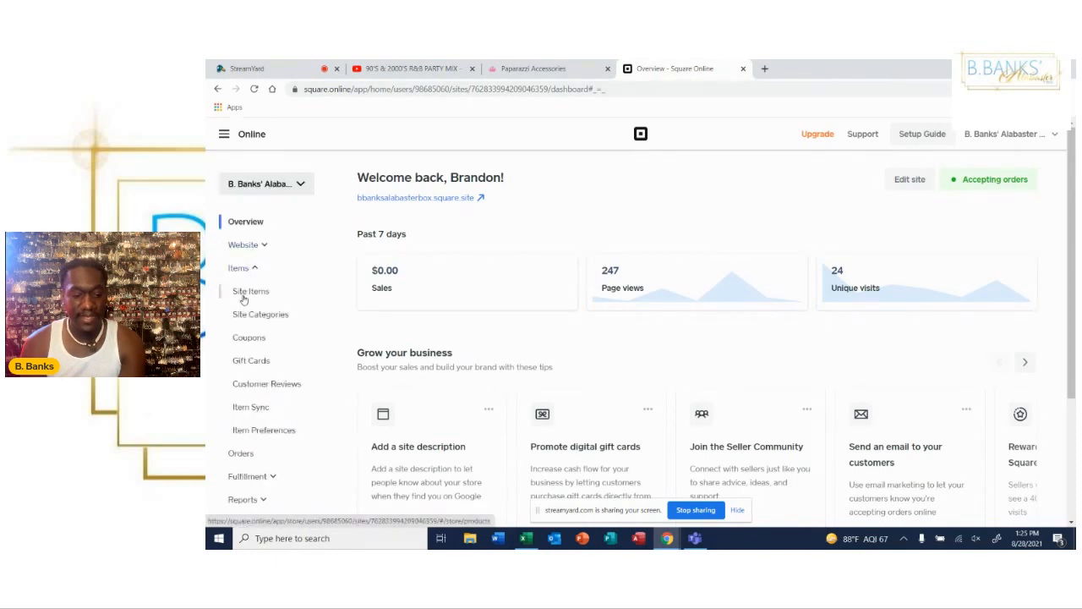
click(250, 291)
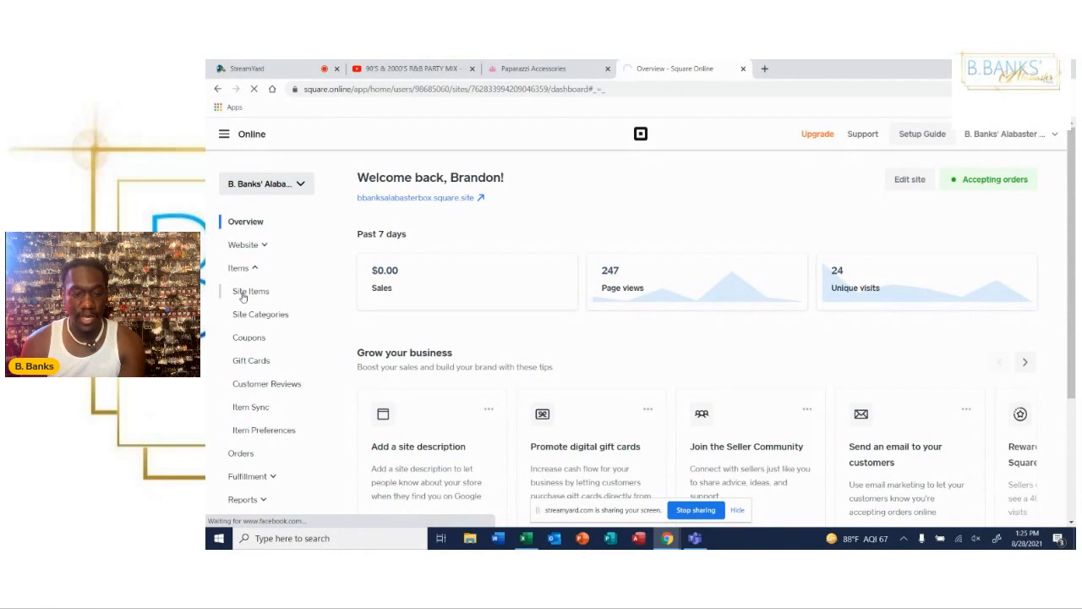
click(251, 291)
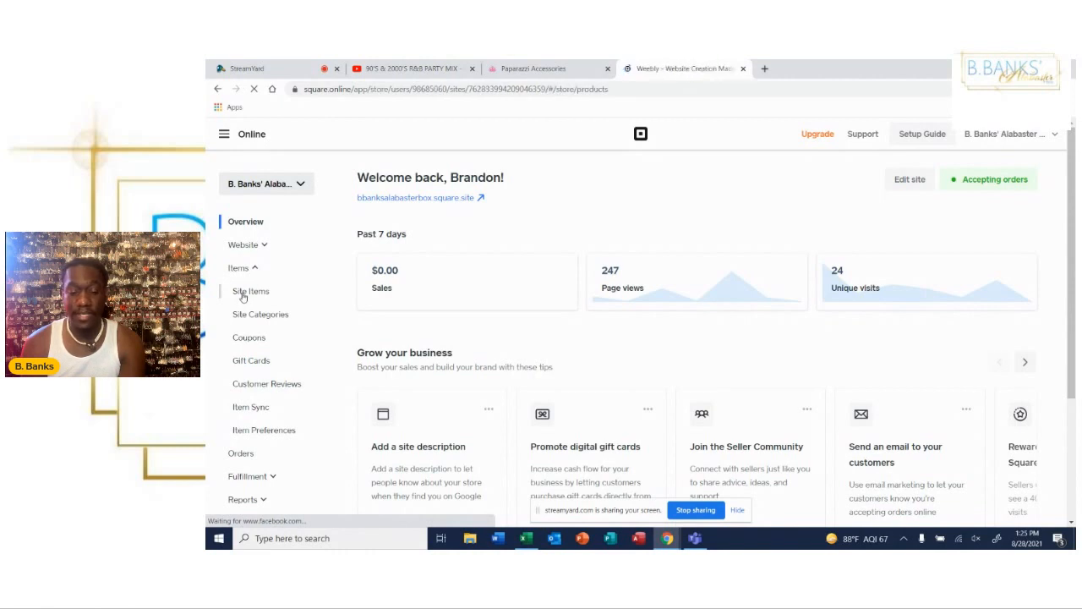
click(251, 291)
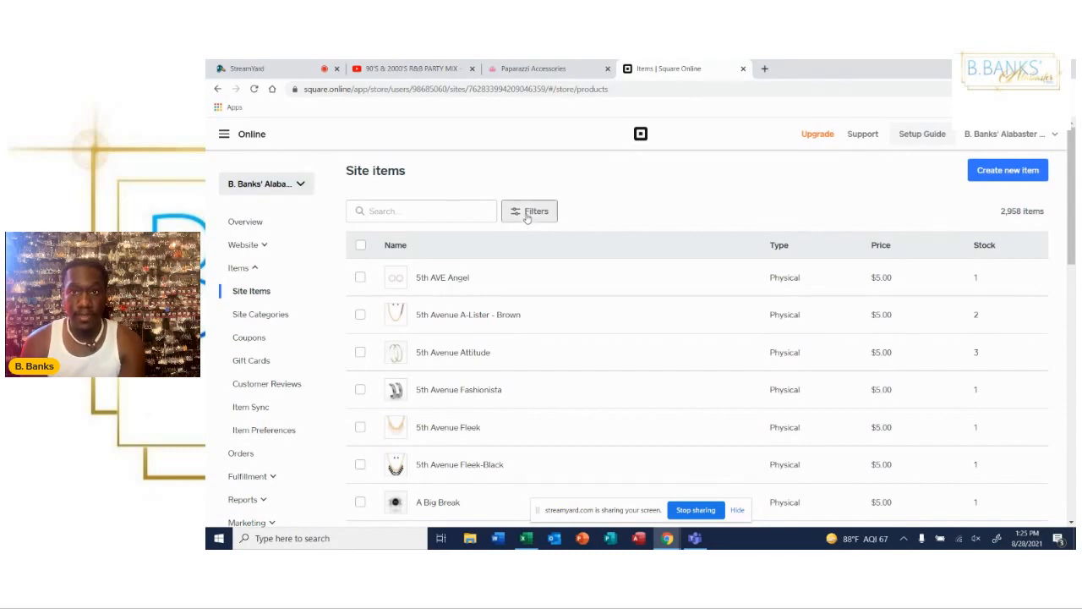
- Filter site items to Visibility: Unavailable and review the 10 results, including The Amber, The Bea and The Danielle
click(530, 209)
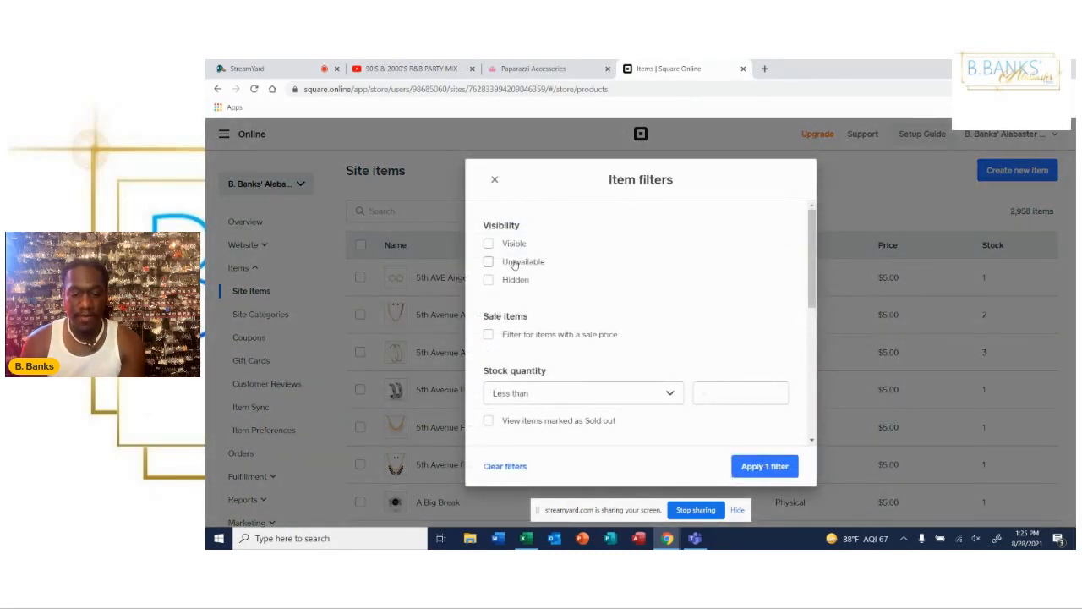
click(489, 261)
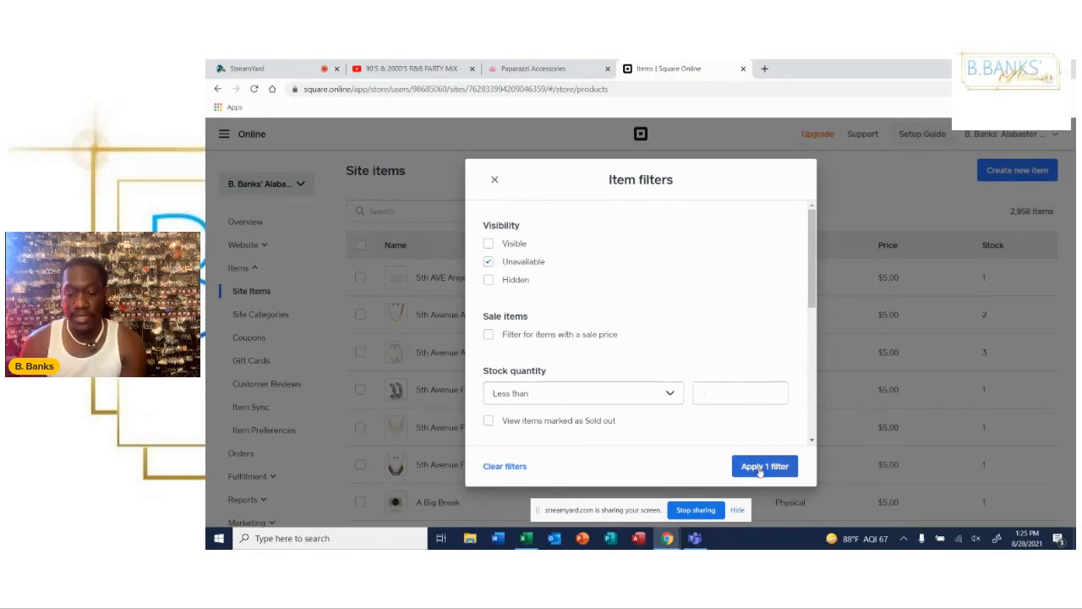
click(765, 467)
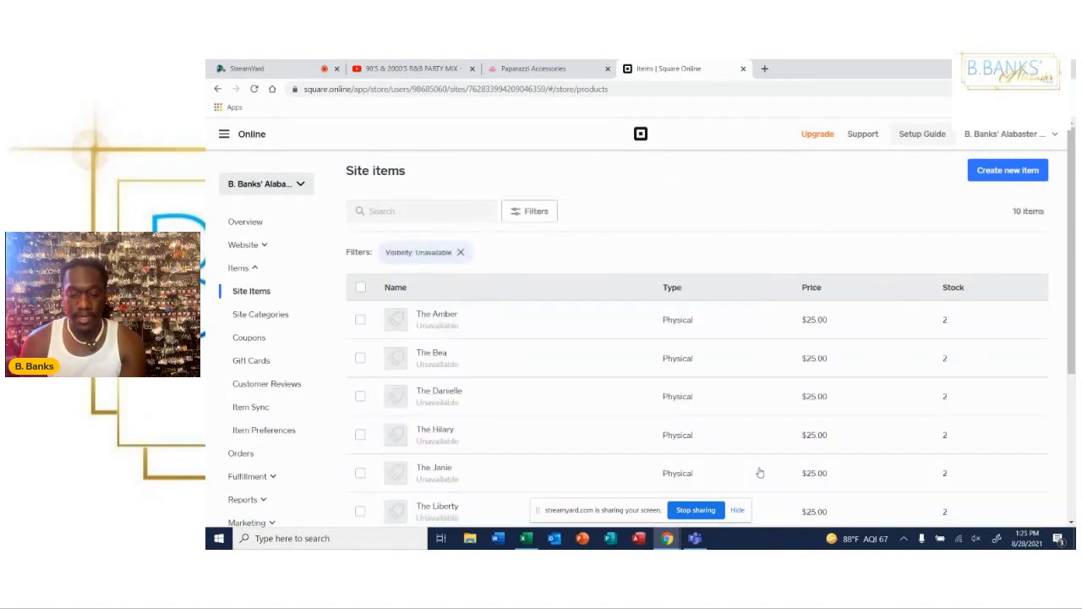
scroll(down, 3)
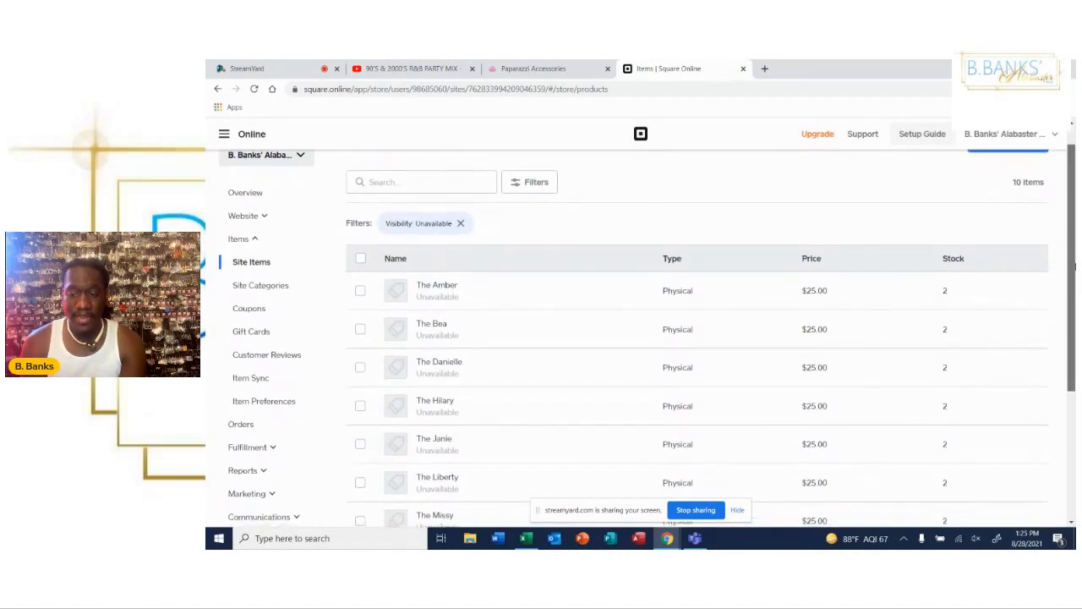
scroll(up, 3)
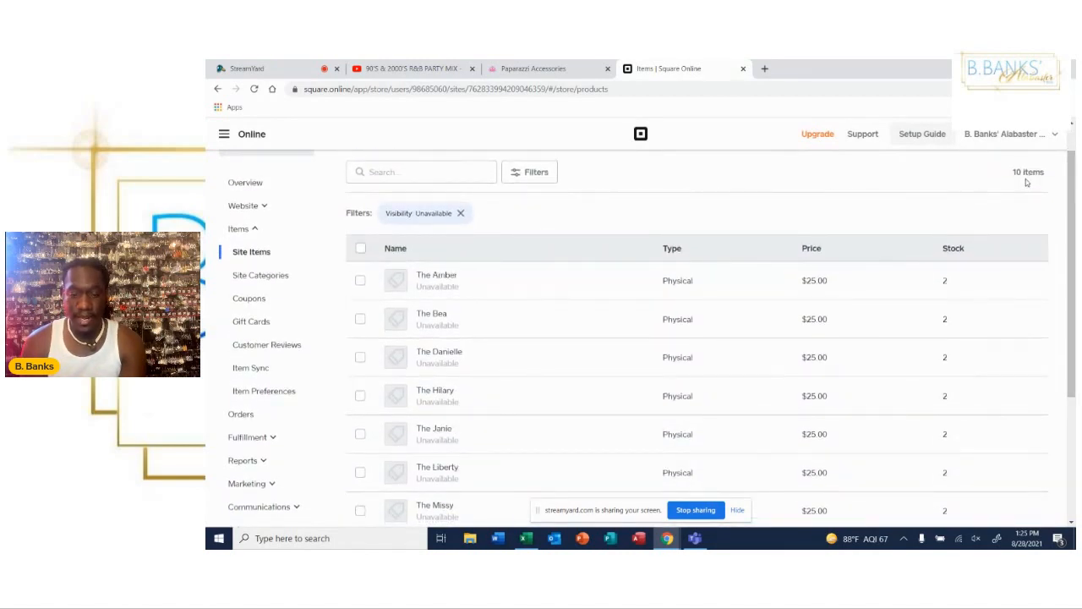
scroll(down, 3)
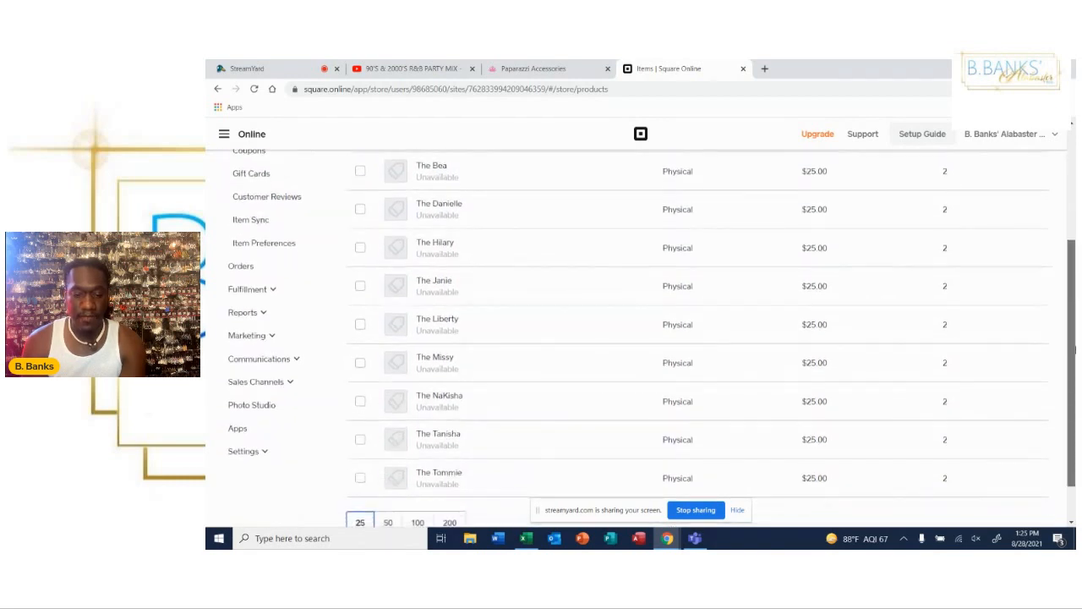
scroll(up, 3)
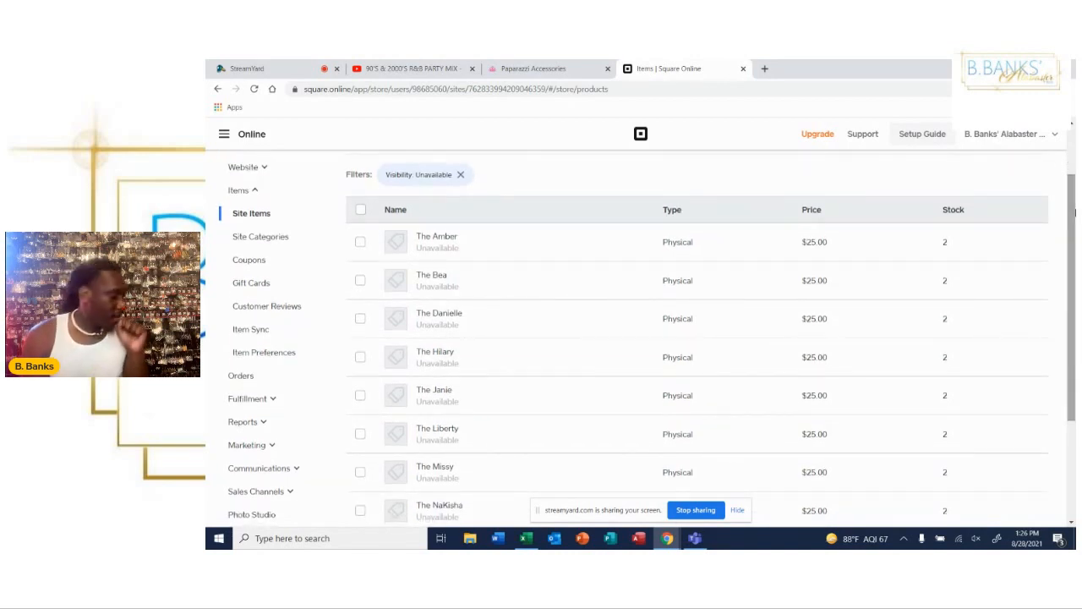
scroll(up, 3)
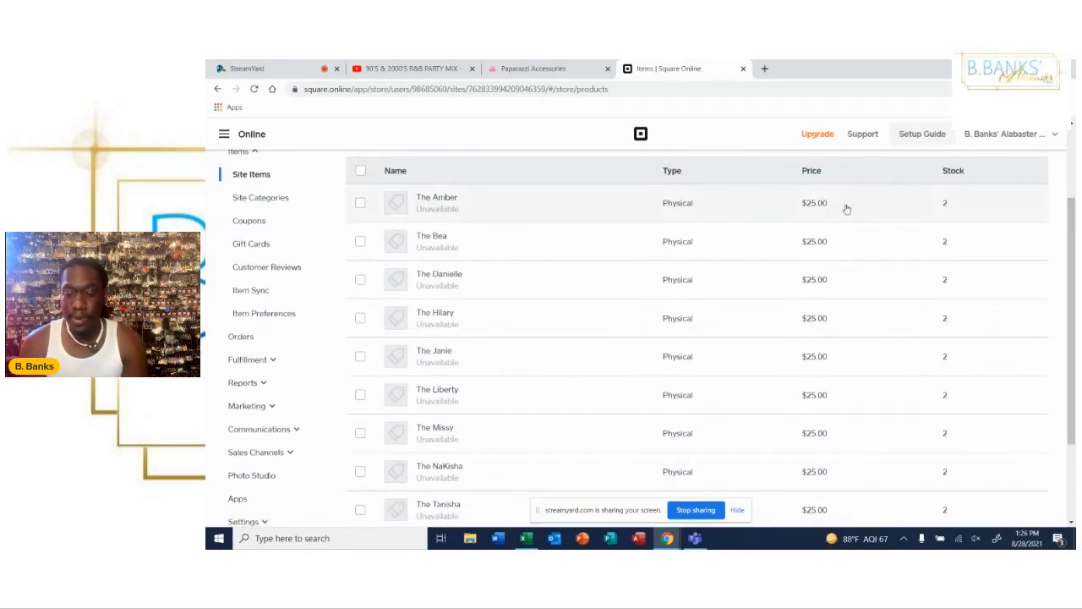
mouse_move(646, 216)
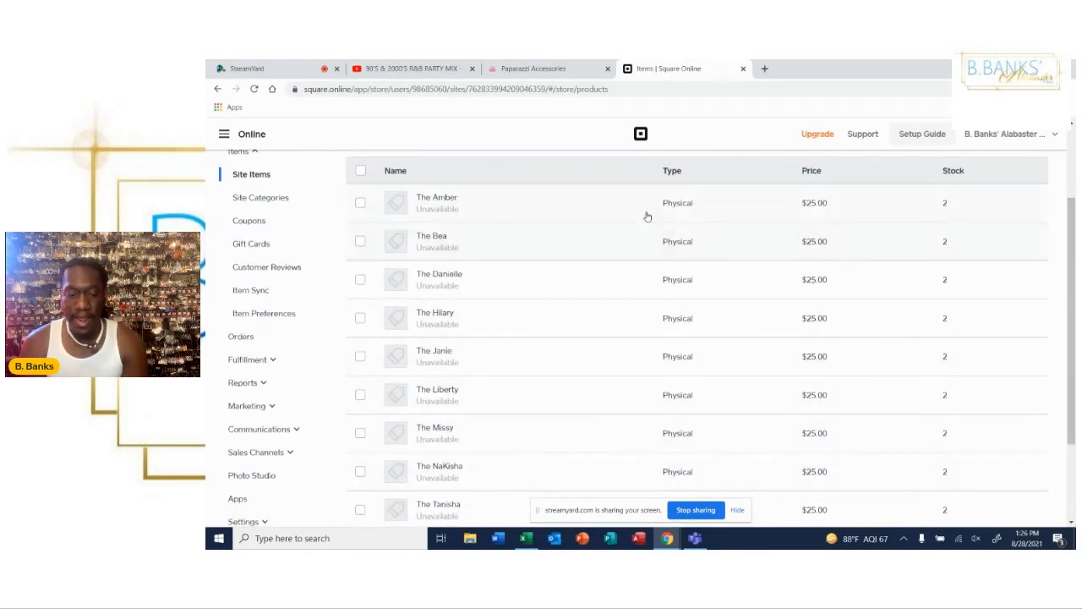
mouse_move(443, 211)
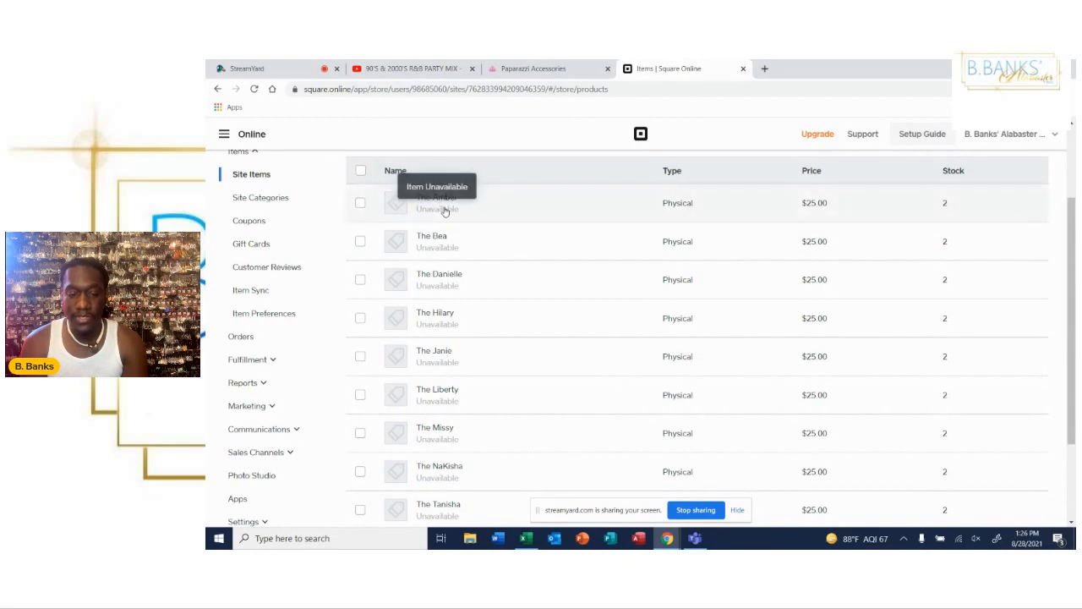
- Start editing The Amber and browse the newest Downloads order folder of product photos
click(439, 203)
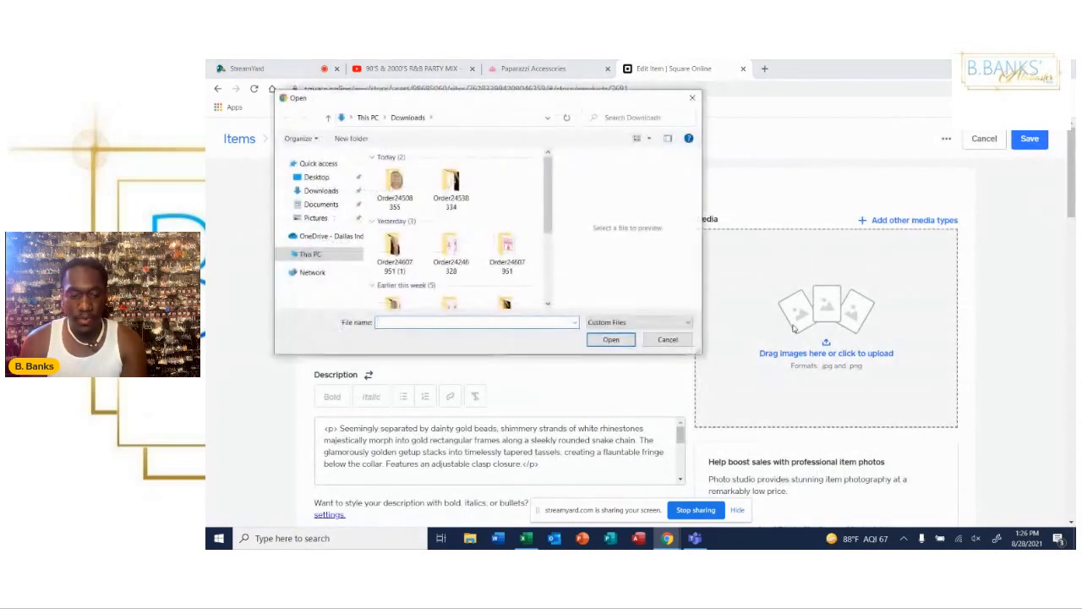
click(394, 181)
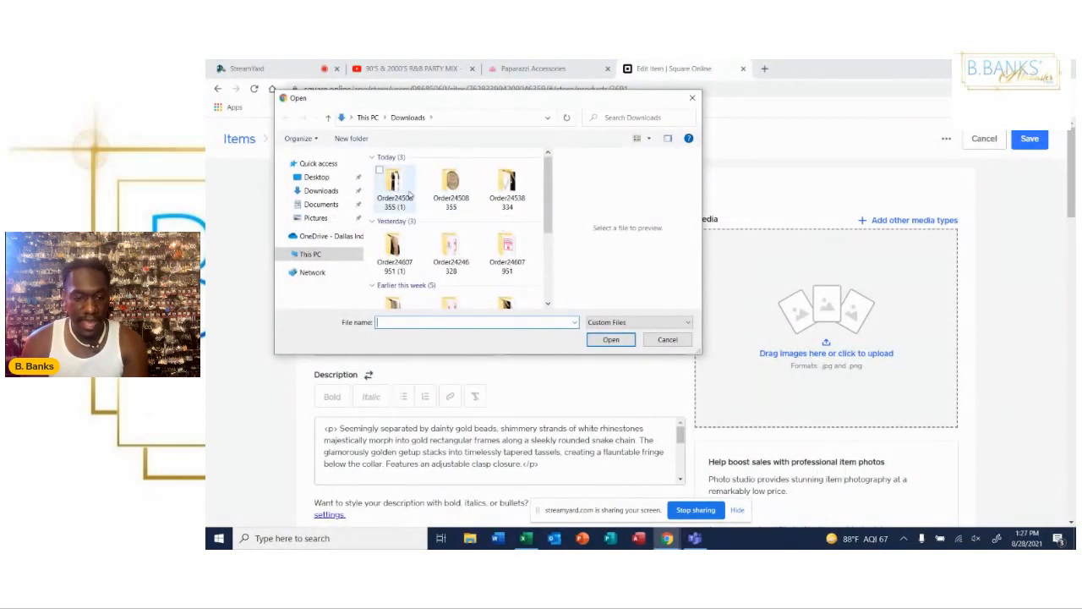
double_click(394, 183)
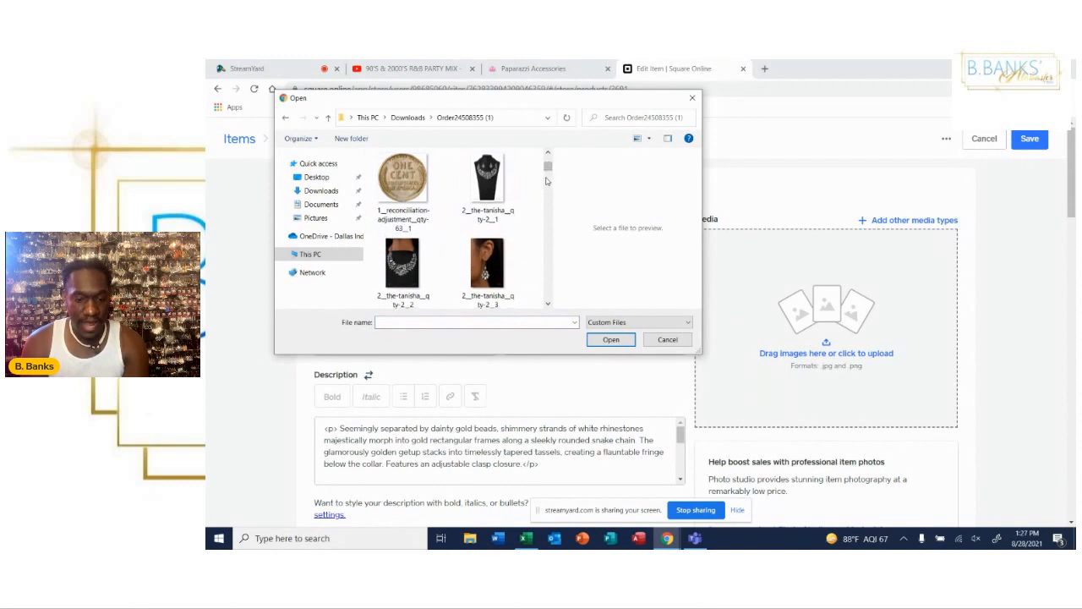
scroll(down, 3)
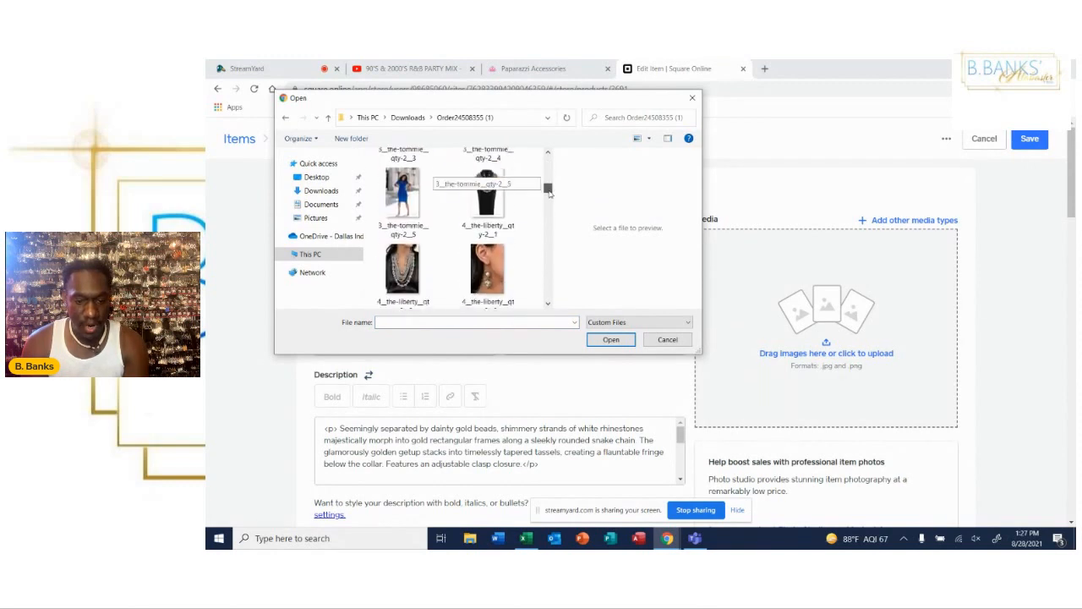
scroll(down, 3)
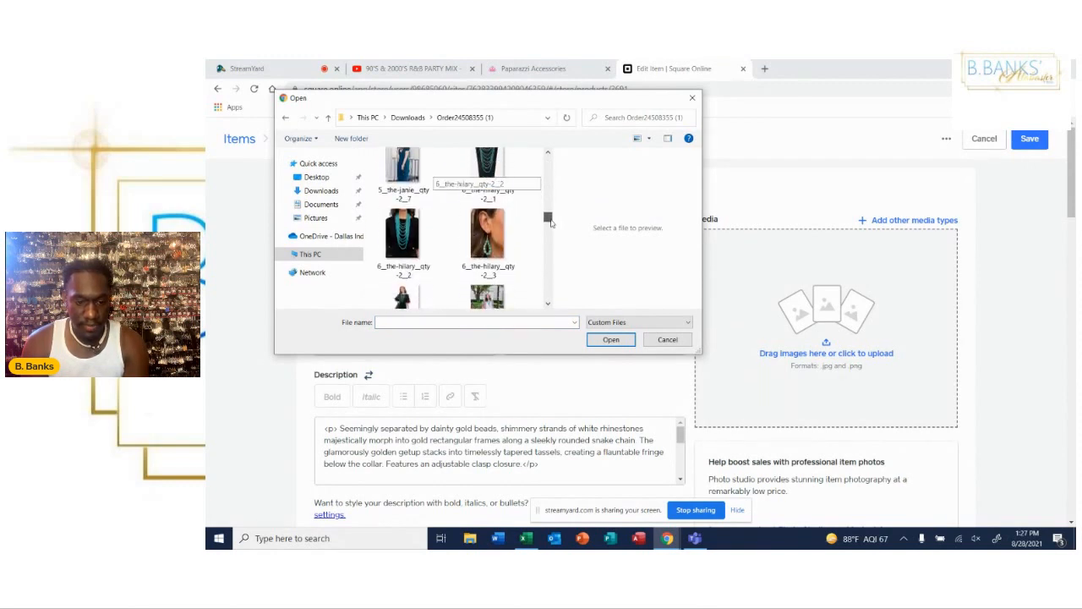
scroll(down, 3)
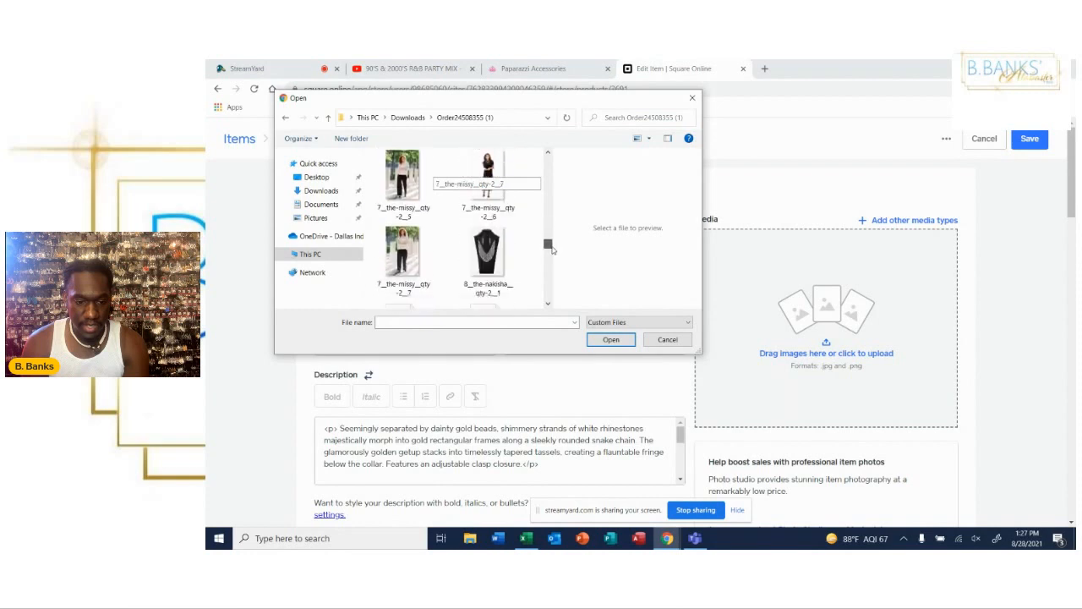
scroll(down, 3)
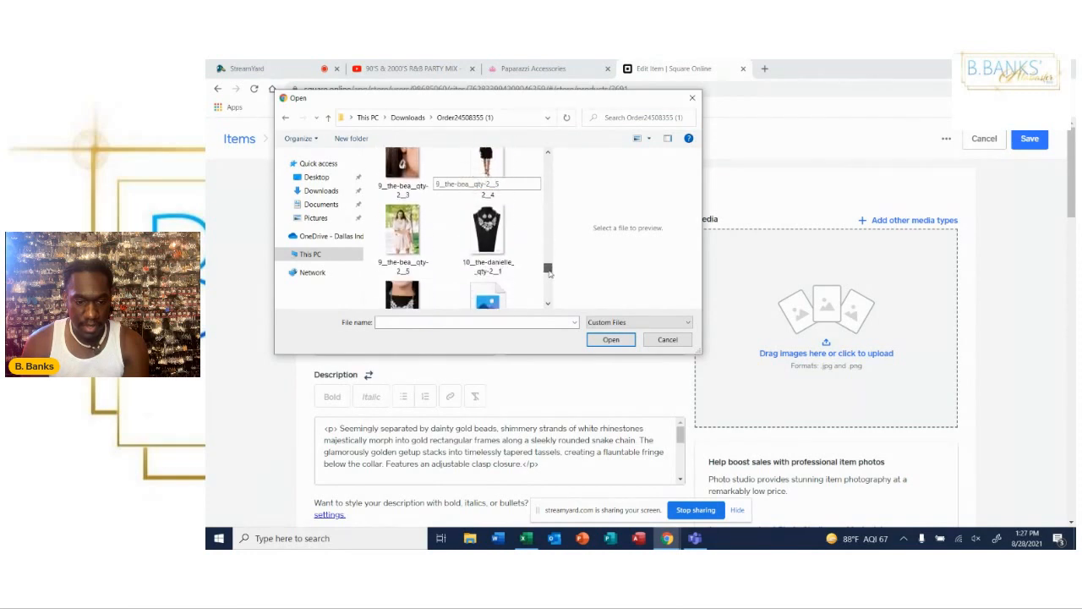
scroll(down, 3)
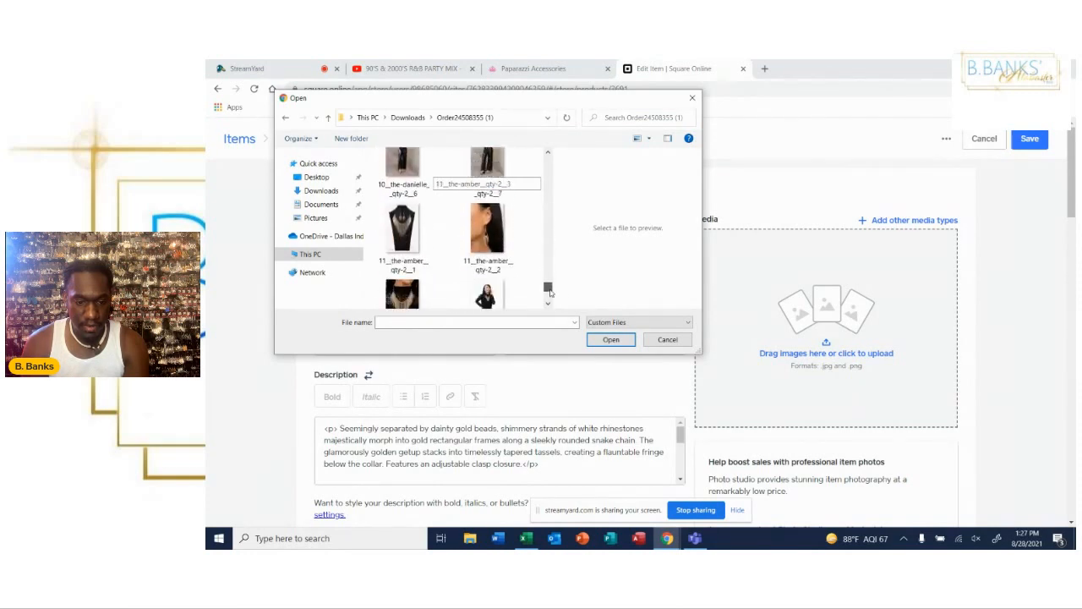
- Upload the 11_the_amber fringe-necklace and model photos to The Amber's media section
click(403, 220)
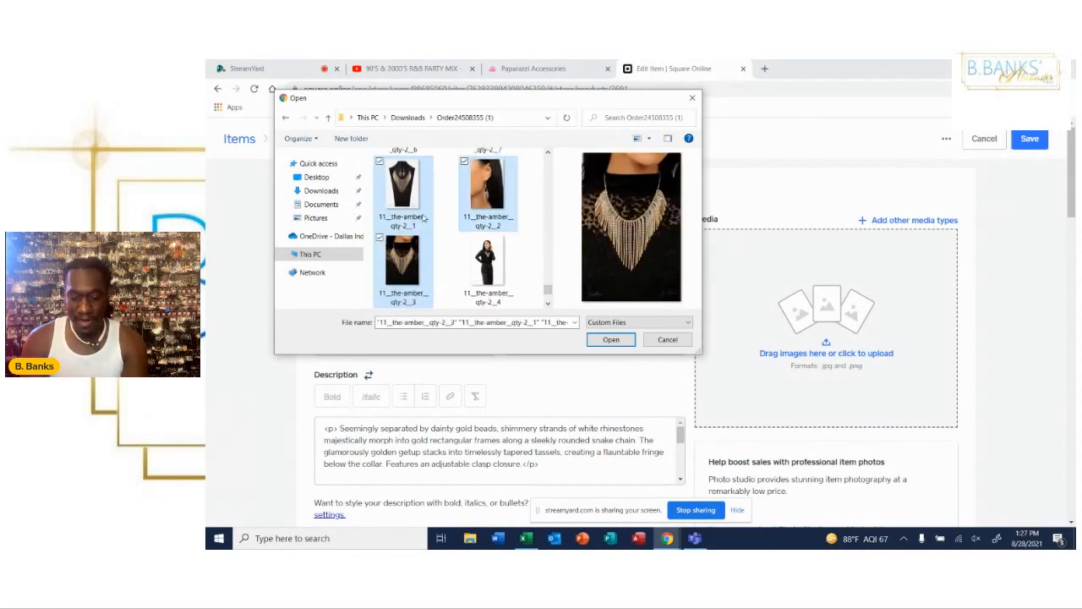
scroll(down, 3)
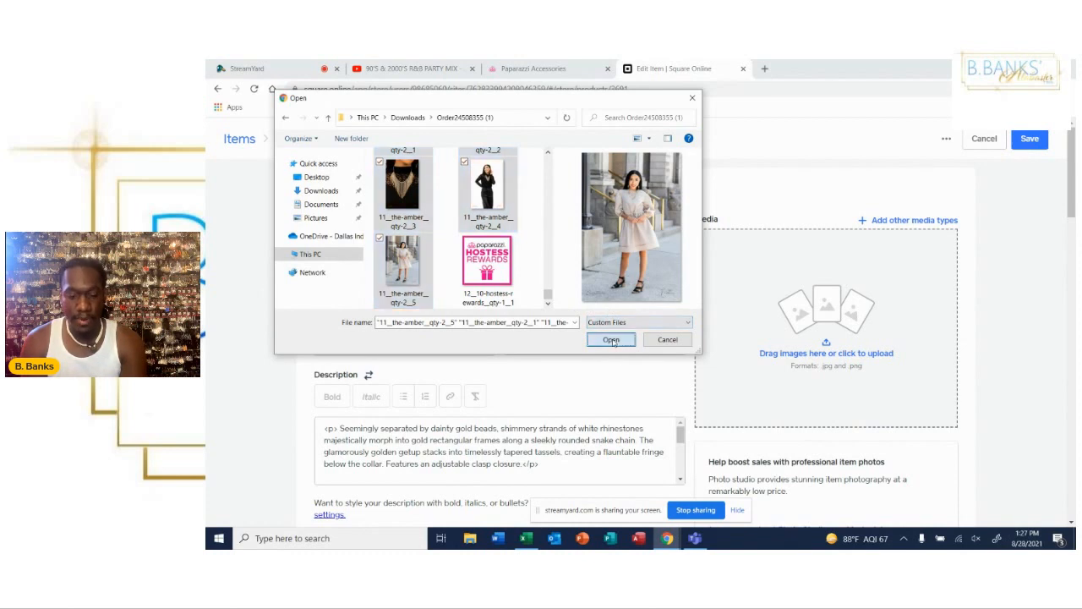
click(610, 339)
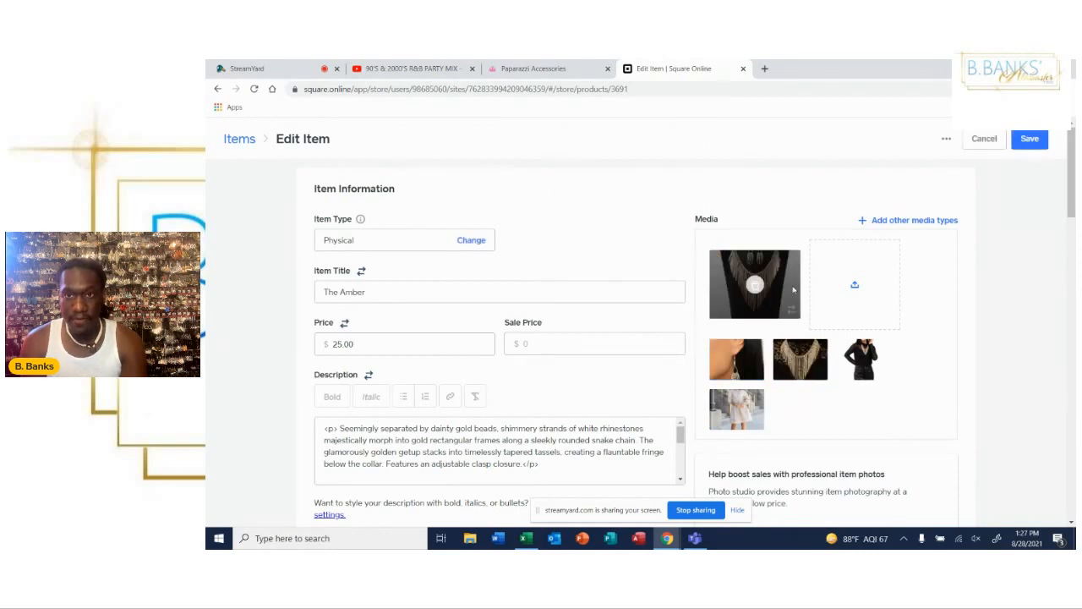
- Reorder the media so the fringe-necklace close-up is The Amber's primary image
click(738, 358)
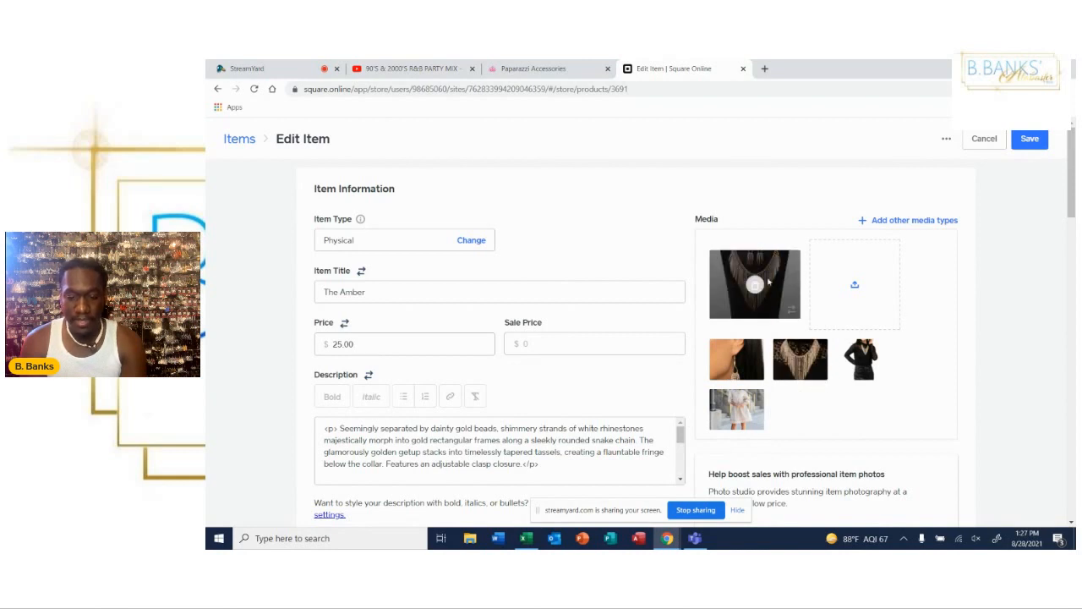
click(800, 359)
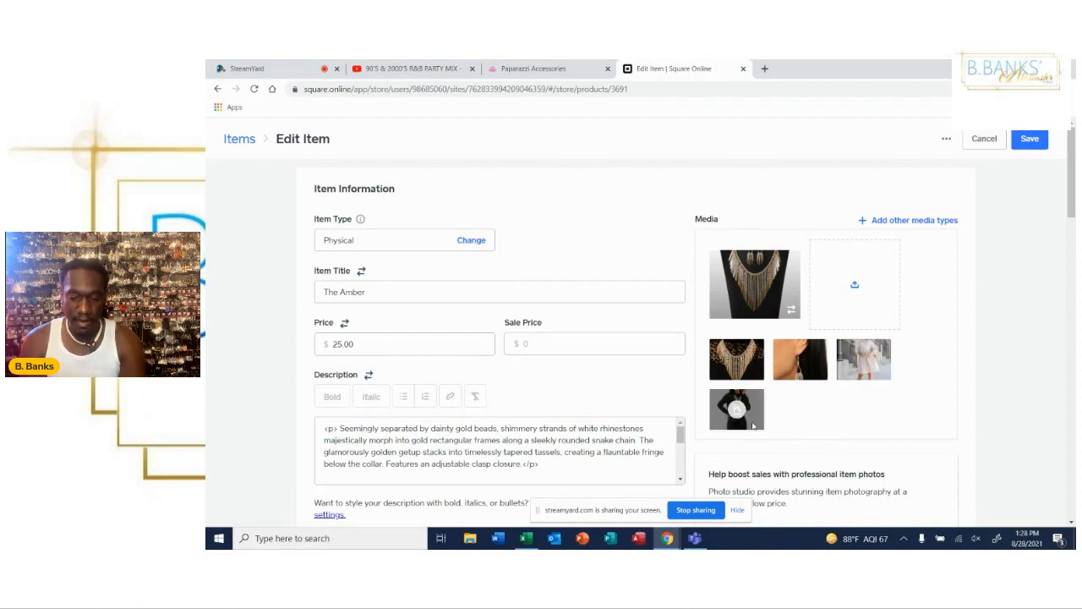
mouse_move(812, 414)
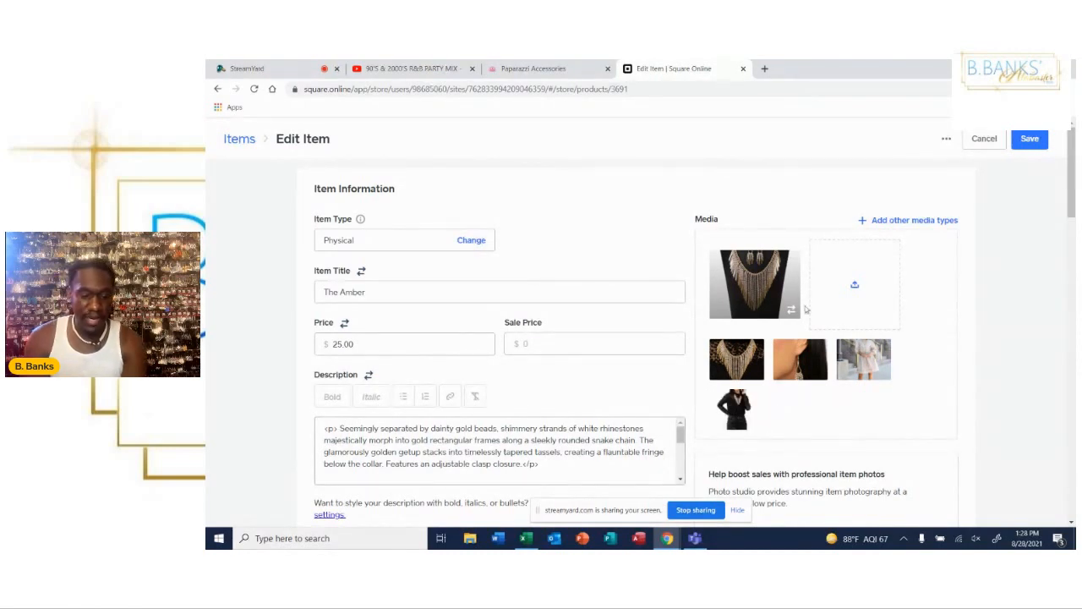
- Select the opening and closing <p> tags in The Amber's description for removal
scroll(down, 3)
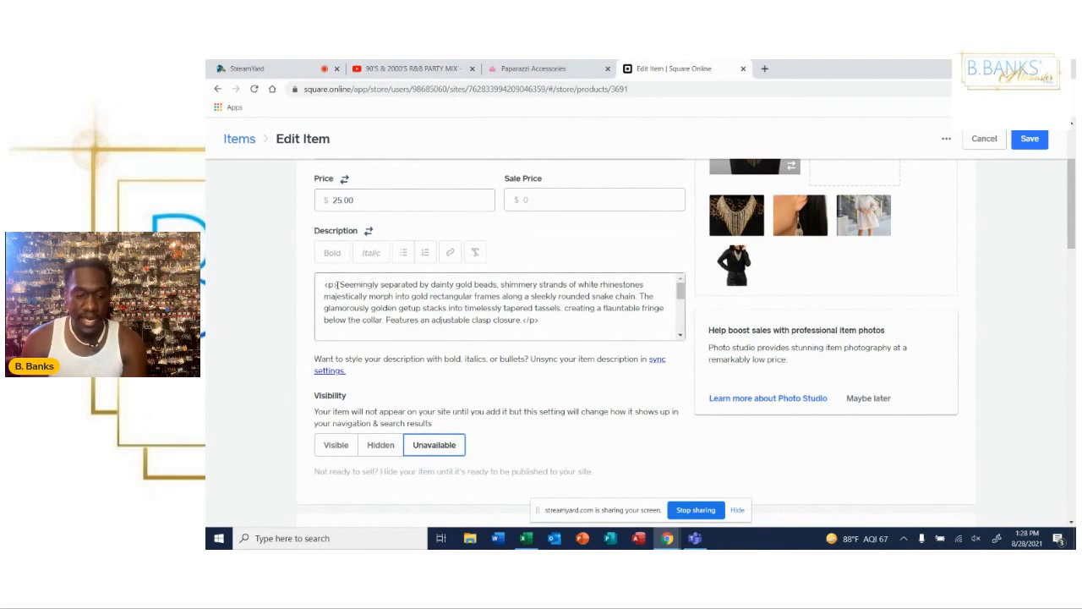
double_click(328, 284)
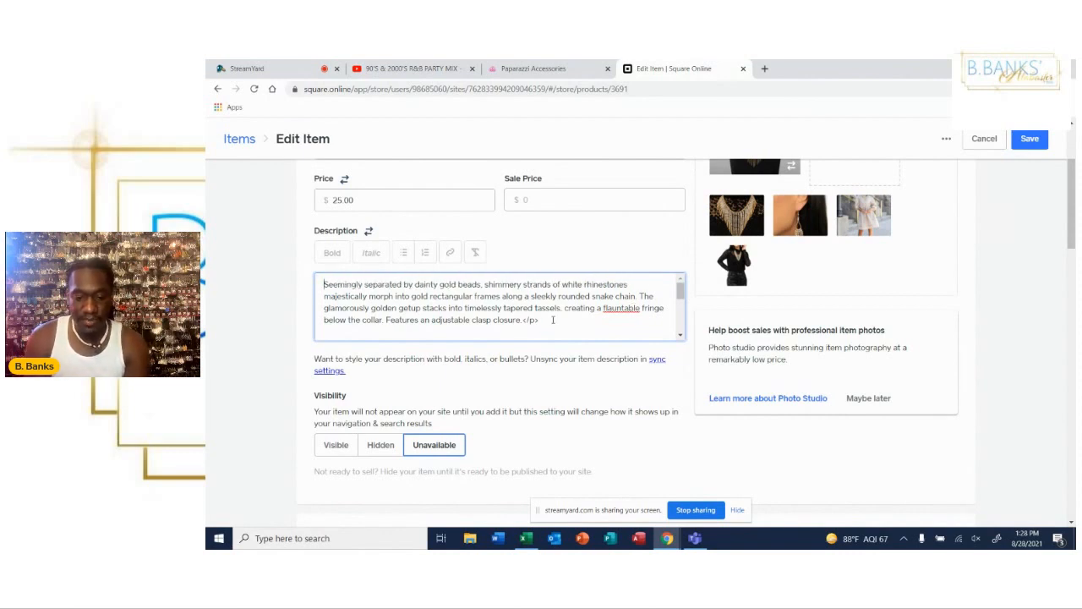
double_click(531, 321)
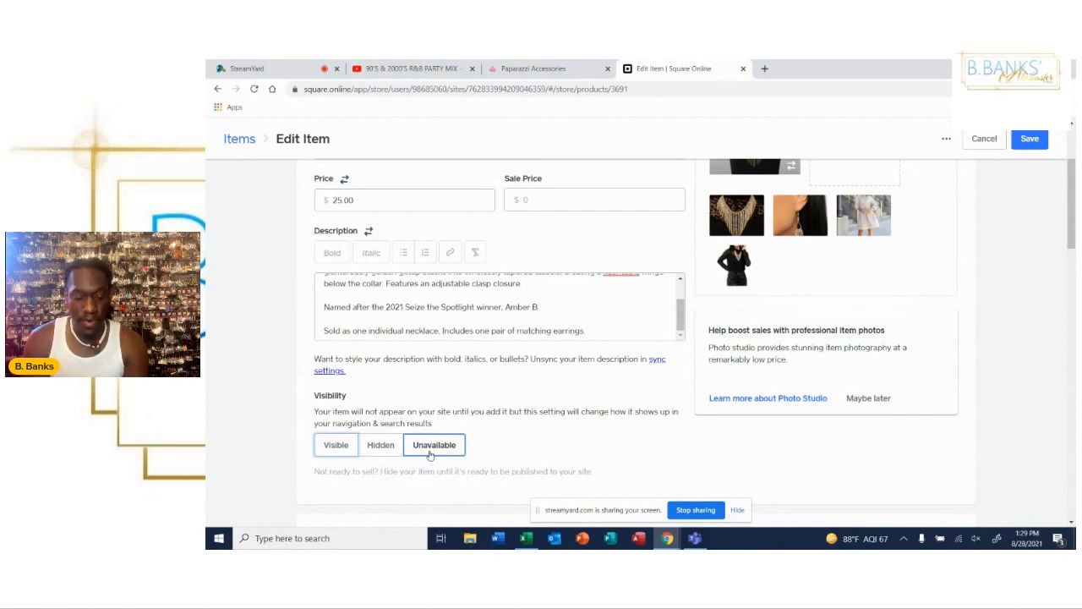
- Set The Amber's visibility to Visible
click(335, 444)
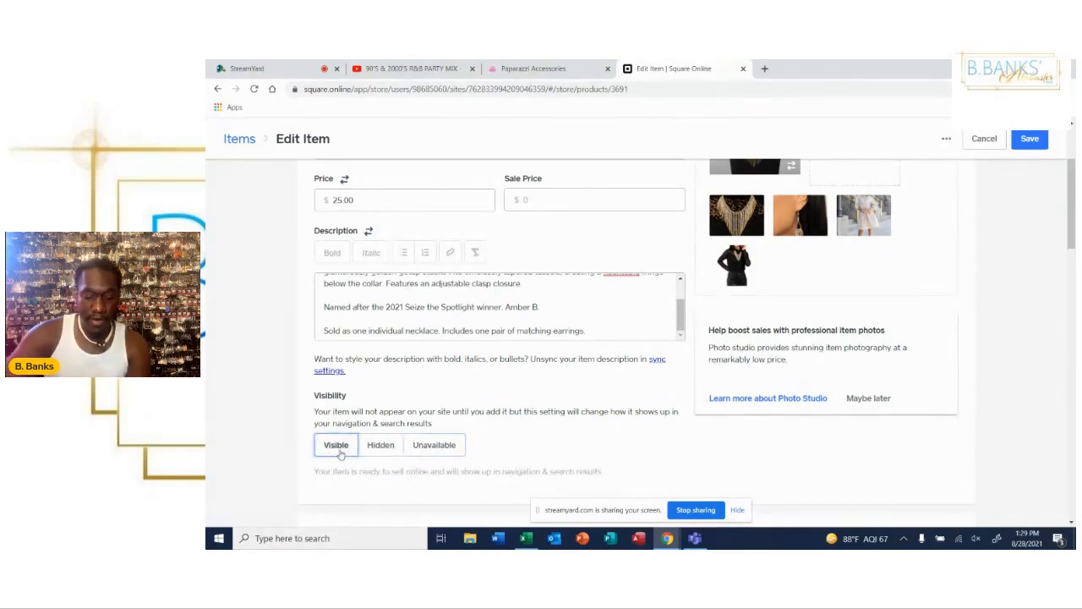
scroll(down, 3)
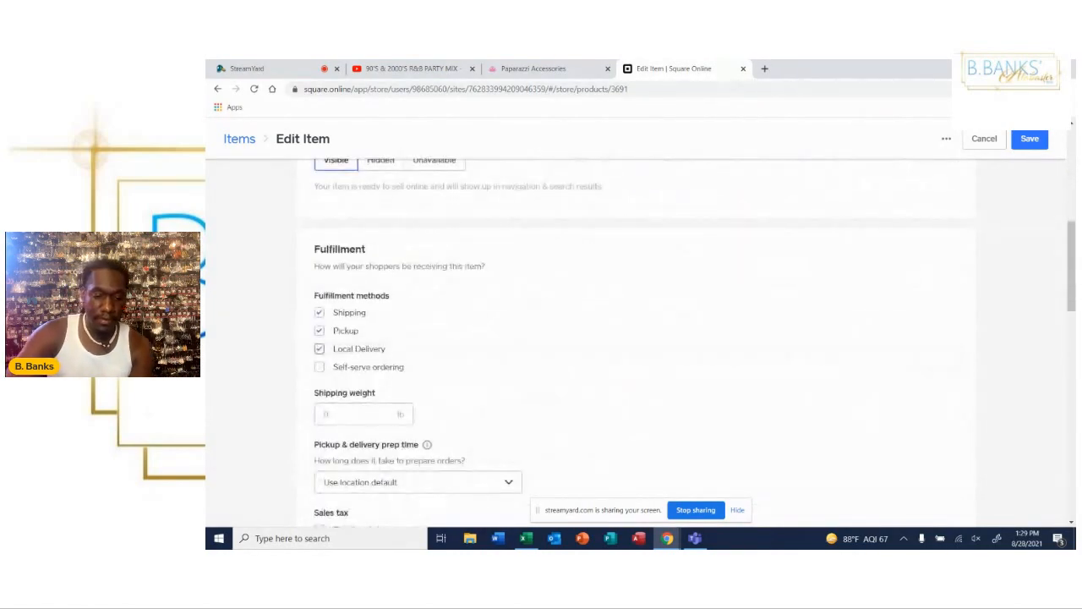
scroll(down, 3)
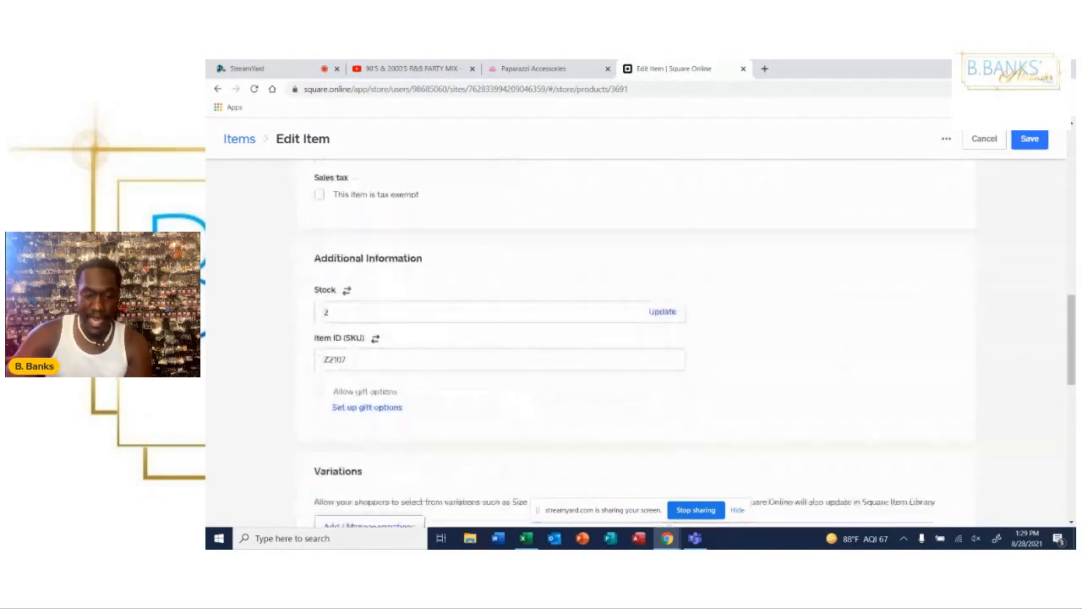
scroll(down, 3)
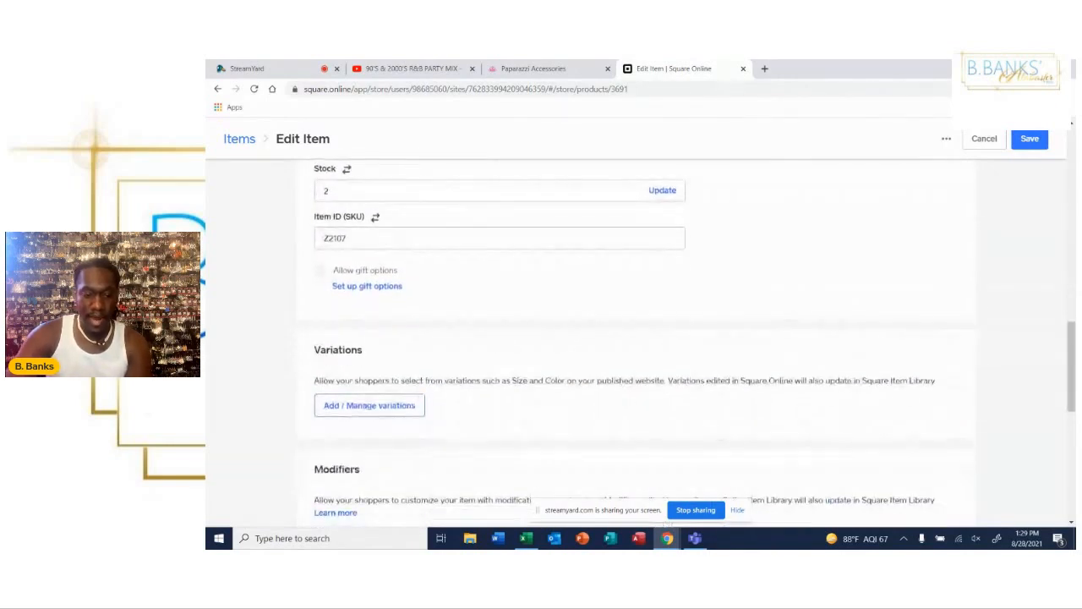
scroll(down, 3)
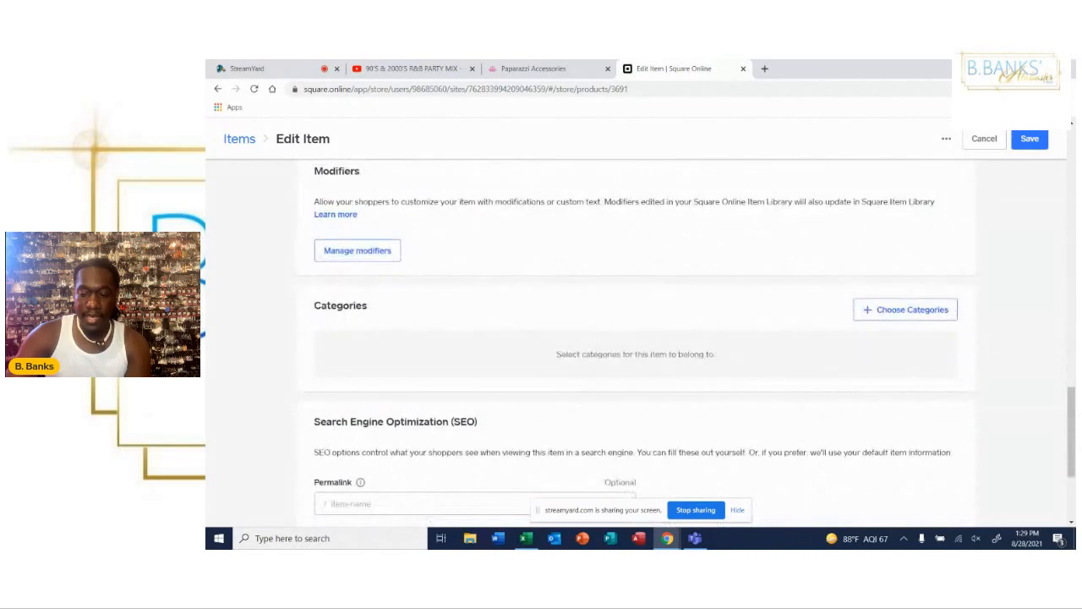
- Assign The Amber to the Z Collection Pieces category and save the choice
click(903, 308)
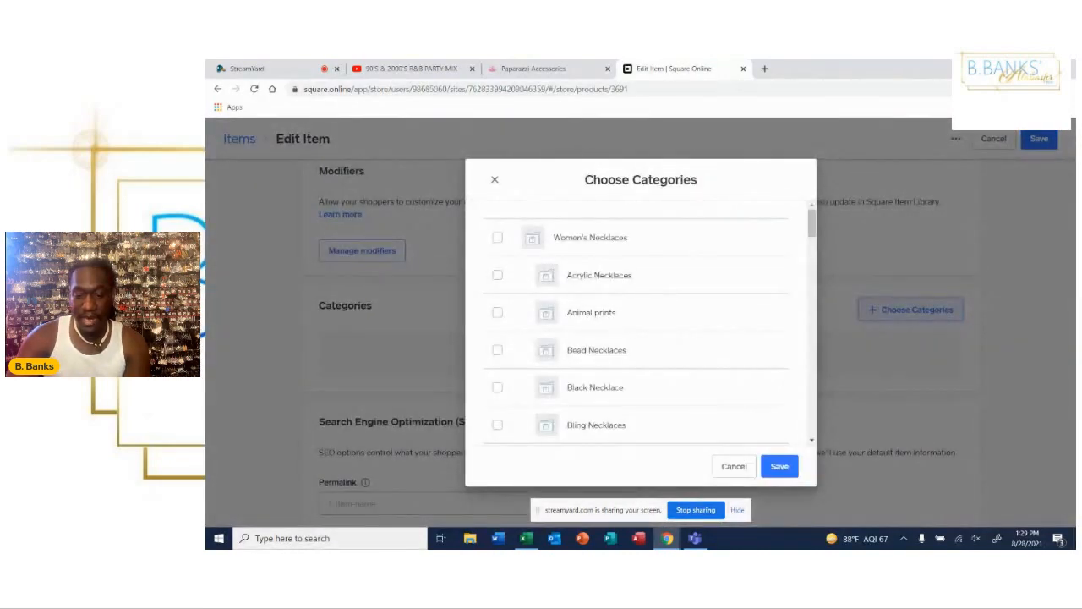
scroll(down, 3)
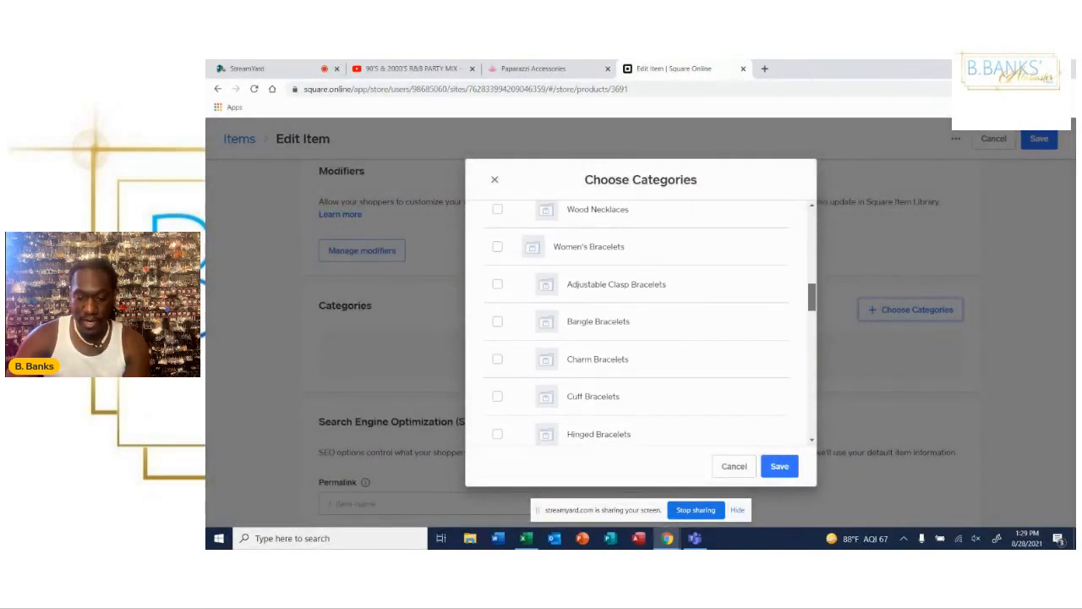
scroll(down, 3)
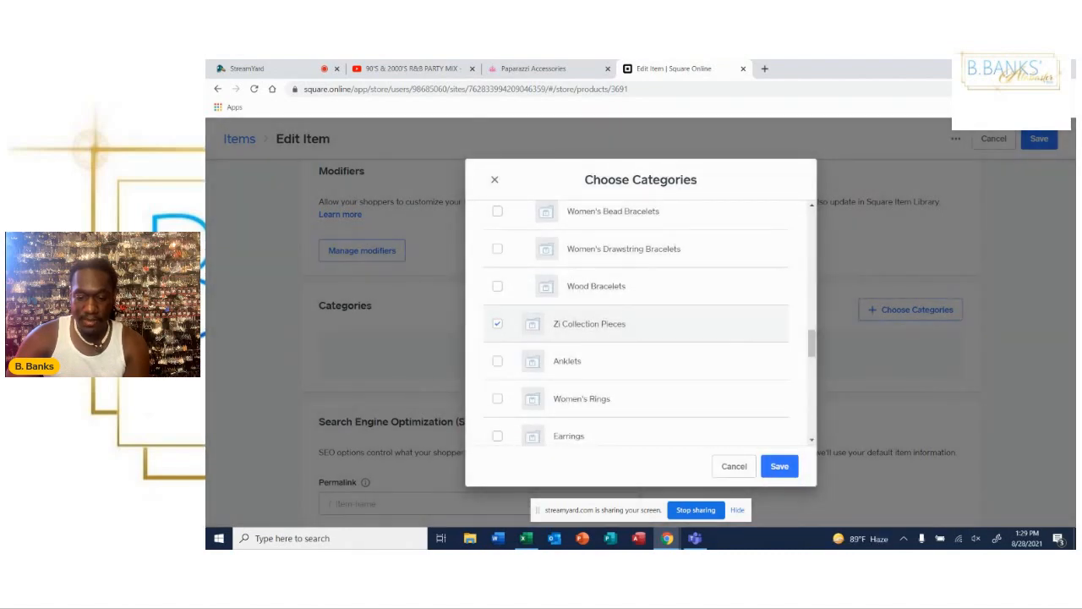
click(778, 467)
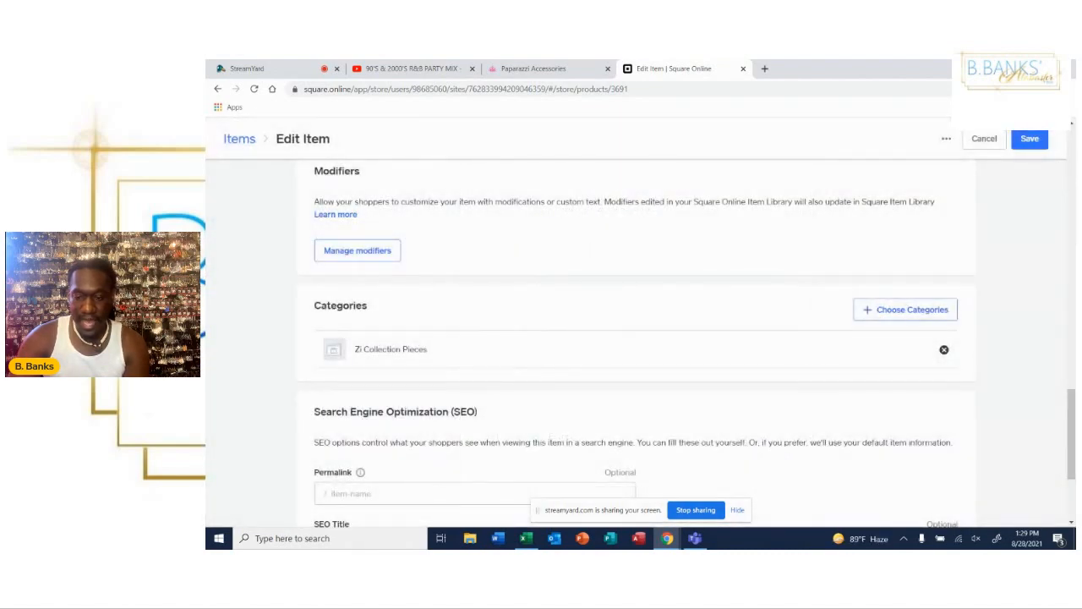
scroll(up, 3)
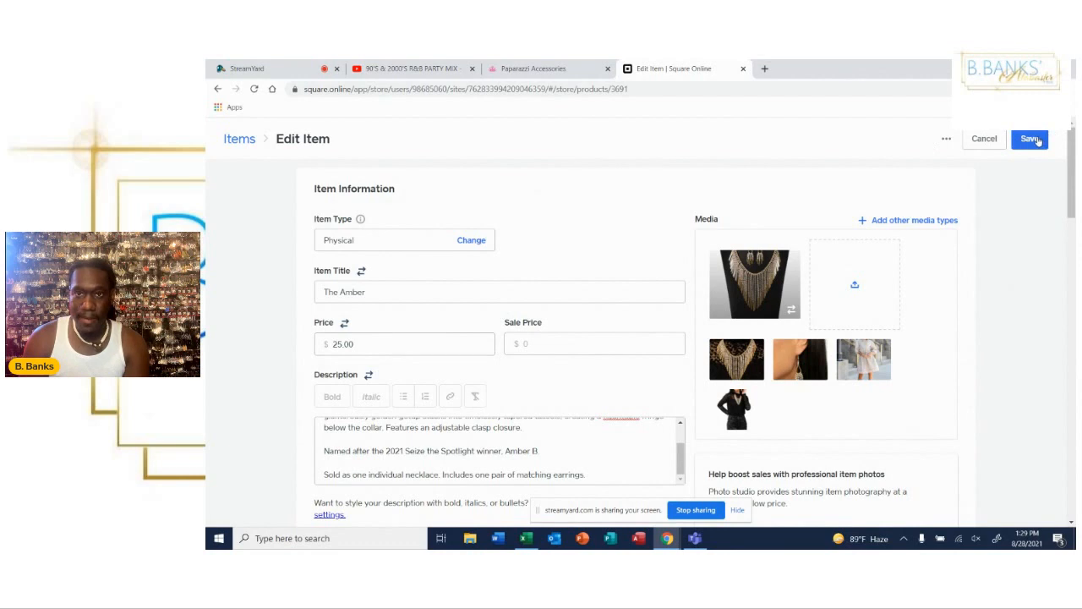
- Save The Amber, clear the Unavailable filter, and search the site items for 'amber'
click(1029, 138)
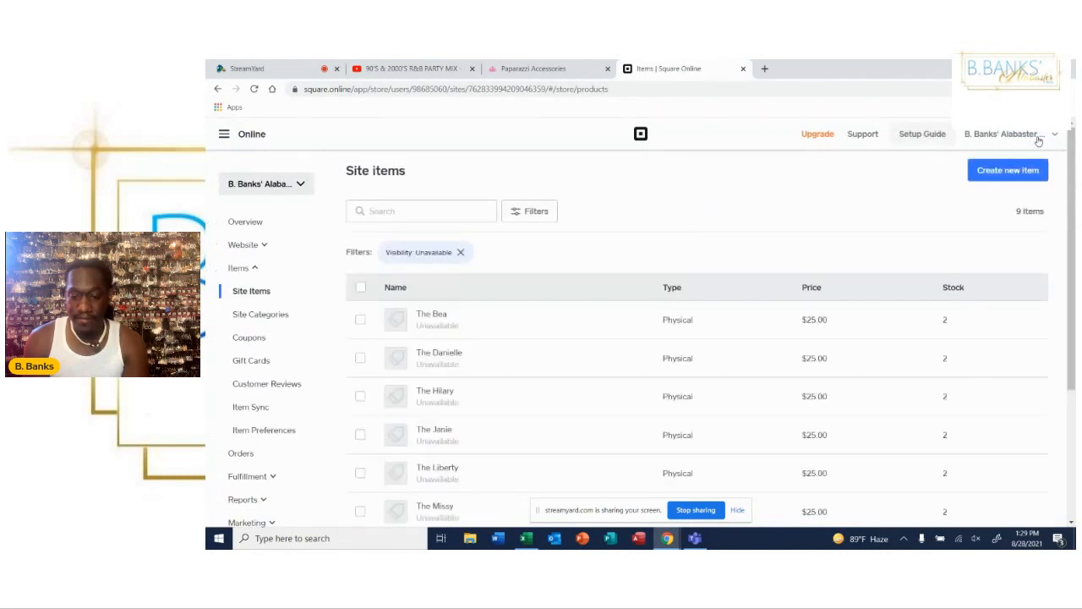
mouse_move(1030, 212)
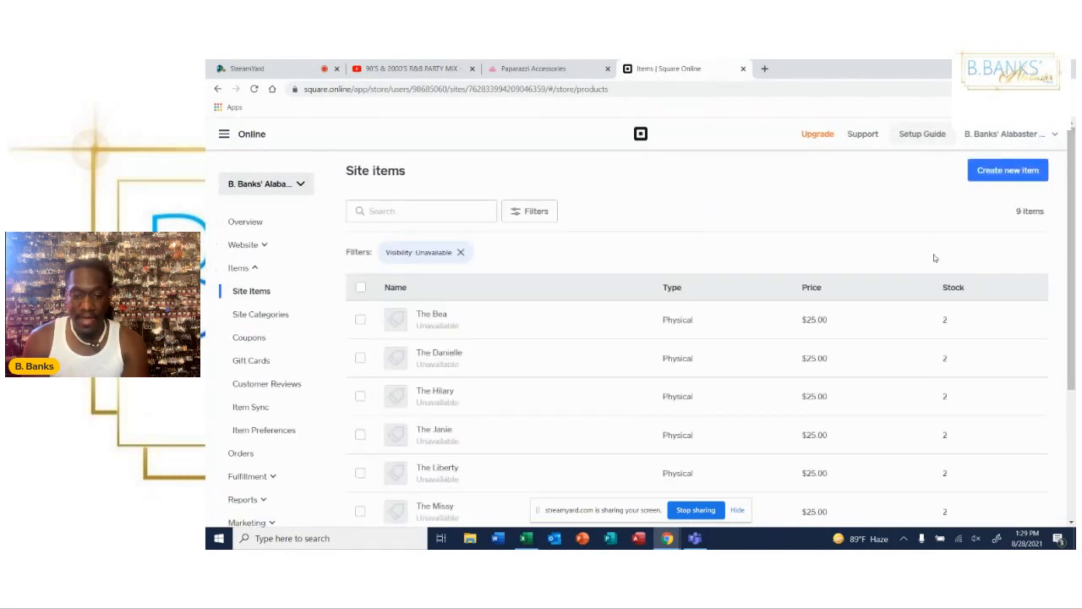
mouse_move(491, 243)
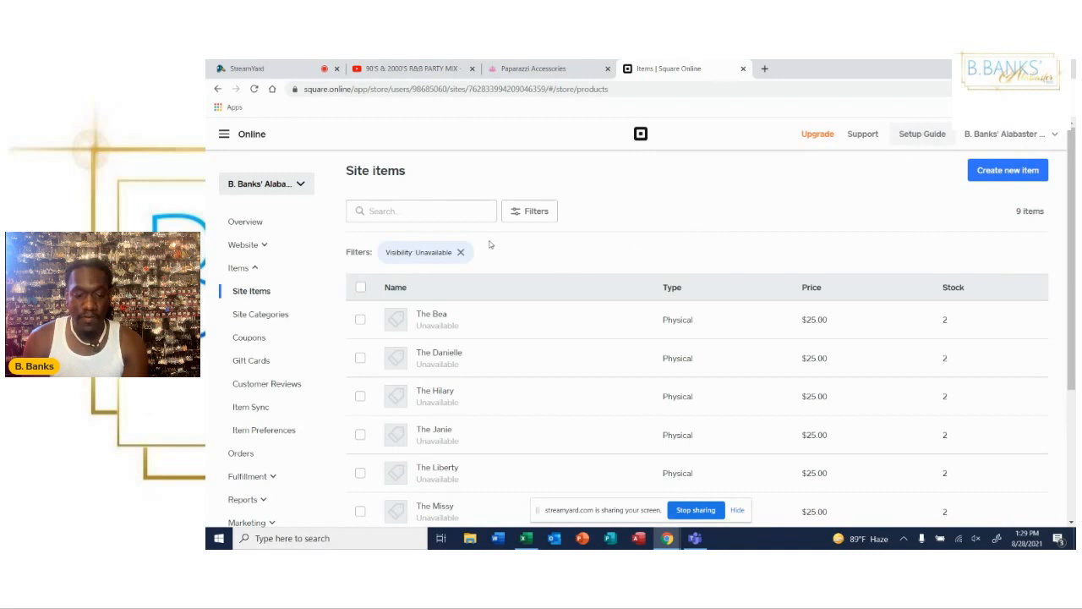
click(460, 252)
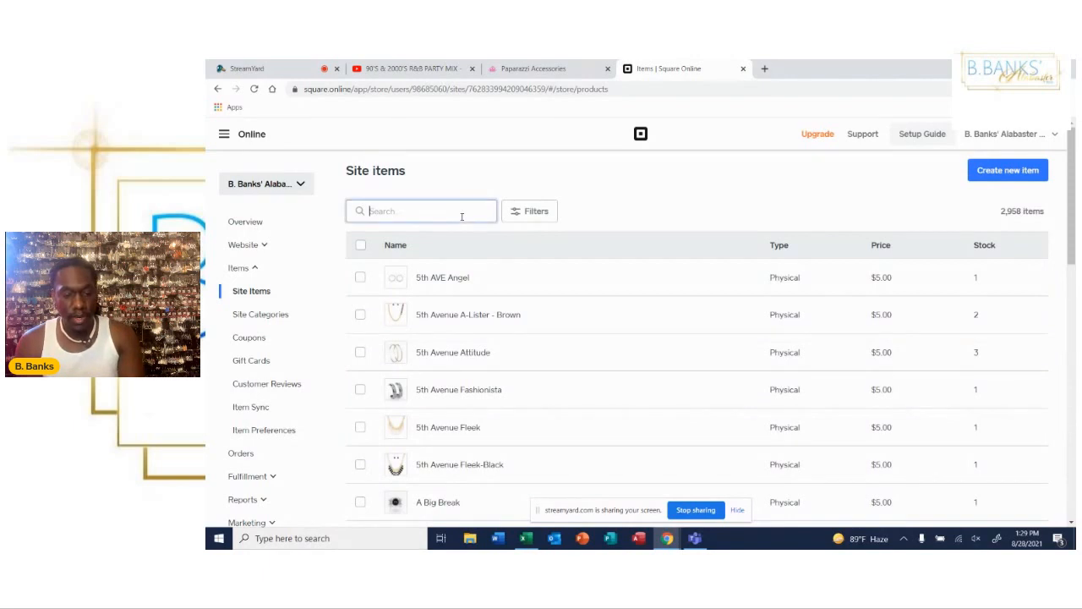
text(amber)
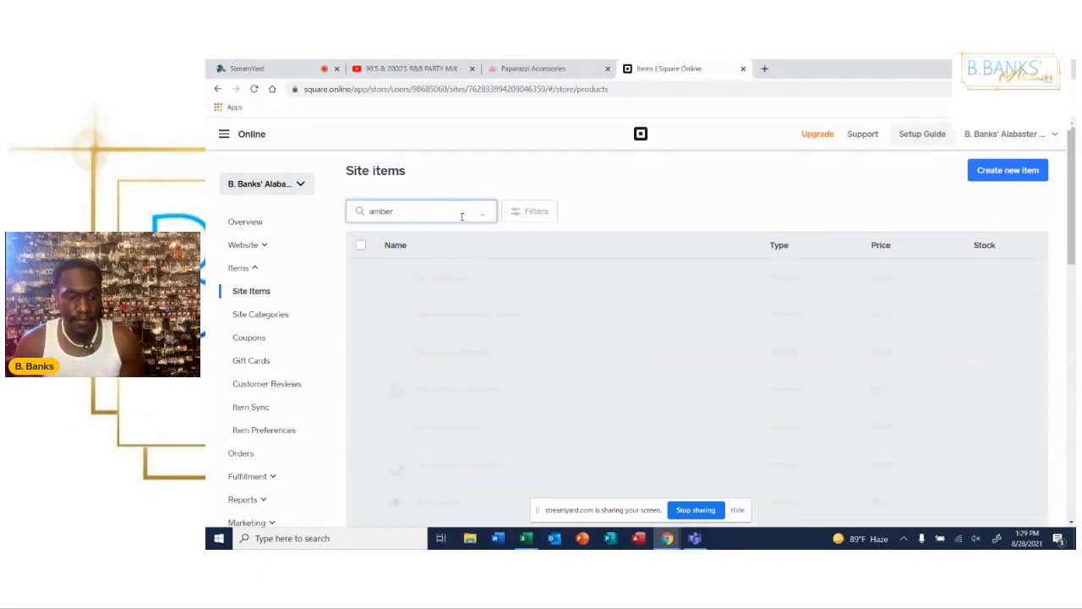